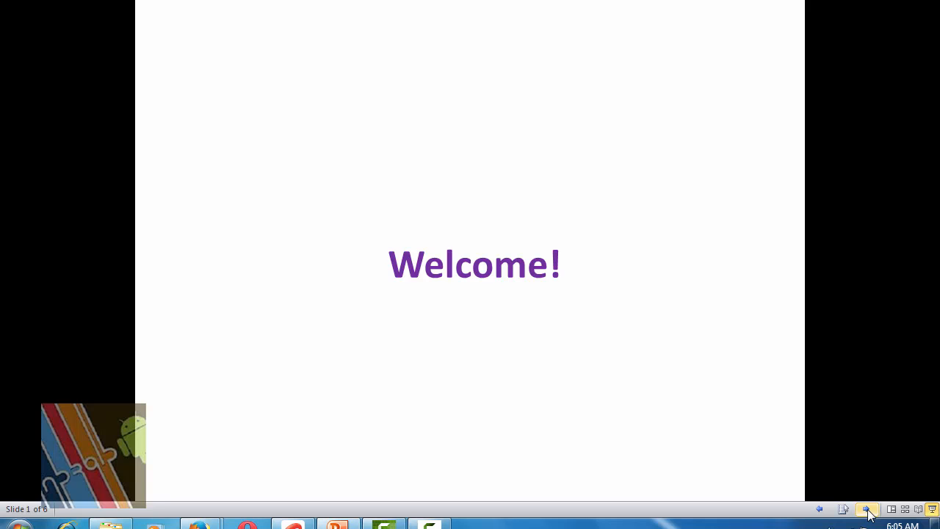
# Step: Advance through the six video-streaming intro slides to Points to remember and end the slideshow
pyautogui.click(867, 509)
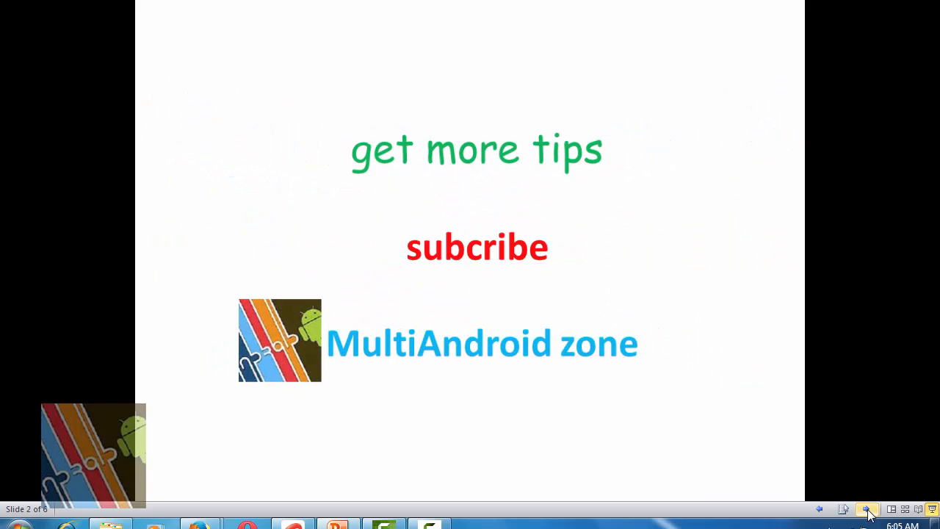
pyautogui.click(867, 509)
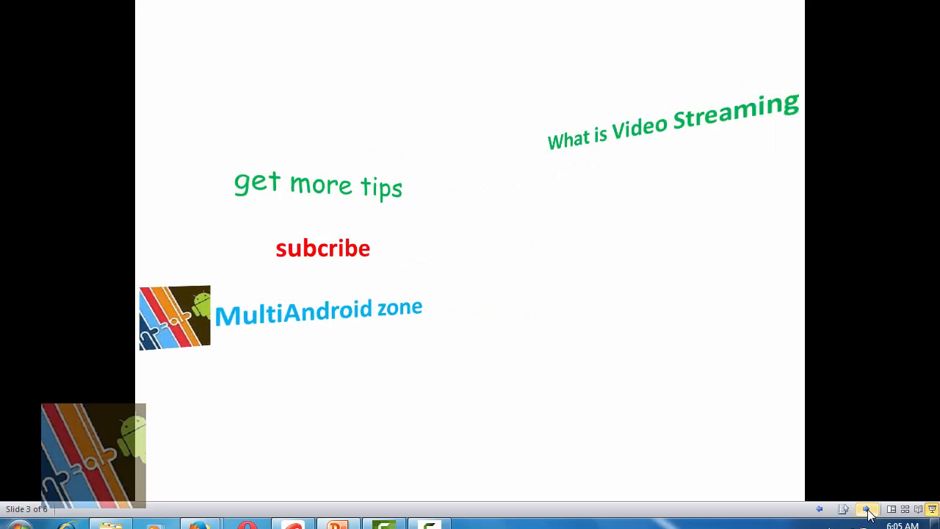
pyautogui.click(867, 508)
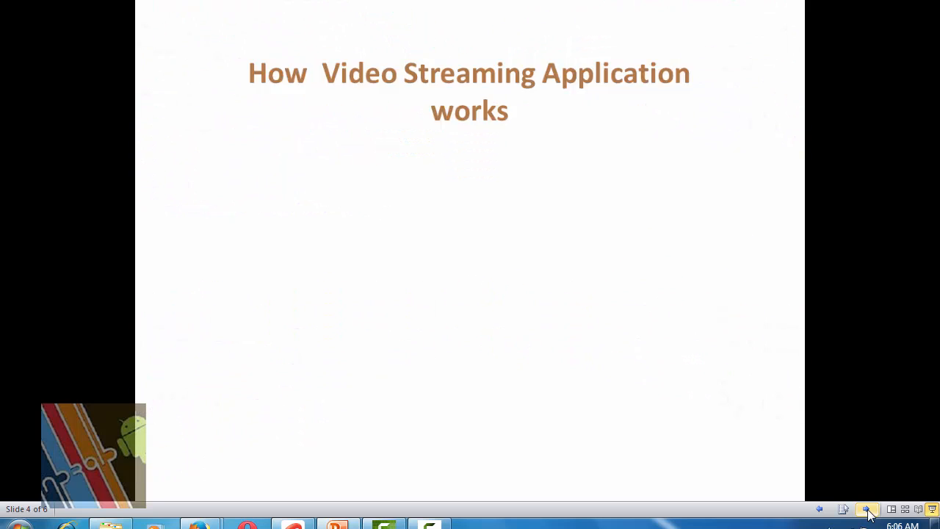
pyautogui.click(867, 509)
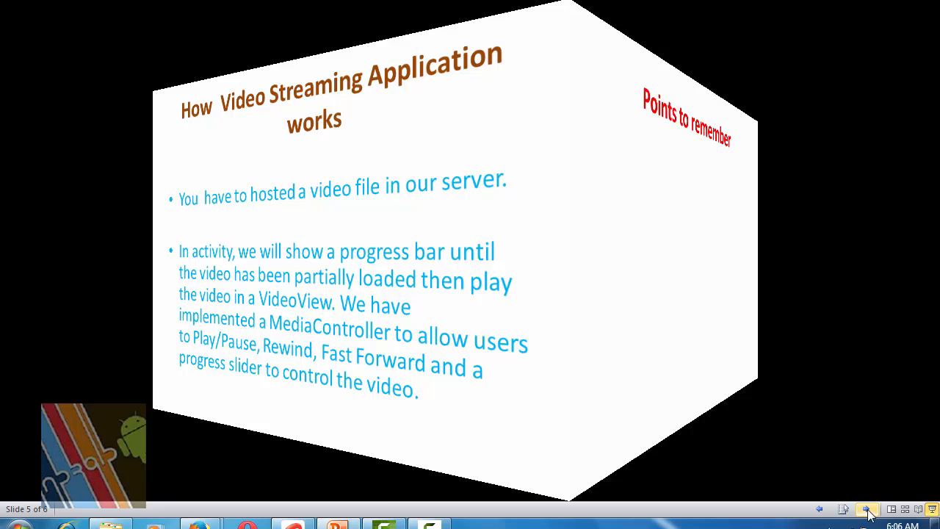
pyautogui.click(867, 509)
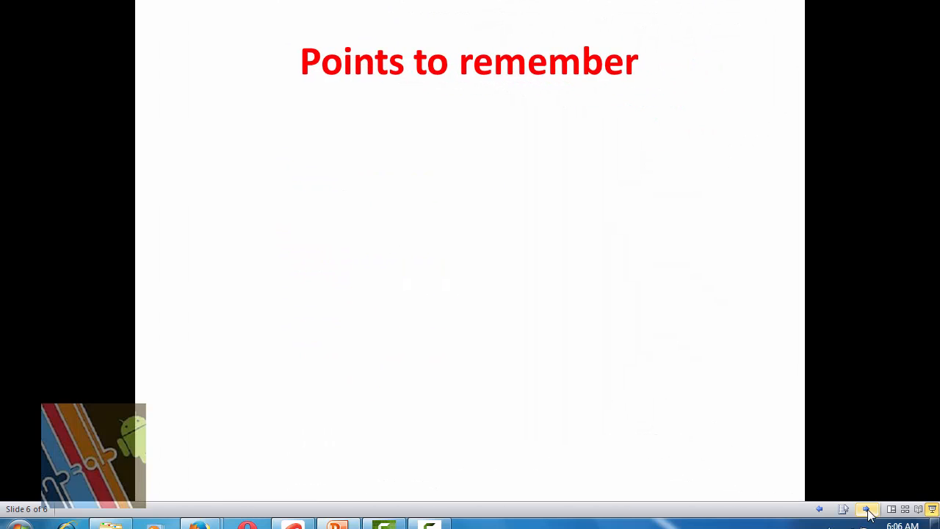
pyautogui.click(469, 294)
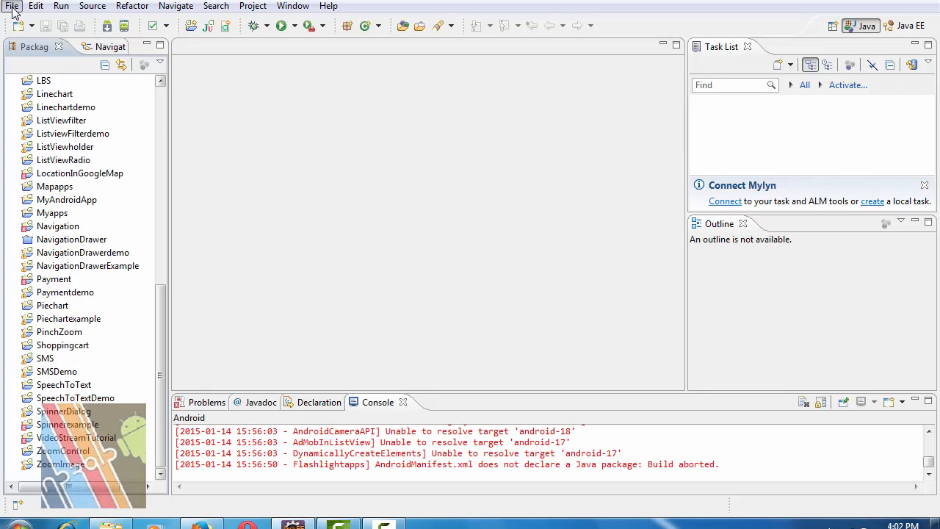
# Step: Create an Android project named VideoStream with Android 4.0.3 as build target
pyautogui.click(11, 6)
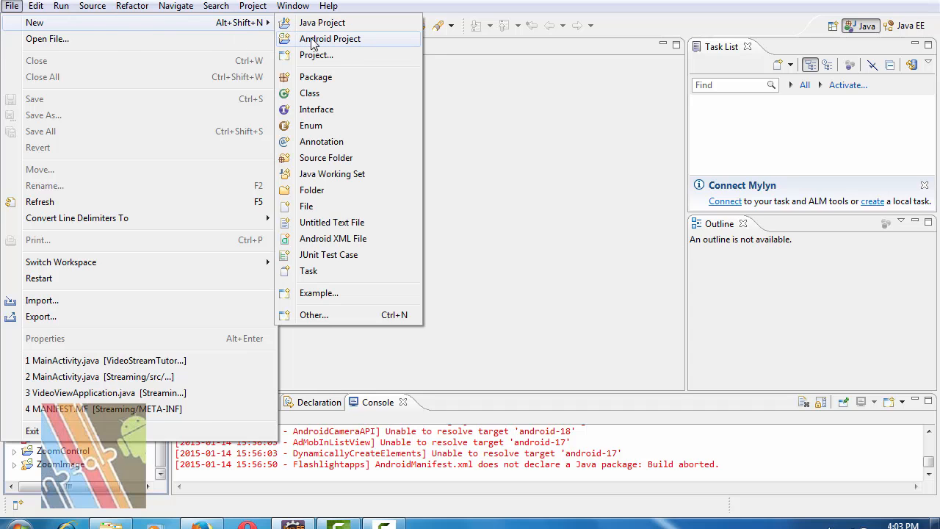
pyautogui.click(329, 38)
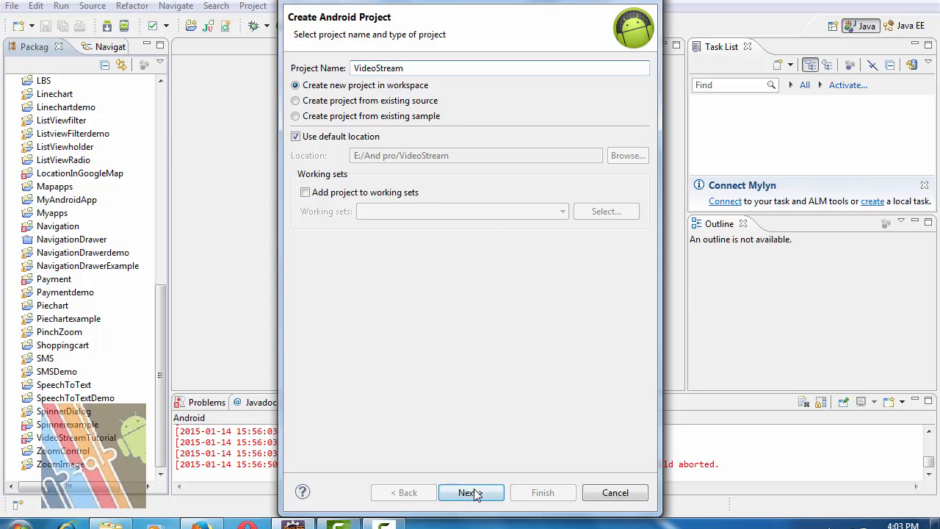
pyautogui.click(470, 492)
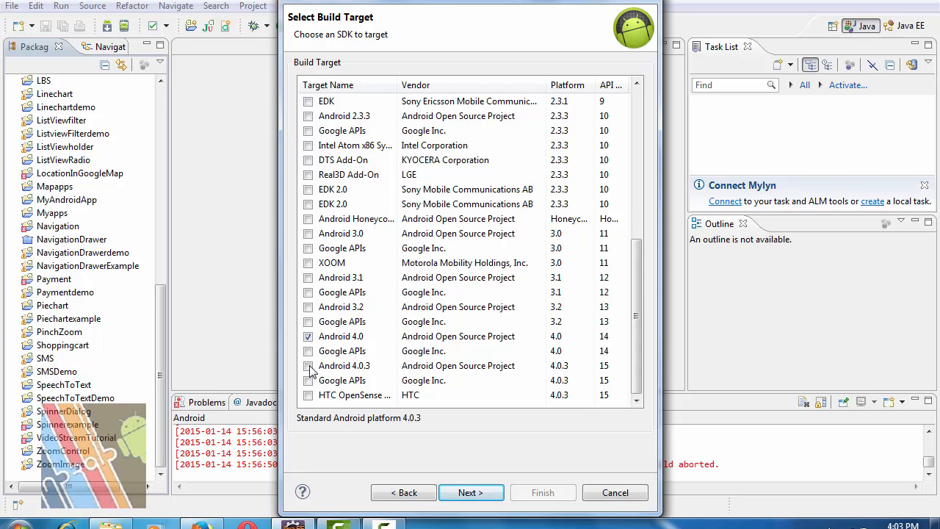
pyautogui.click(308, 365)
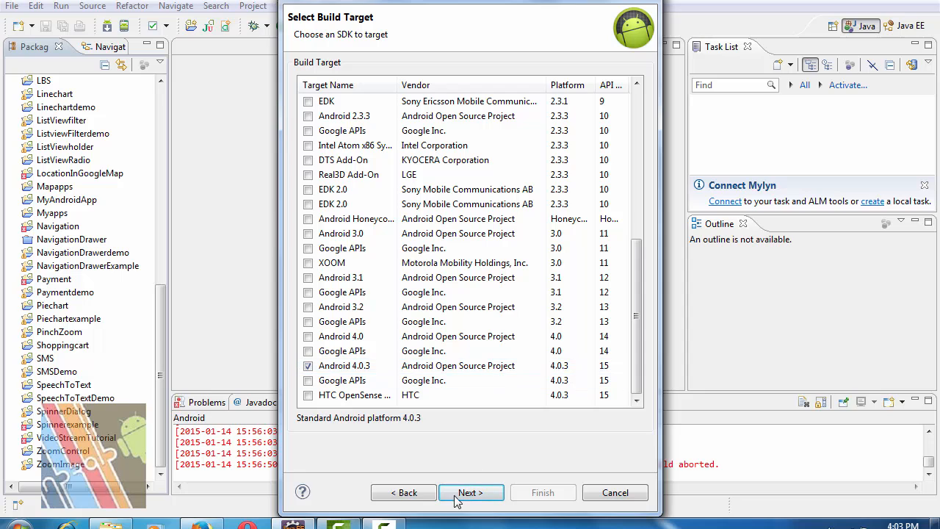
# Step: Replace the package name with com.tutorial.streaming and finish creating VideoStream
pyautogui.click(469, 492)
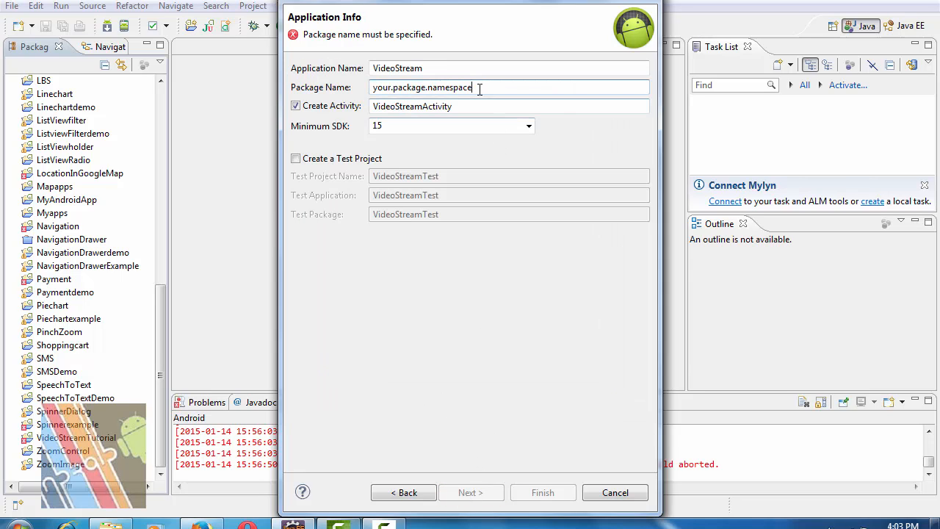
pyautogui.press('BackSpace')
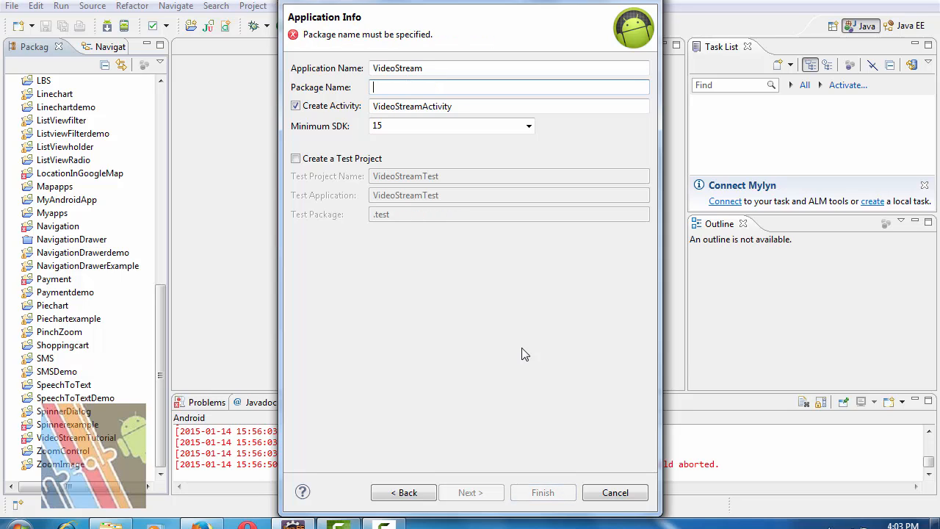
pyautogui.write('com.tu')
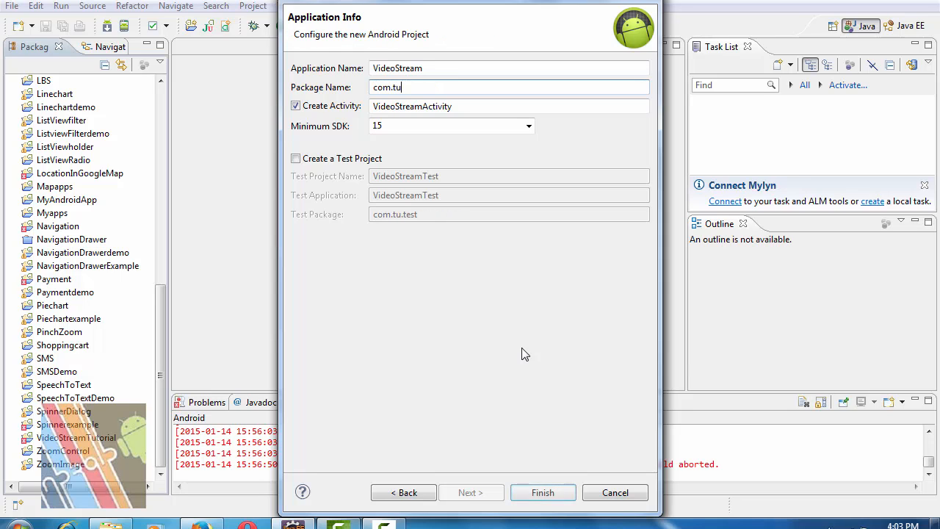
pyautogui.write('torial')
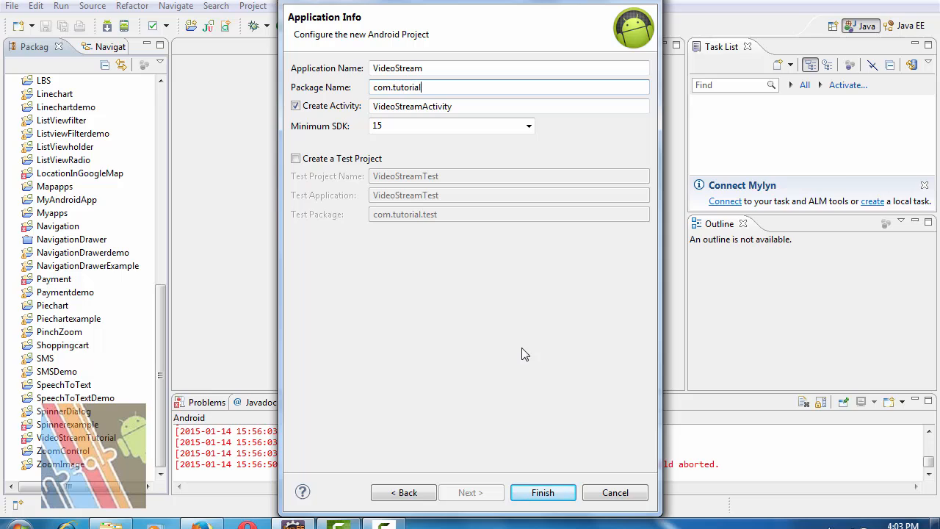
pyautogui.write('.')
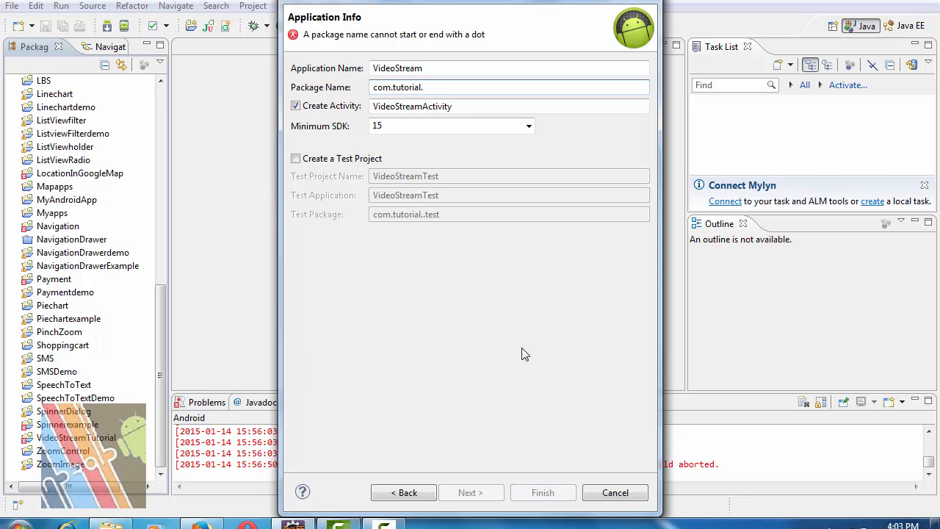
pyautogui.write('st')
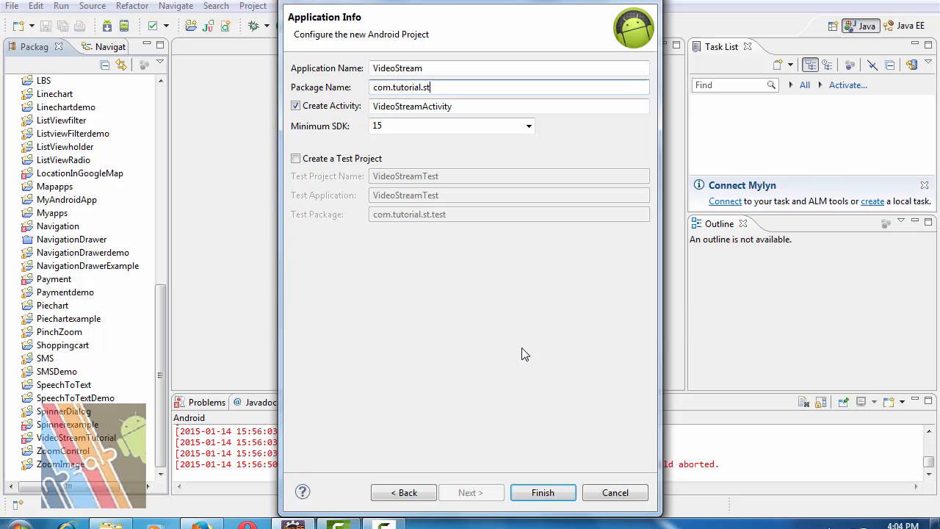
pyautogui.write('reami')
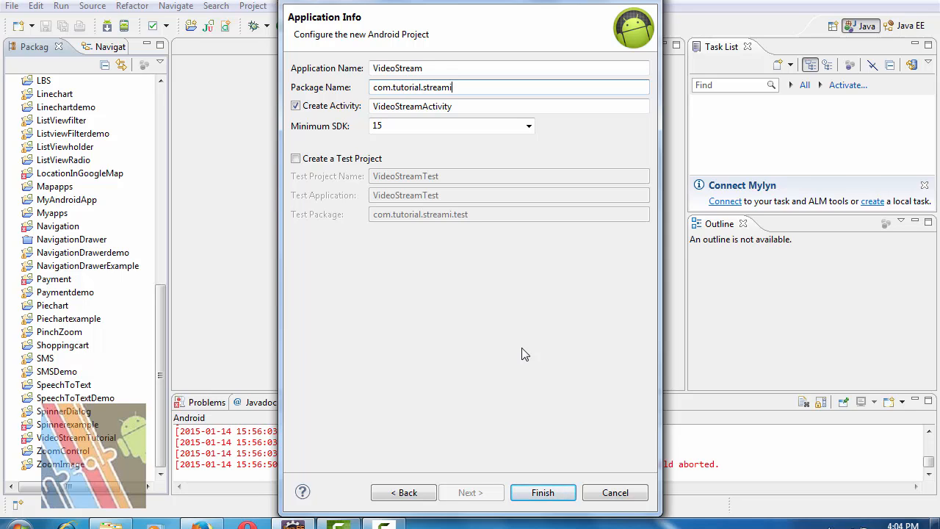
pyautogui.write('ng')
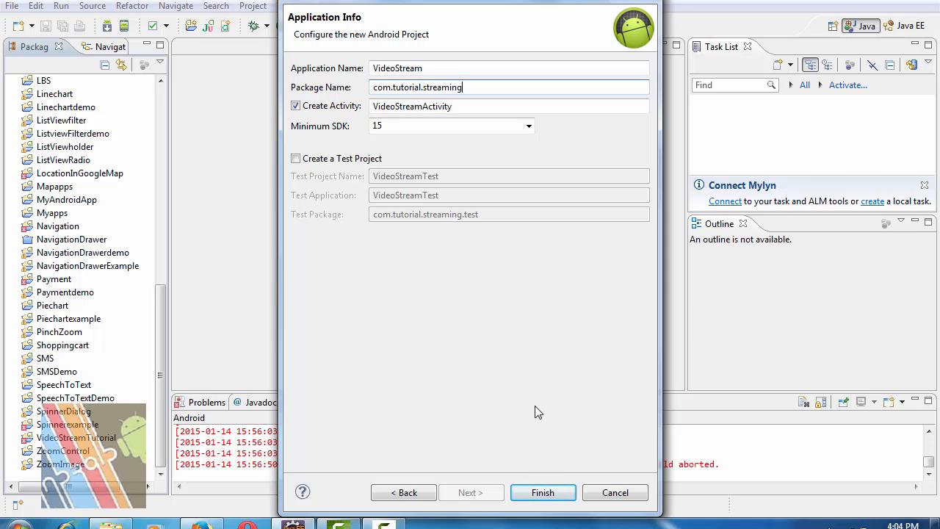
pyautogui.click(542, 492)
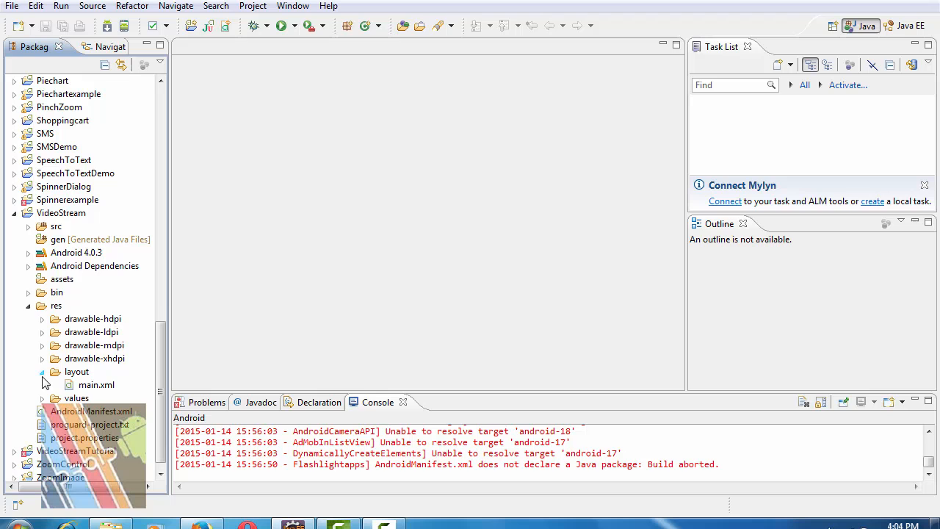
# Step: Open res/layout/main.xml and switch it to the XML source view
pyautogui.click(98, 371)
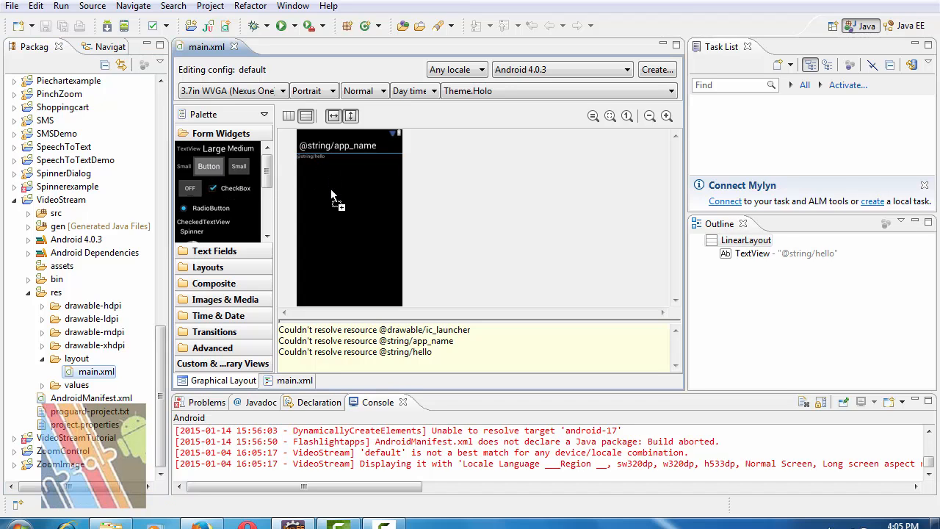
pyautogui.click(294, 380)
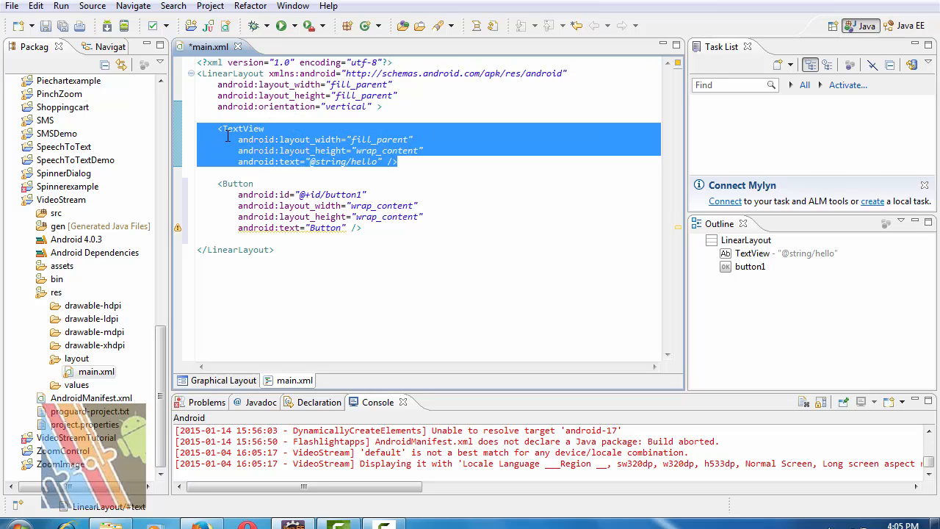
# Step: Delete the TextView from main.xml, leaving only button1 in the layout
pyautogui.press('Delete')
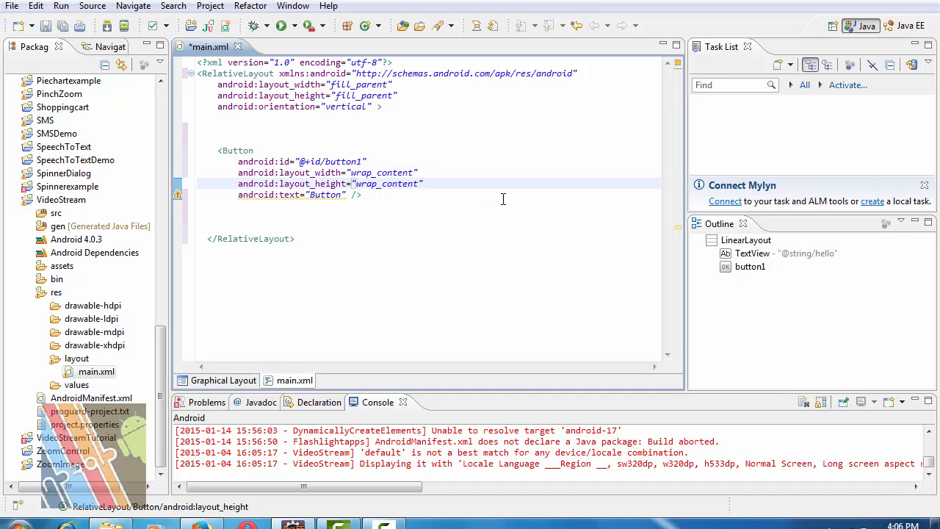
pyautogui.press('Delete')
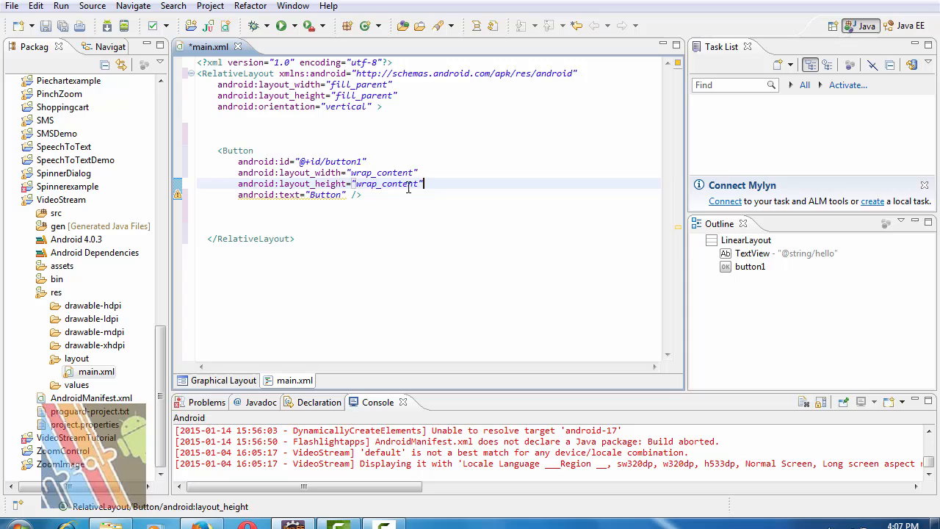
pyautogui.click(416, 171)
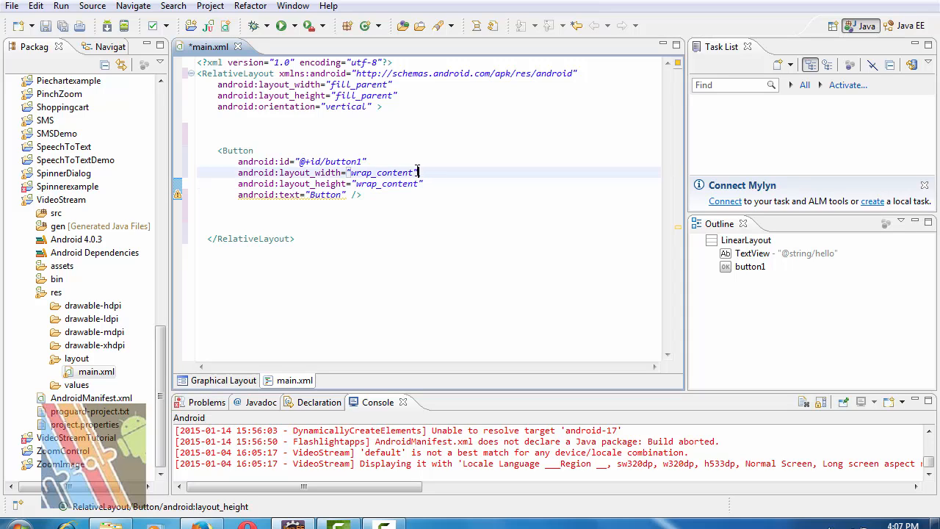
pyautogui.moveTo(493, 167)
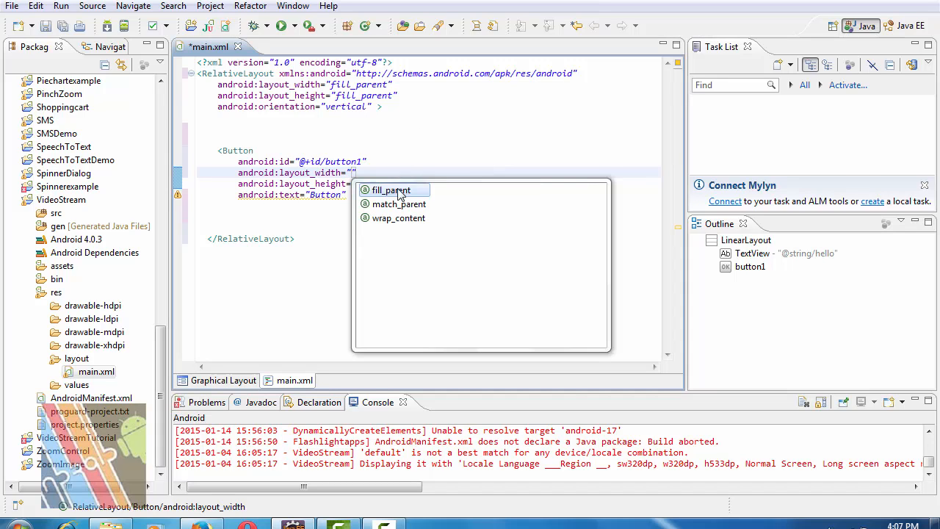
# Step: Make the button fill the parent's width and centre it horizontally
pyautogui.click(391, 190)
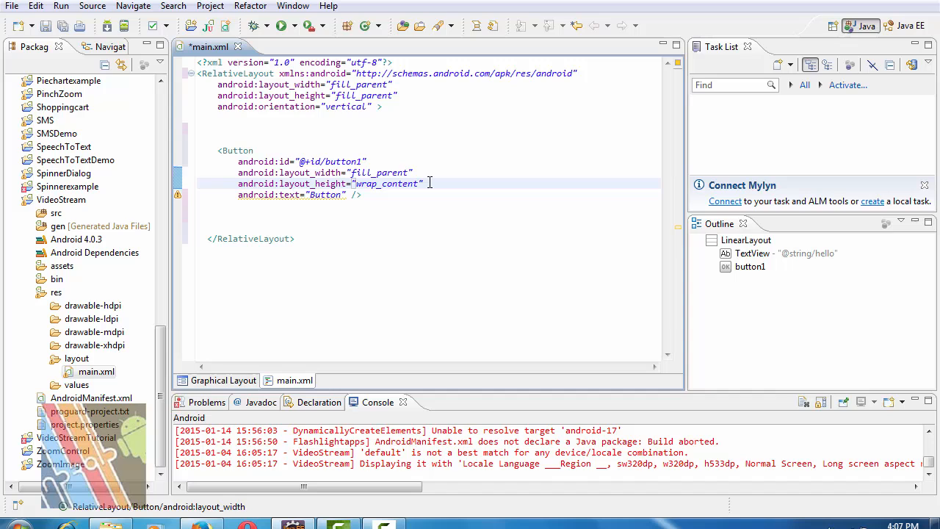
pyautogui.write('android')
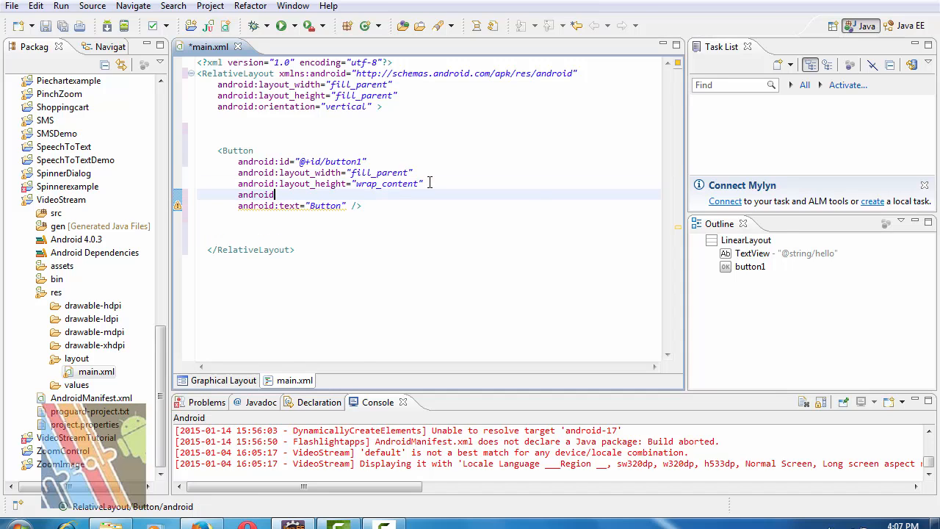
pyautogui.write('la')
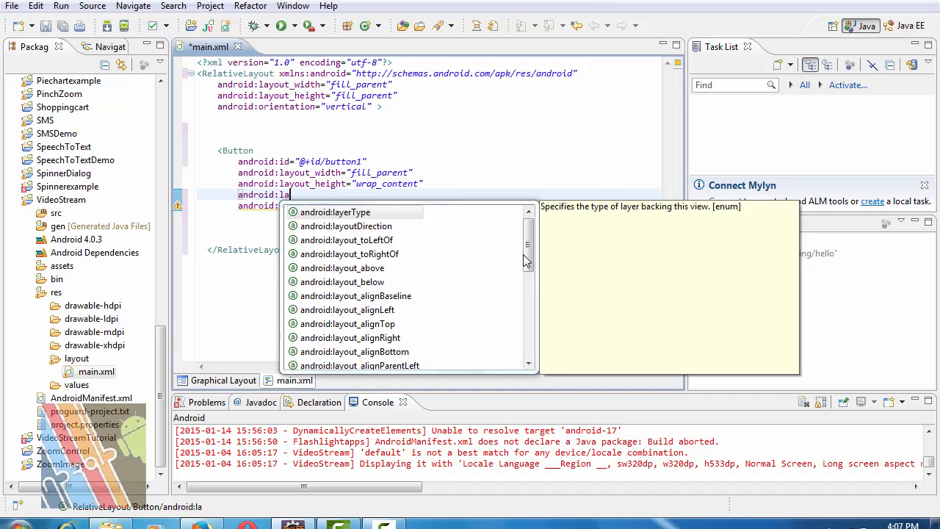
pyautogui.scroll(-3)
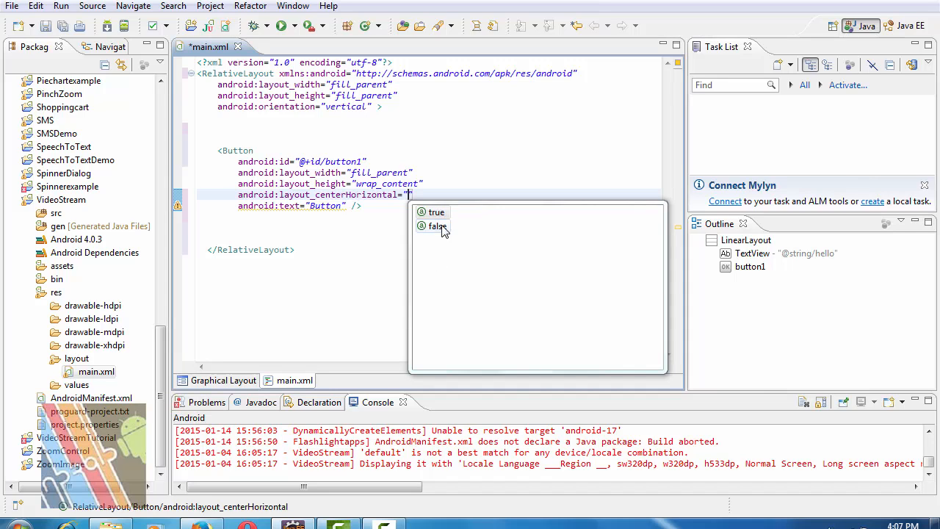
pyautogui.click(436, 212)
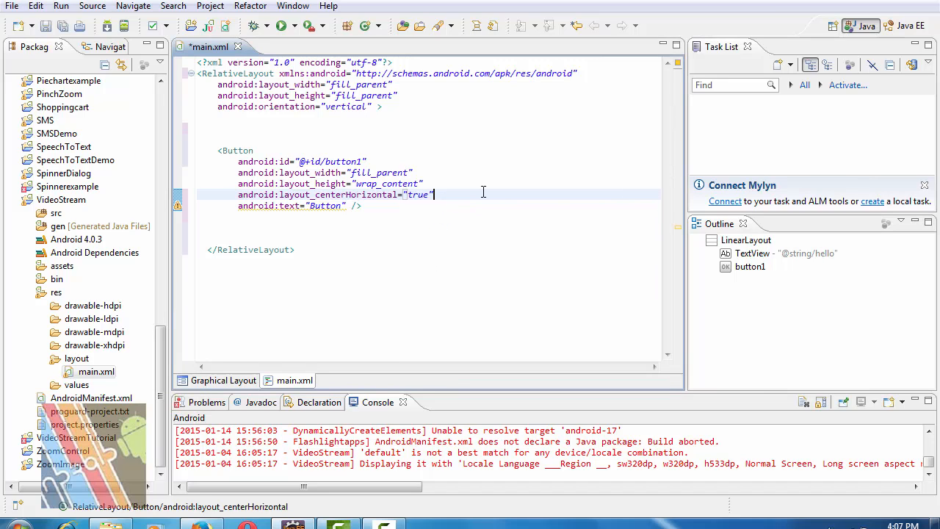
pyautogui.write('andr')
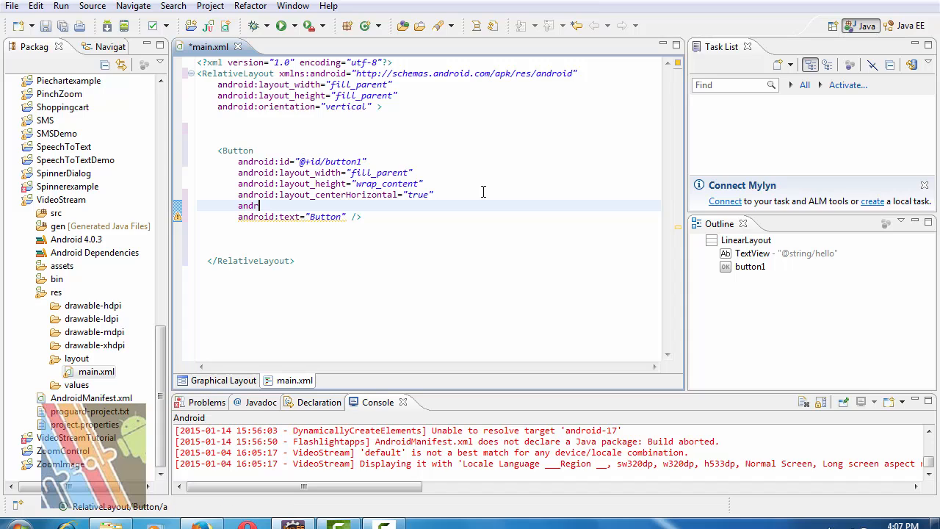
pyautogui.write('oid')
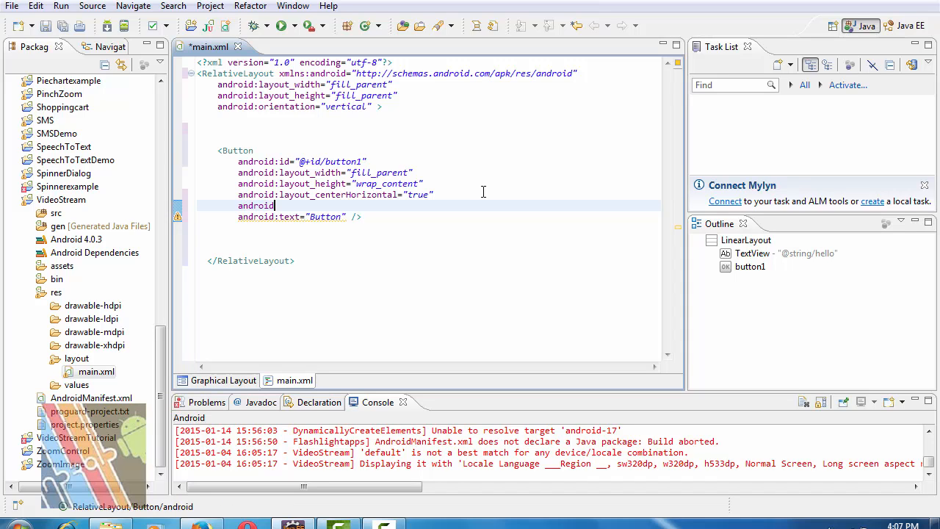
pyautogui.write('d')
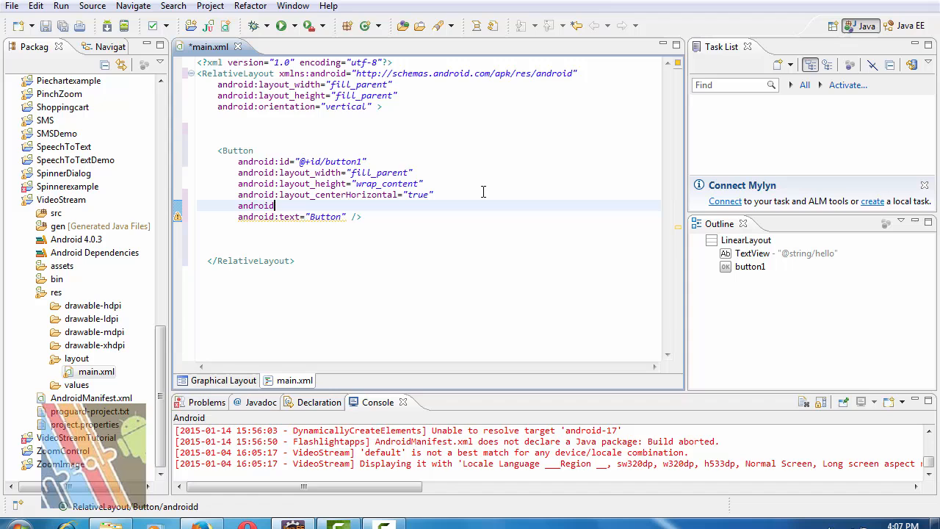
pyautogui.write('la')
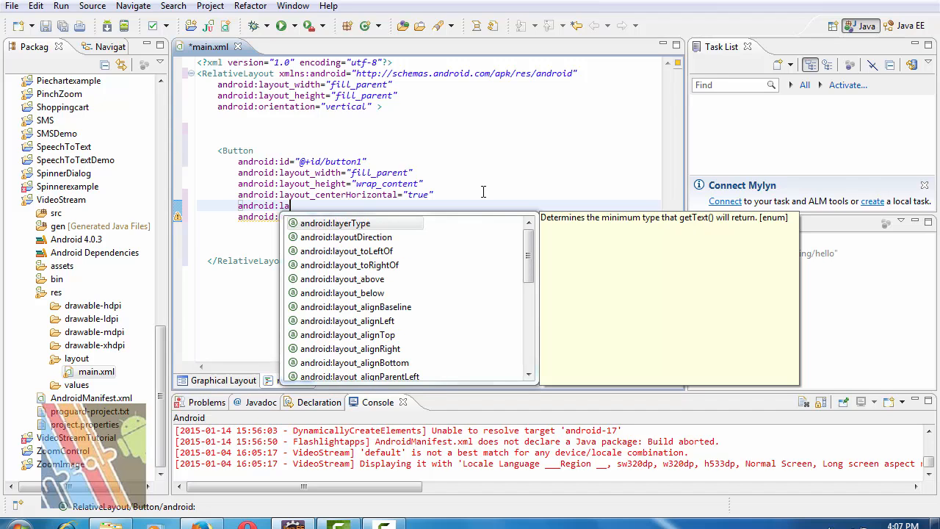
pyautogui.scroll(-3)
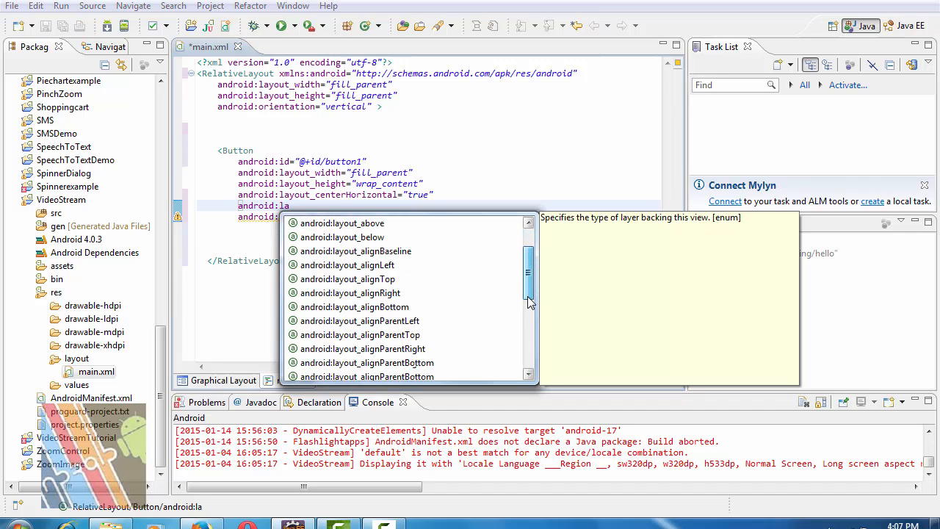
pyautogui.scroll(-3)
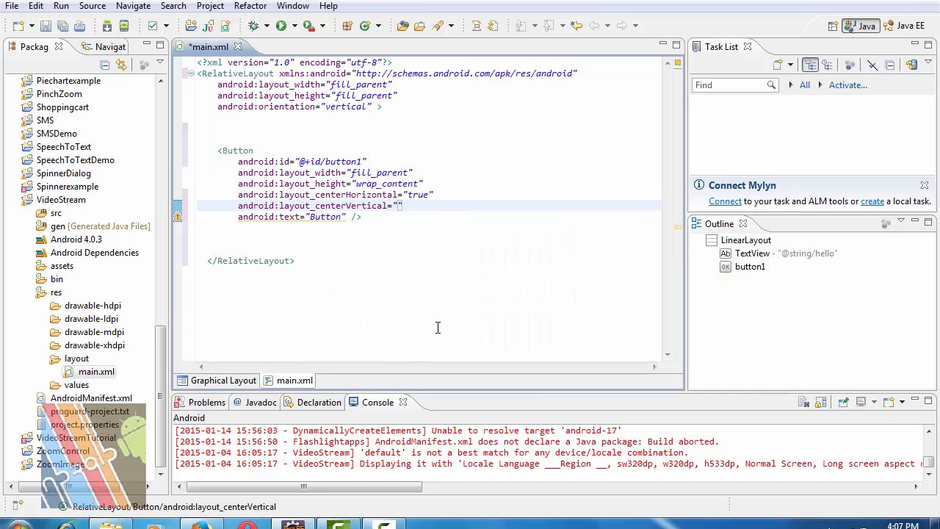
pyautogui.write('true')
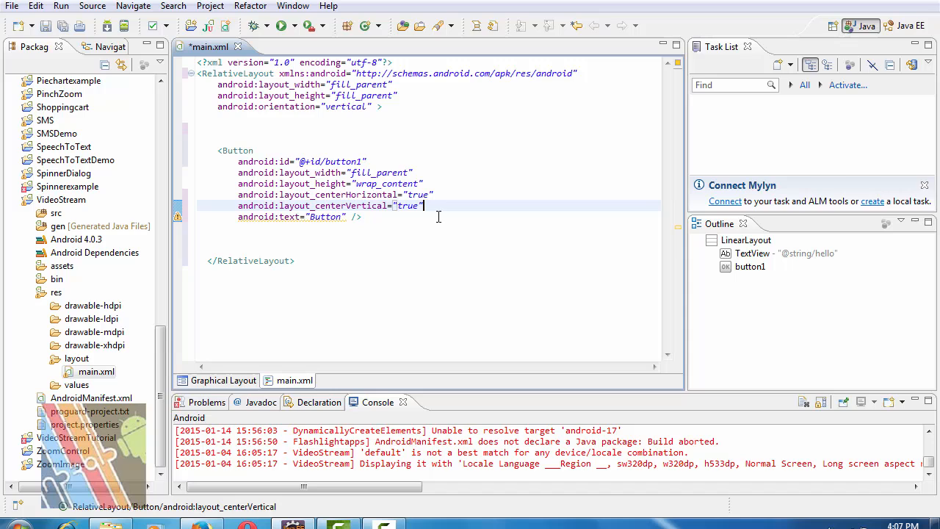
pyautogui.moveTo(381, 243)
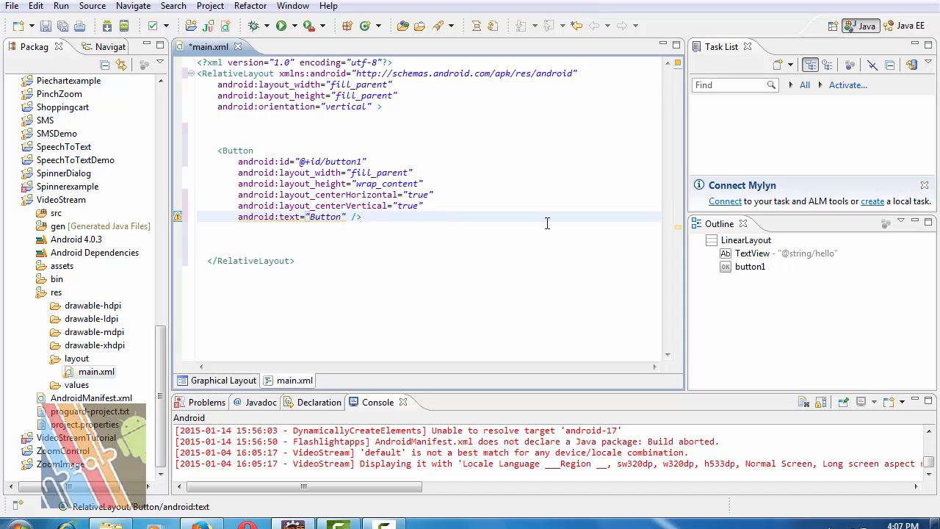
pyautogui.write('@strin')
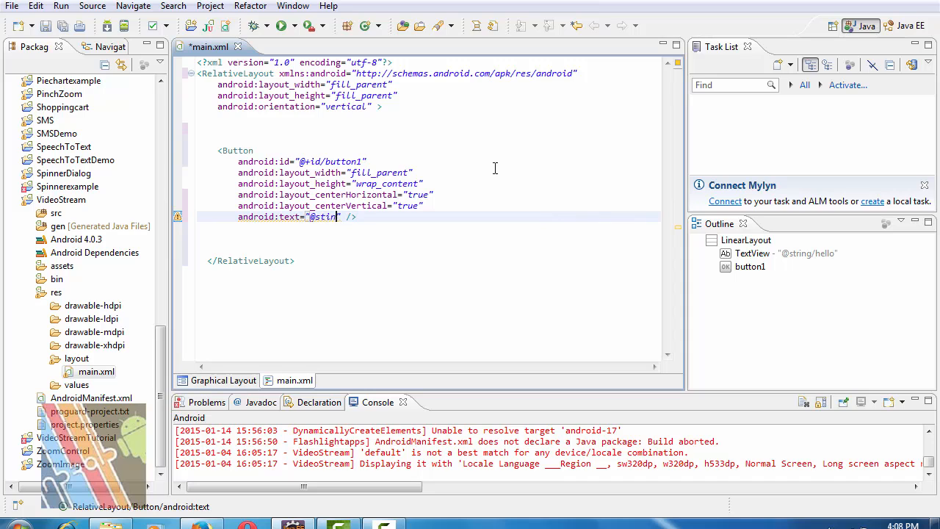
pyautogui.write('g/')
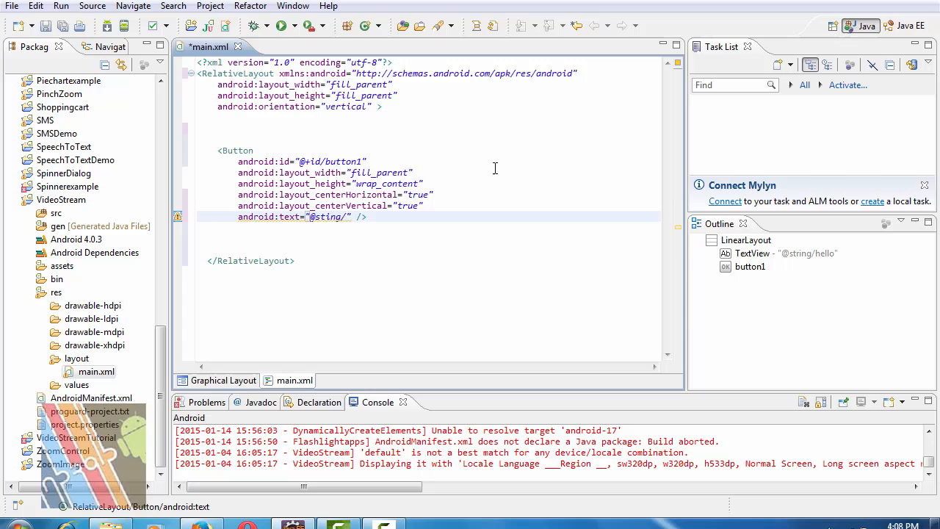
pyautogui.write('mame')
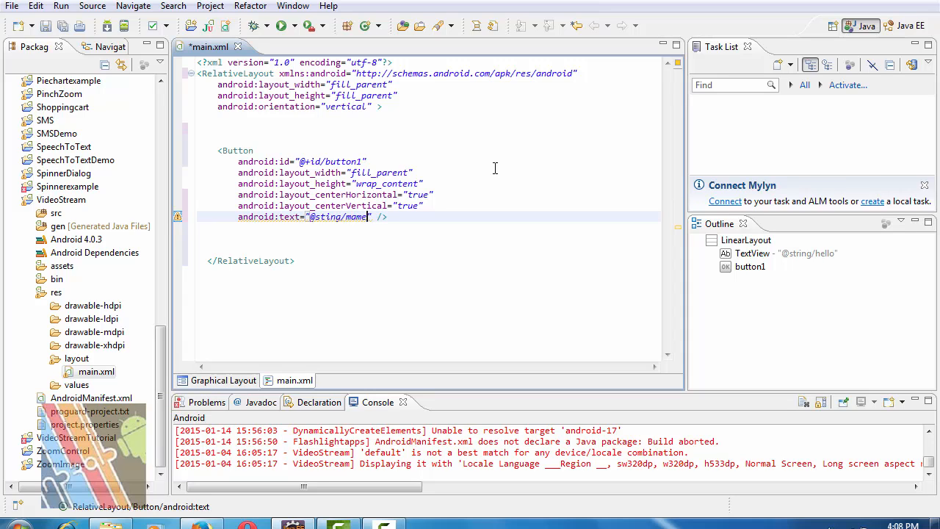
pyautogui.write('1')
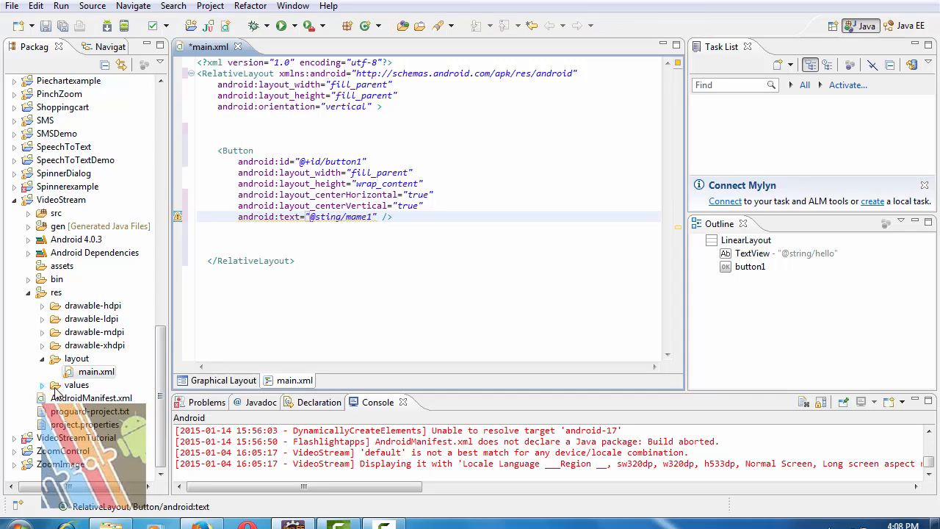
# Step: Add <string name="name1">Show</string> to strings.xml, quoting the name attribute
pyautogui.doubleClick(99, 397)
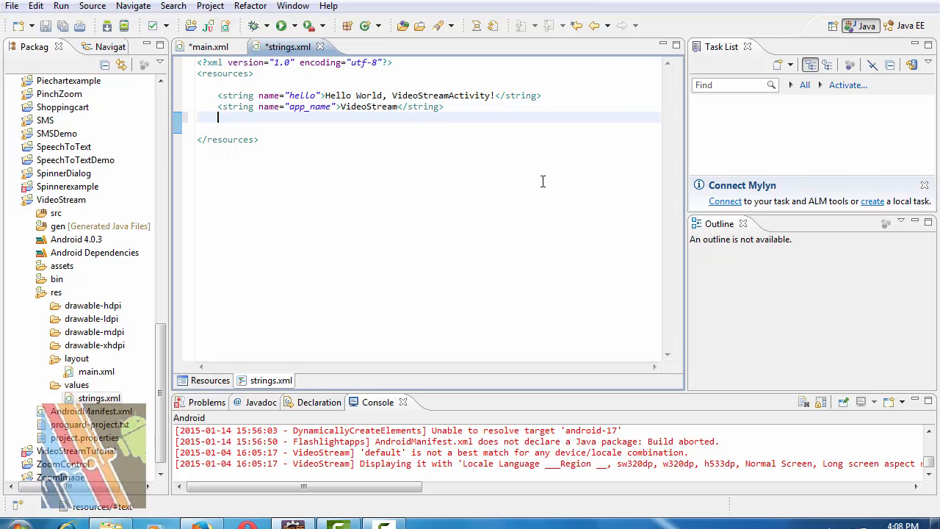
pyautogui.write('<string name =name')
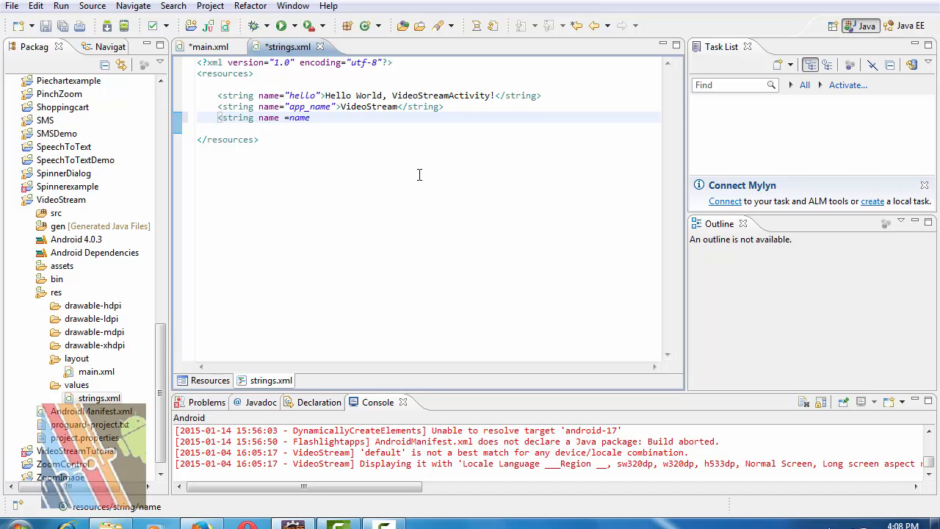
pyautogui.write('1></string>')
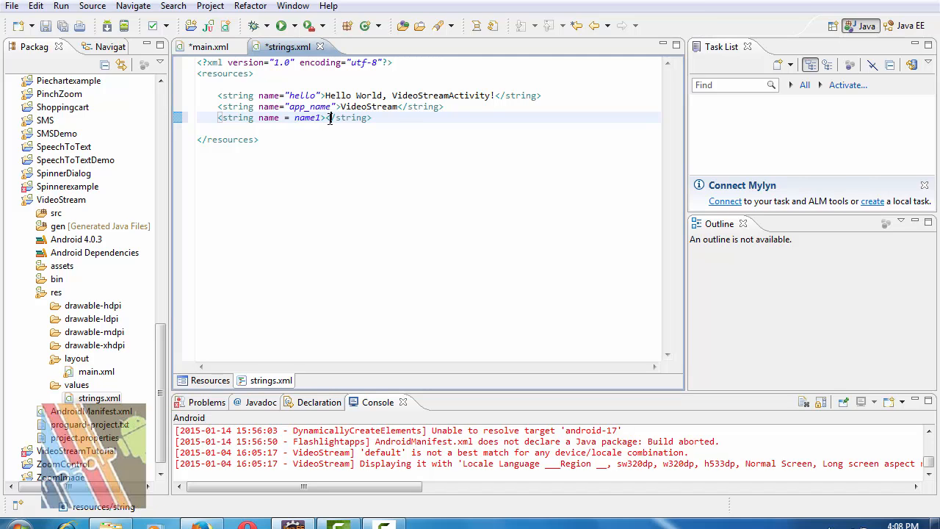
pyautogui.moveTo(472, 164)
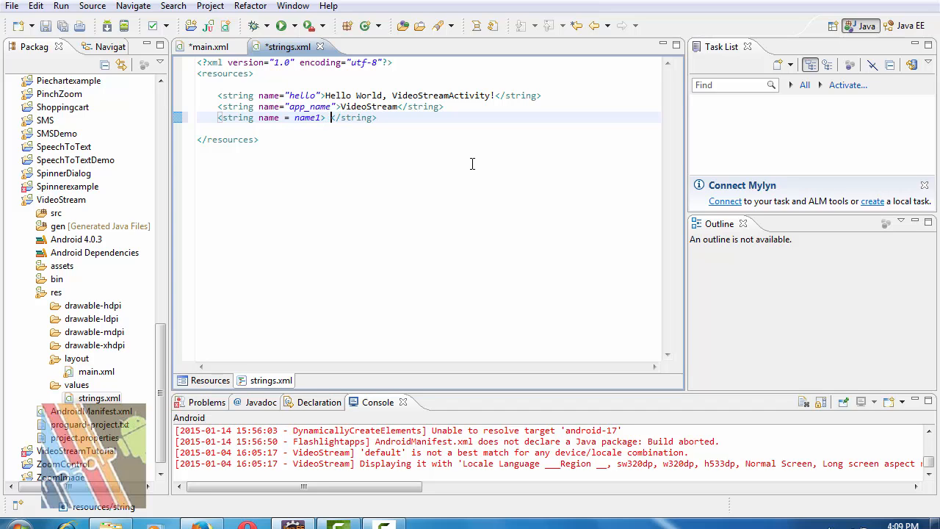
pyautogui.write('Sho')
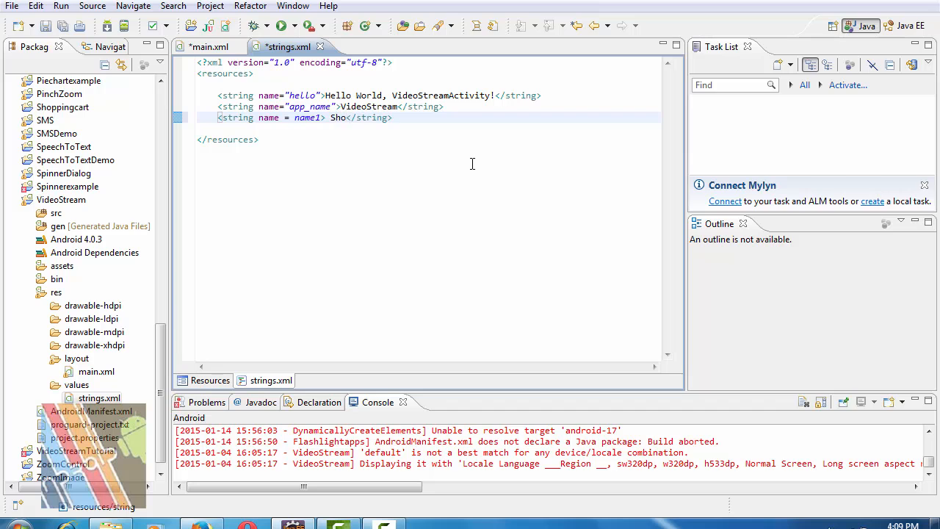
pyautogui.write('w')
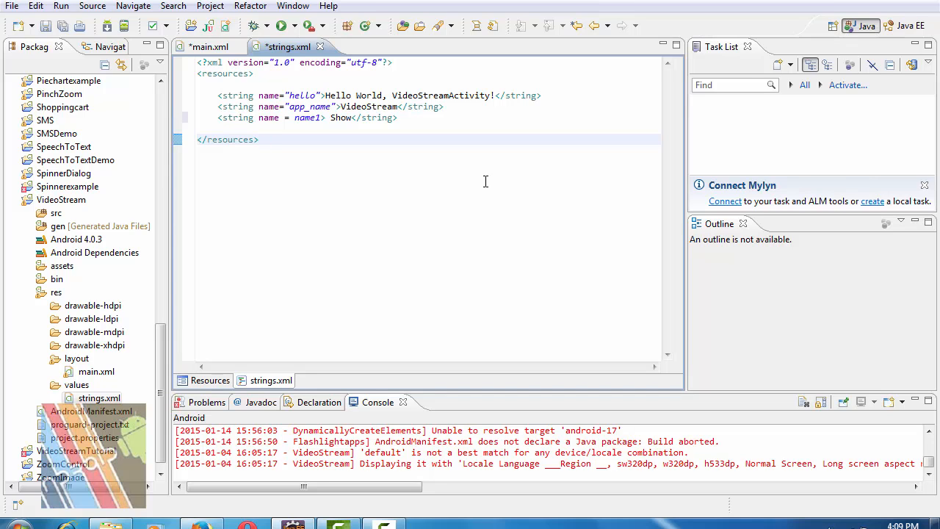
pyautogui.click(209, 46)
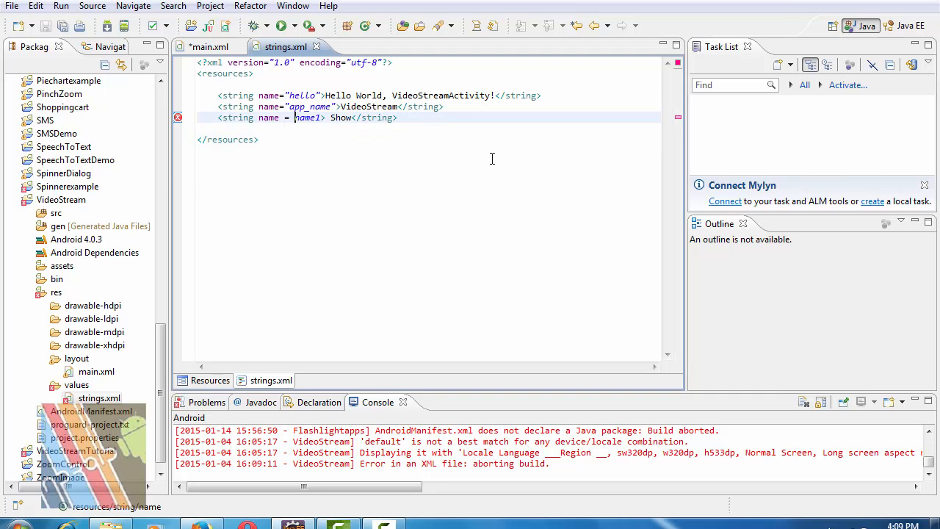
pyautogui.write('"')
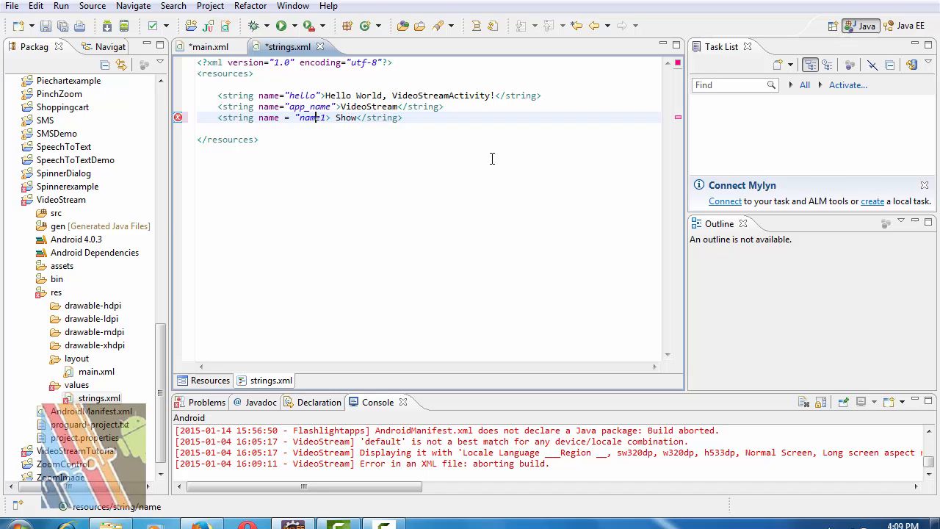
pyautogui.write('"')
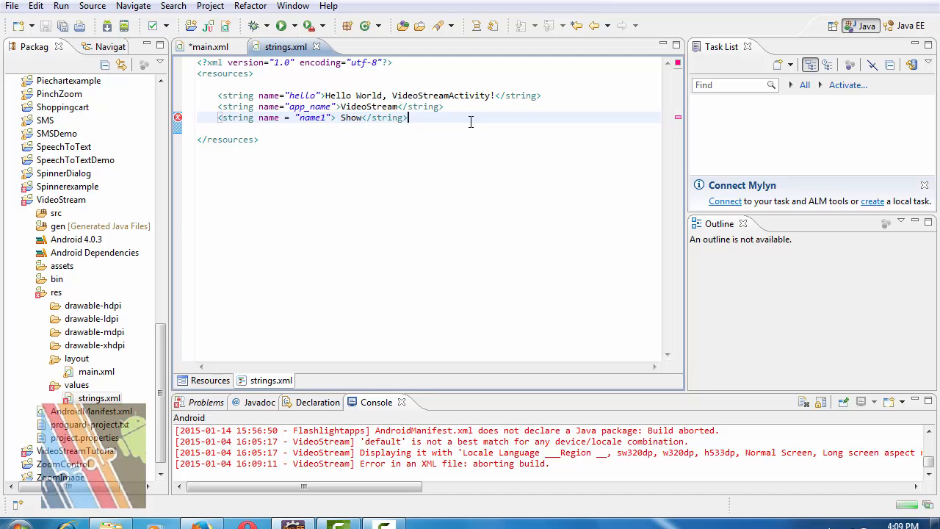
pyautogui.click(208, 46)
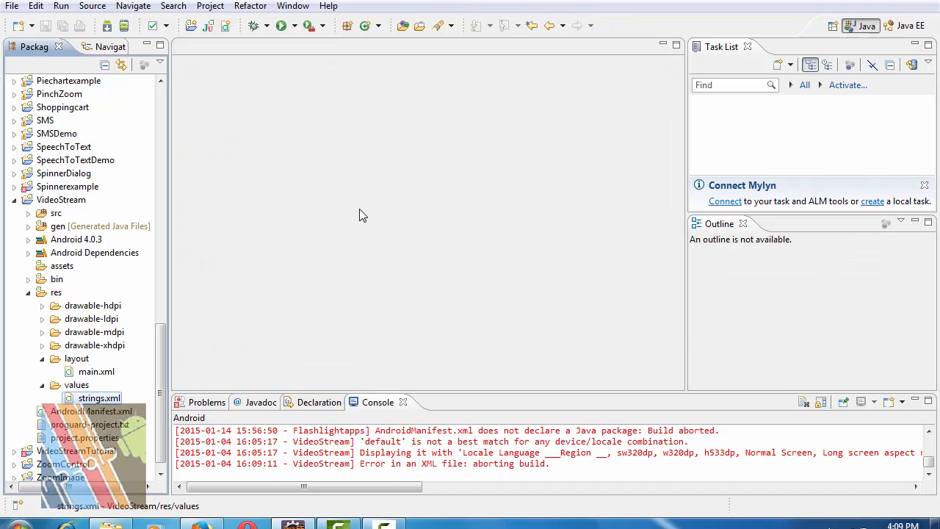
pyautogui.moveTo(118, 401)
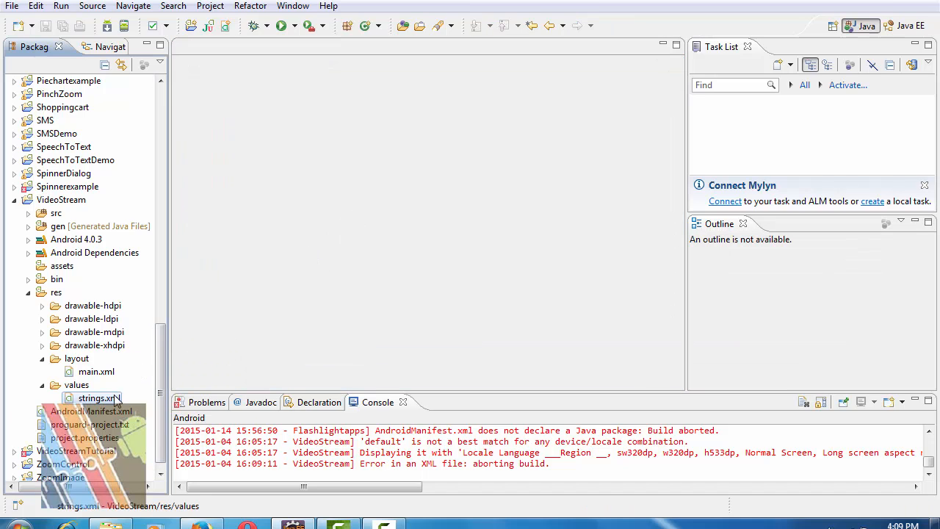
# Step: Select the layout folder and bring up its context menu to create a new file
pyautogui.click(97, 370)
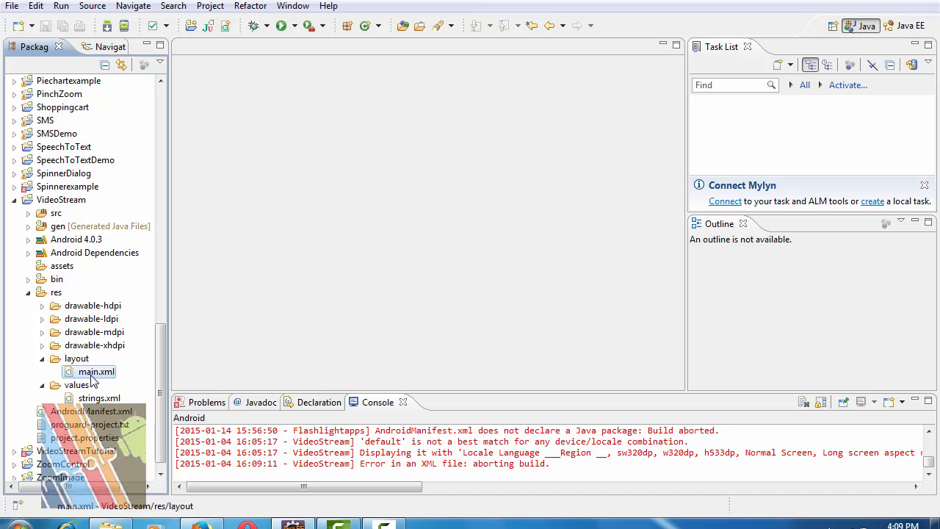
pyautogui.rightClick(97, 371)
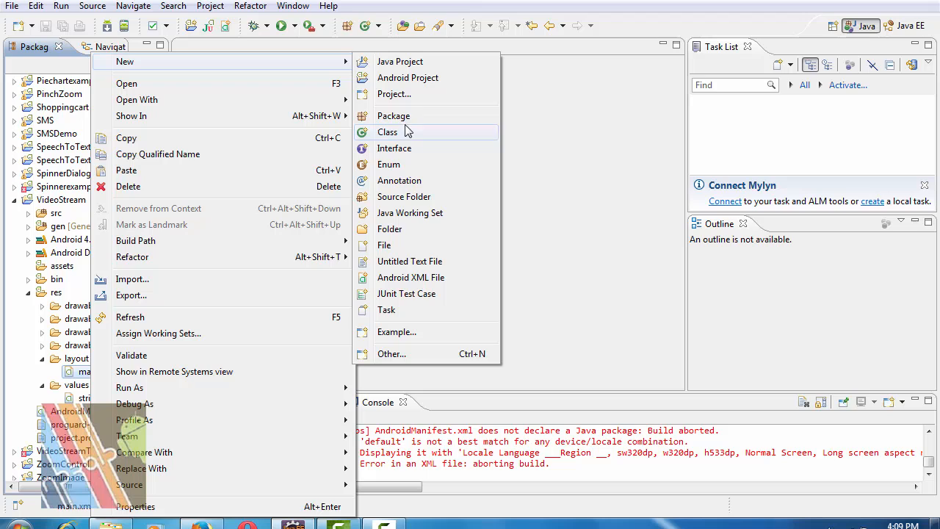
pyautogui.moveTo(410, 277)
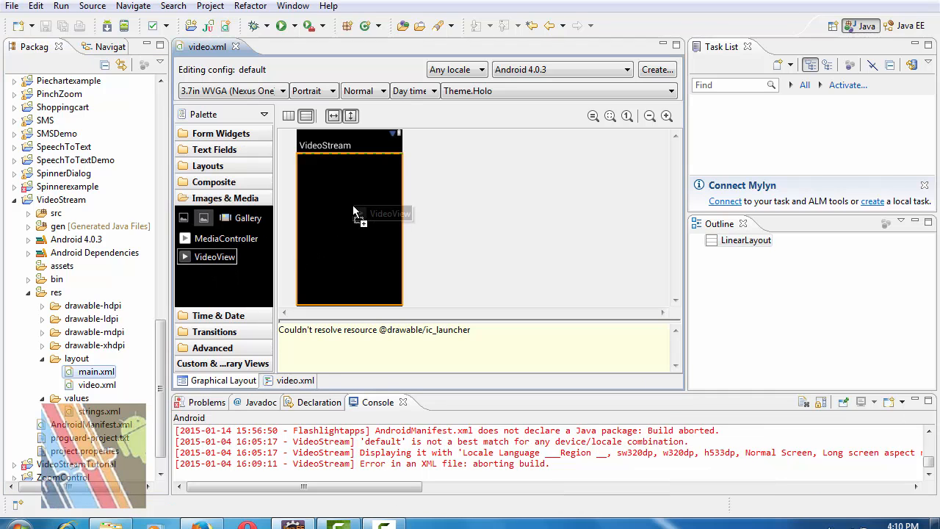
# Step: Add a VideoView to video.xml and set its width to match_parent in XML
pyautogui.moveTo(214, 256); pyautogui.dragTo(349, 227)
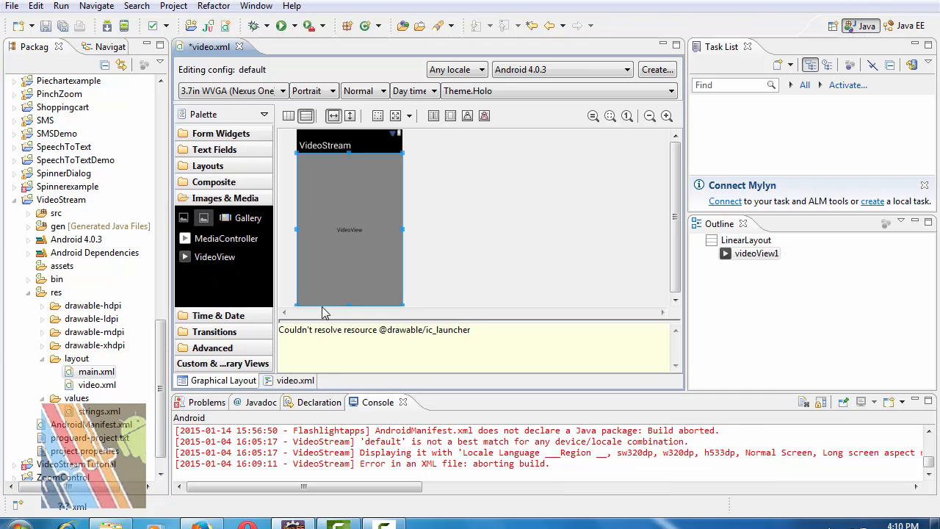
pyautogui.click(295, 379)
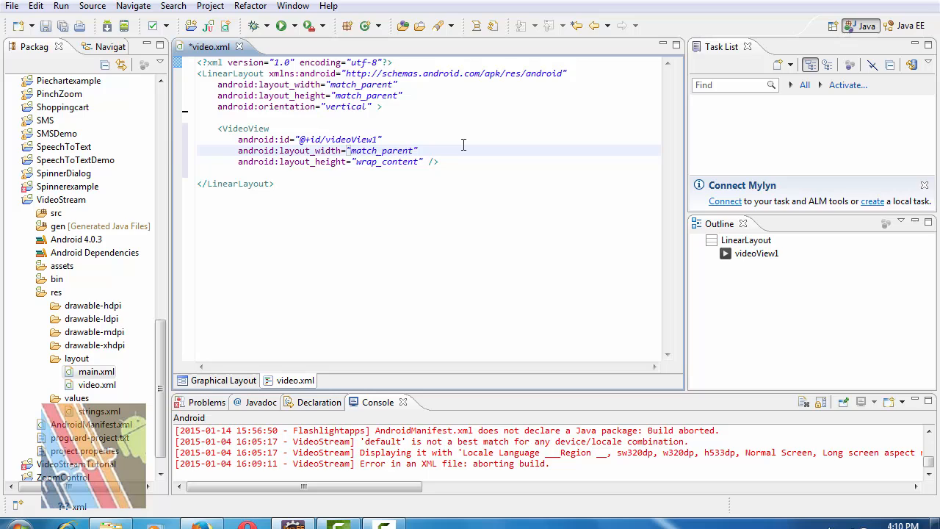
pyautogui.click(418, 151)
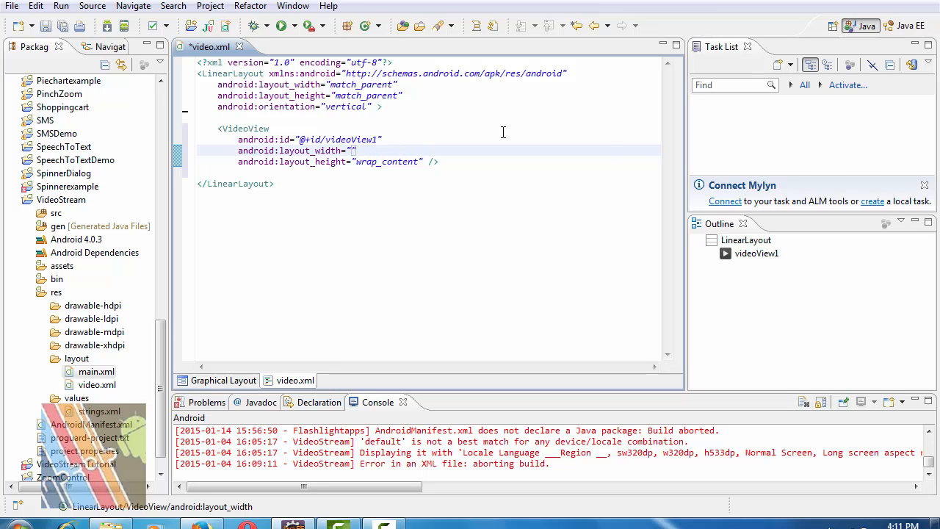
pyautogui.write('match_parent')
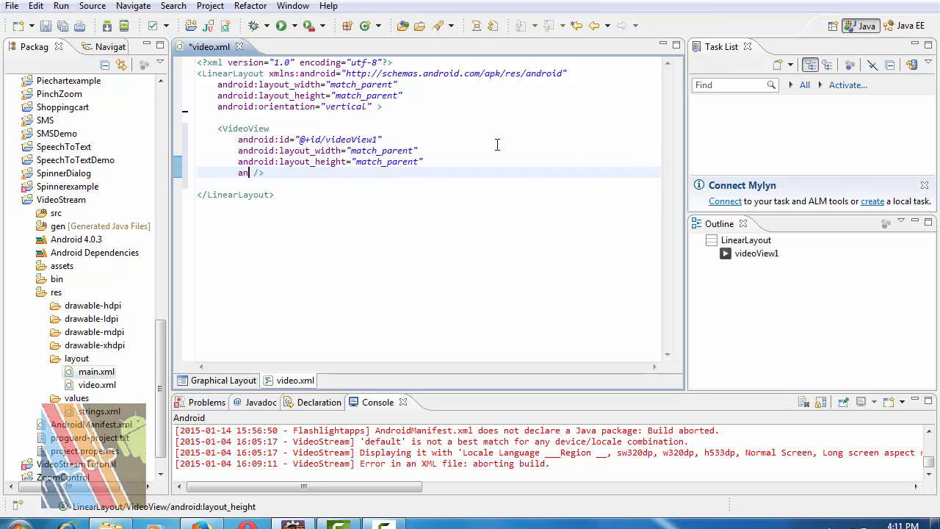
# Step: Centre the VideoView horizontally and vertically, then close video.xml
pyautogui.write('droid:')
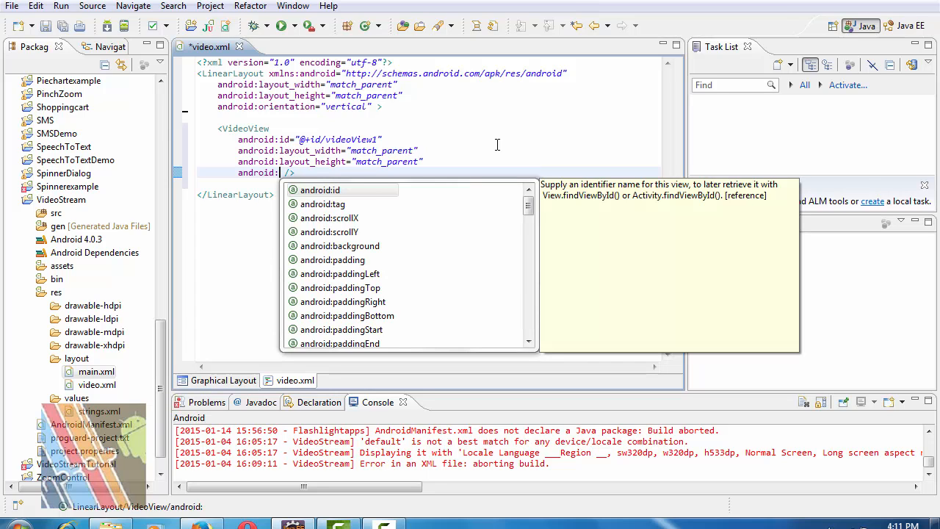
pyautogui.moveTo(521, 233)
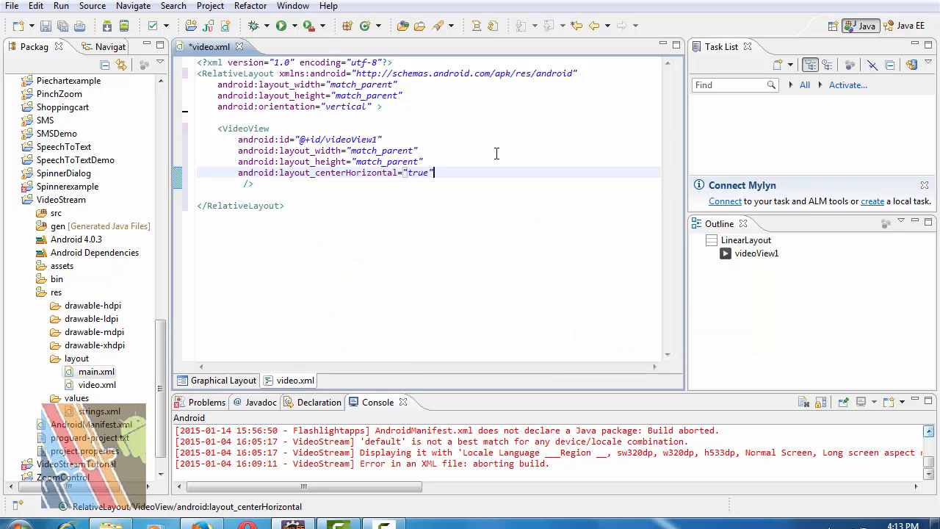
pyautogui.write('android')
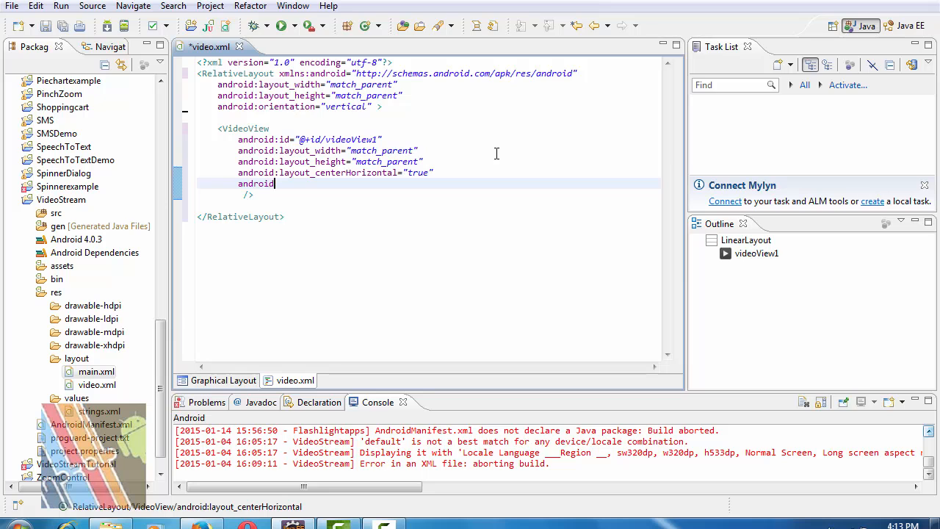
pyautogui.write('la')
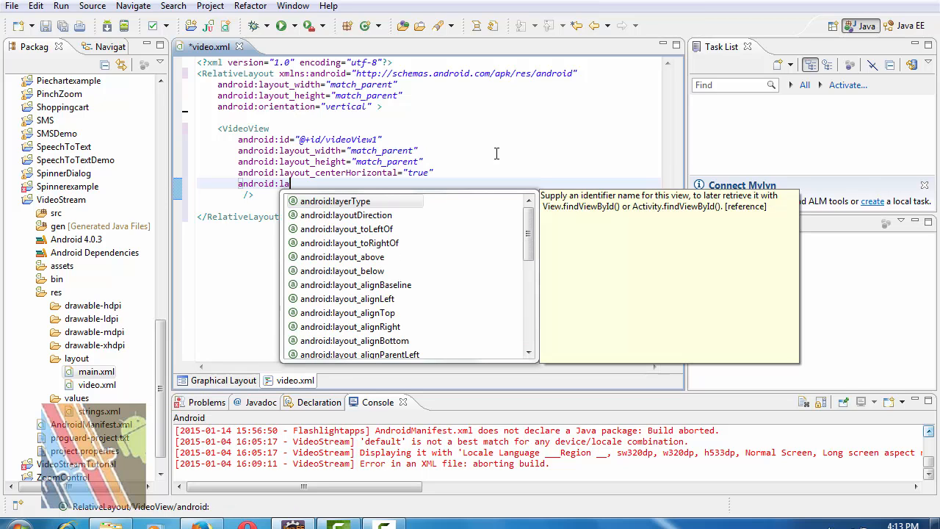
pyautogui.scroll(-3)
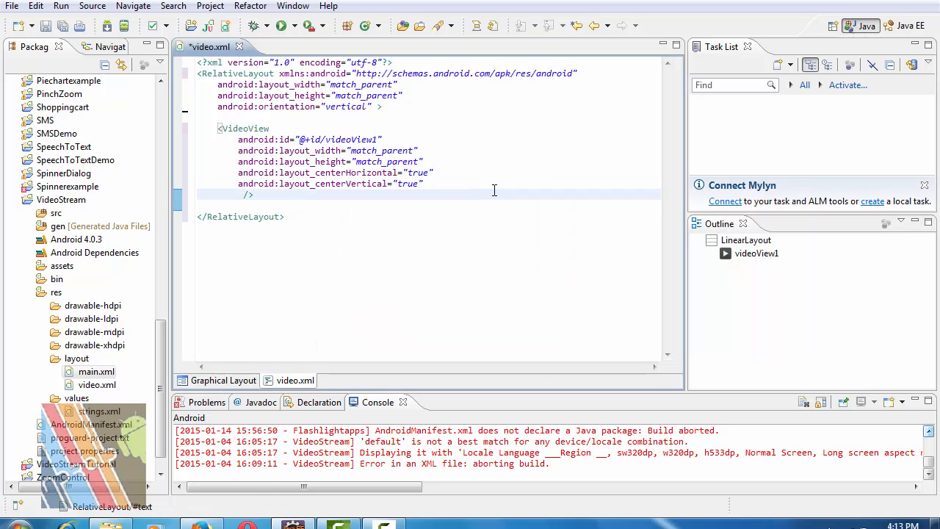
pyautogui.click(283, 46)
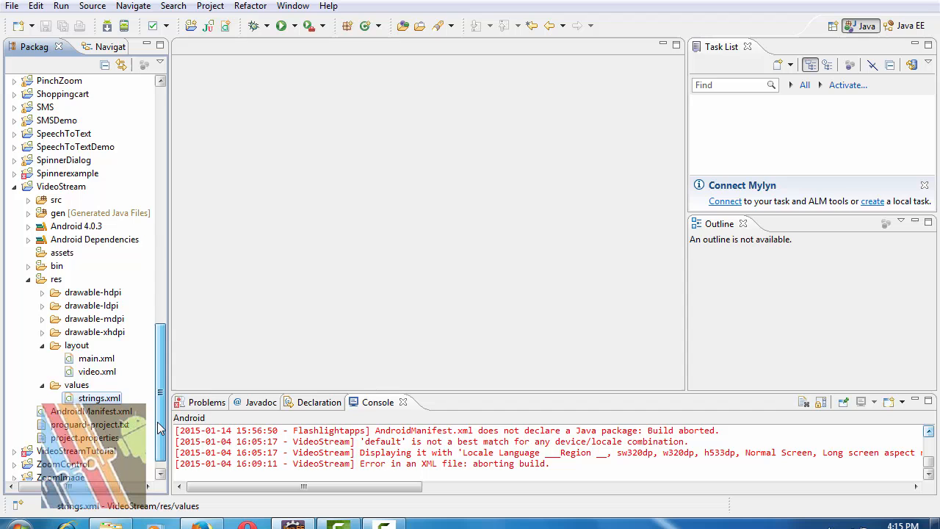
# Step: Create an Android XML values file named styles.xml in res/values
pyautogui.rightClick(99, 397)
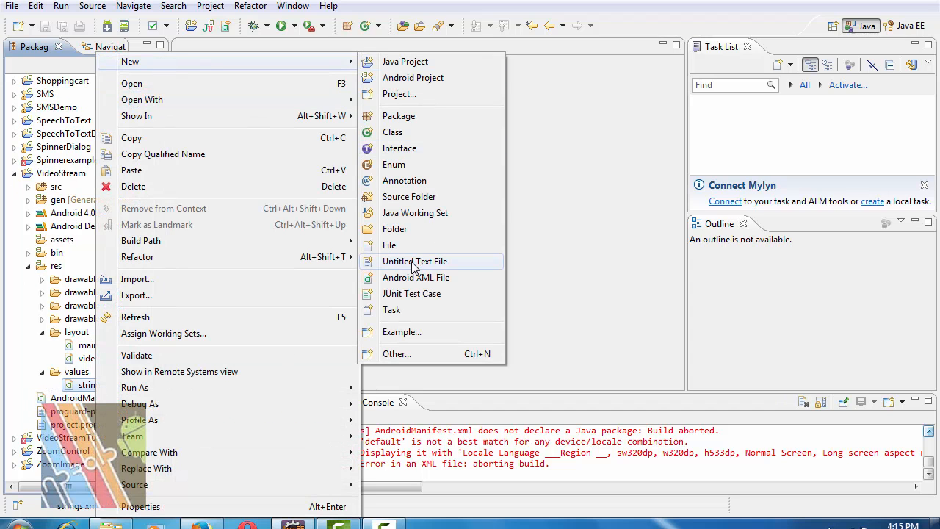
pyautogui.click(415, 277)
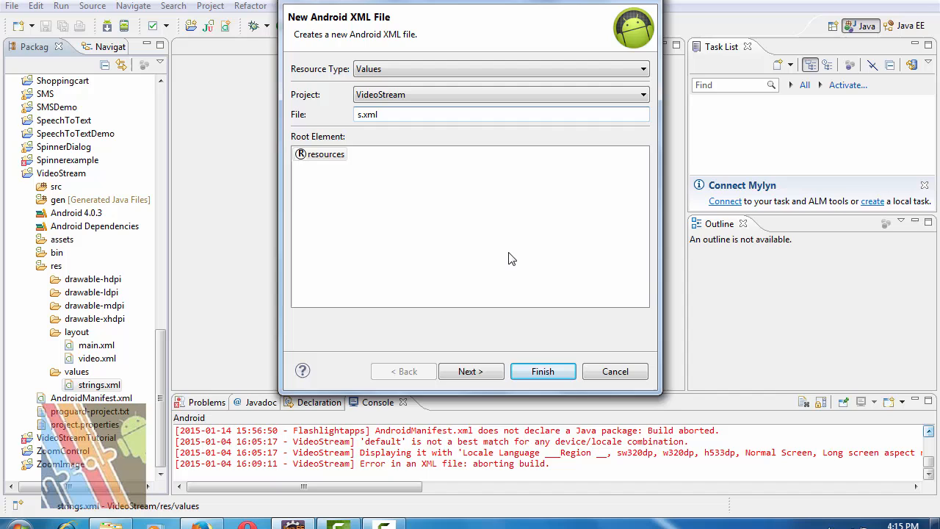
pyautogui.write('style')
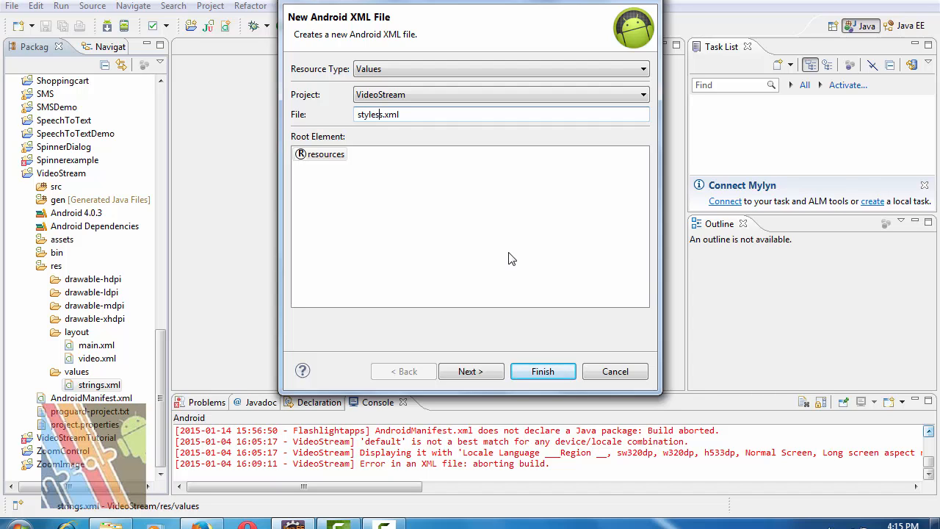
pyautogui.click(542, 371)
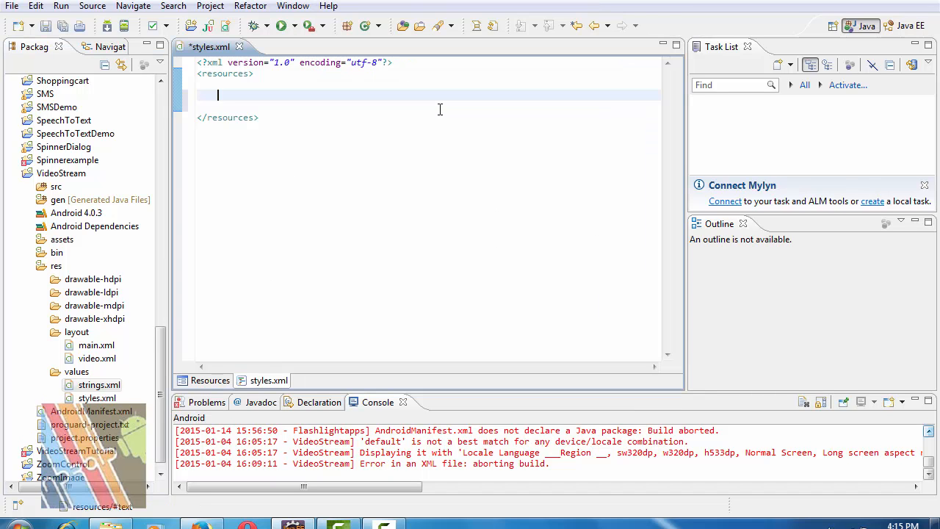
# Step: Type <style name="AppTheme" parent="android:Theme.Light" /> in styles.xml
pyautogui.write('<')
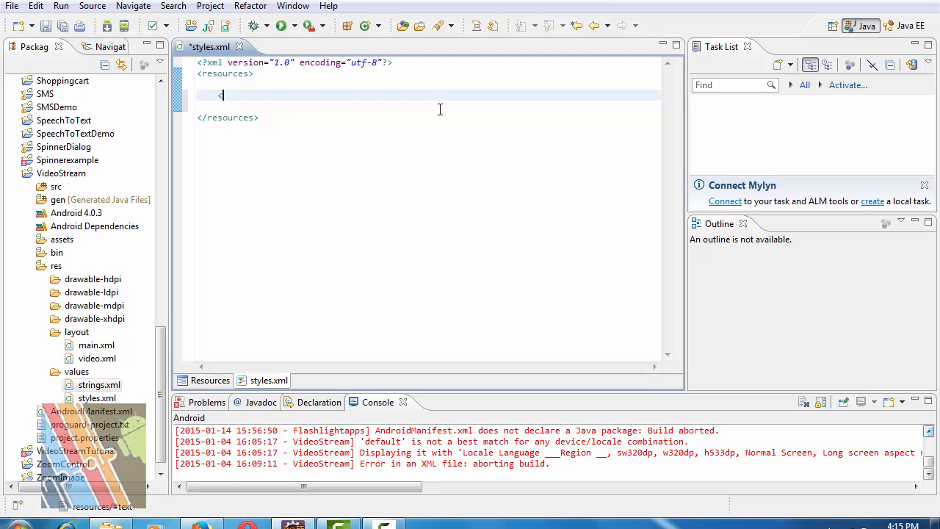
pyautogui.write('<')
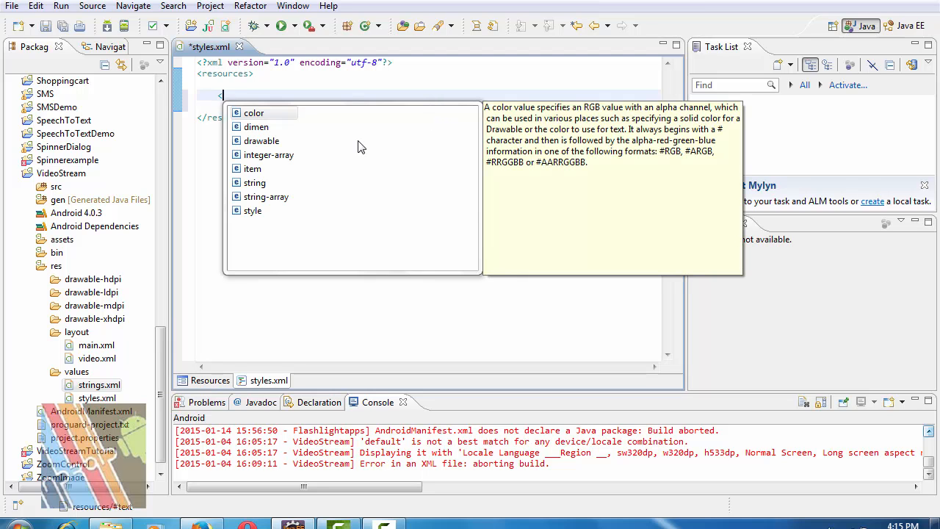
pyautogui.moveTo(253, 211)
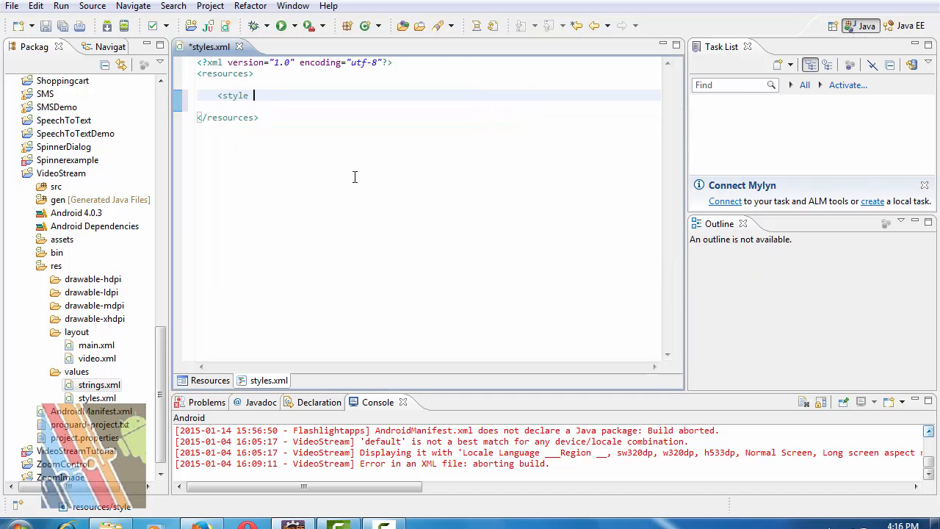
pyautogui.write('name')
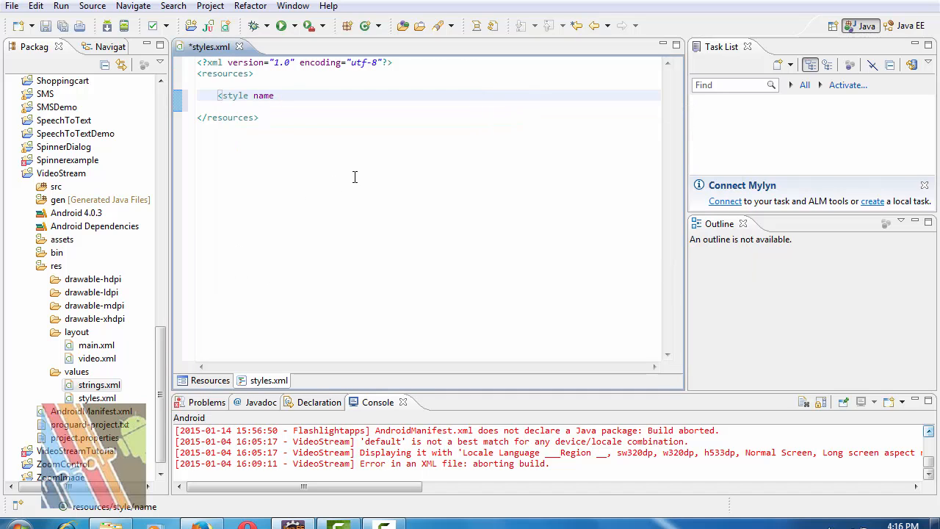
pyautogui.write('="App" />')
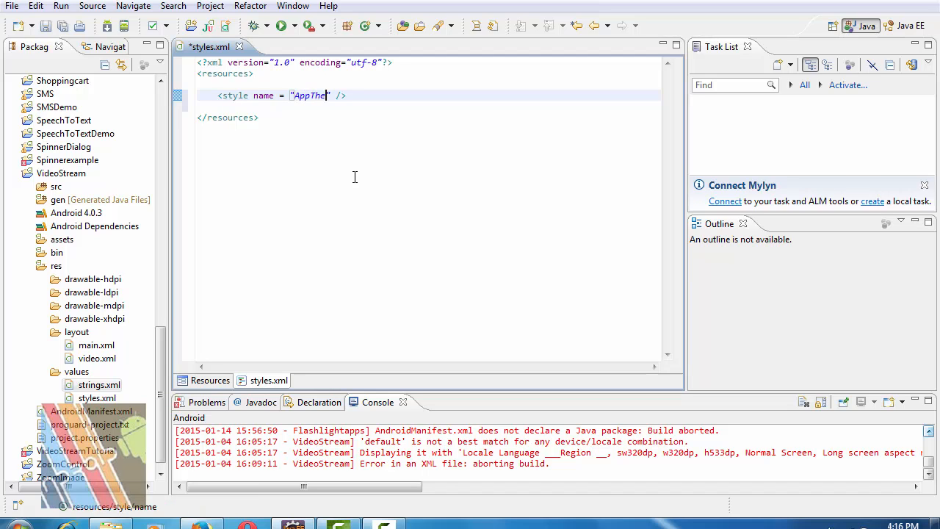
pyautogui.write('me')
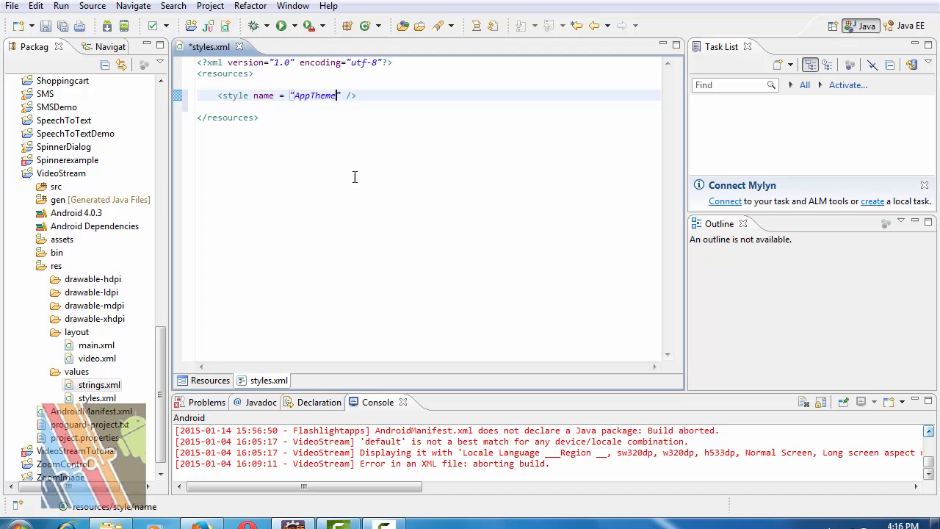
pyautogui.write('pa')
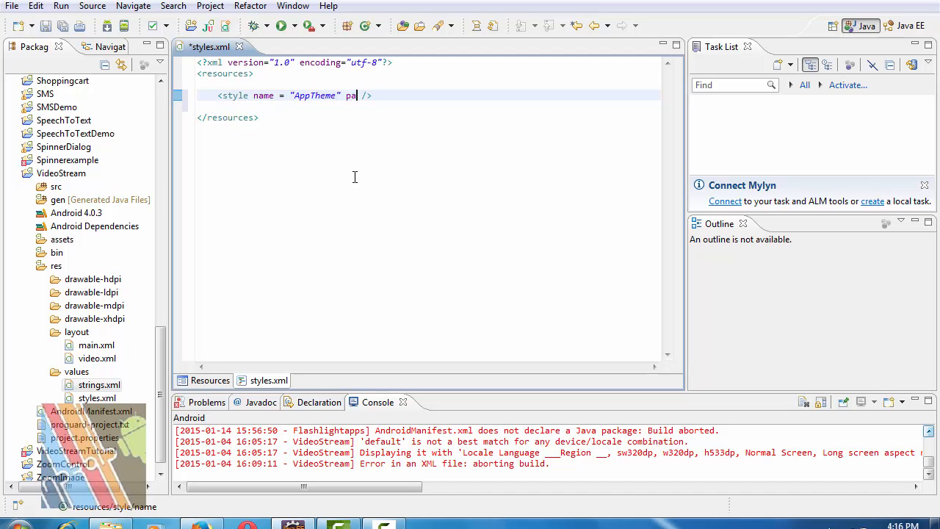
pyautogui.write('rent')
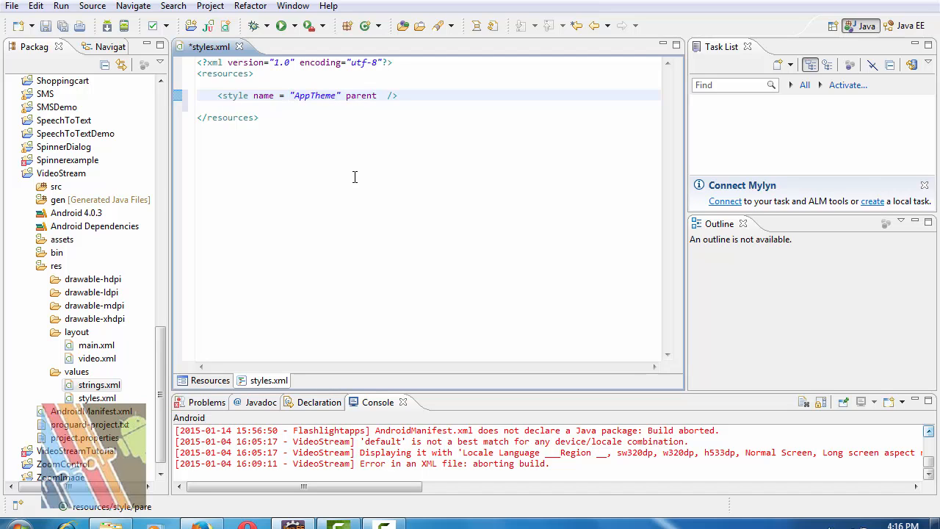
pyautogui.write('=')
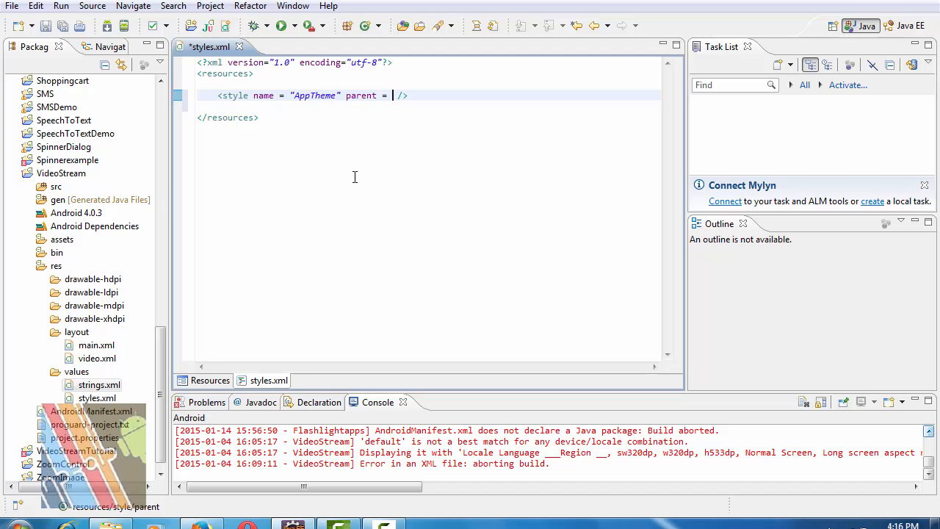
pyautogui.write('"')
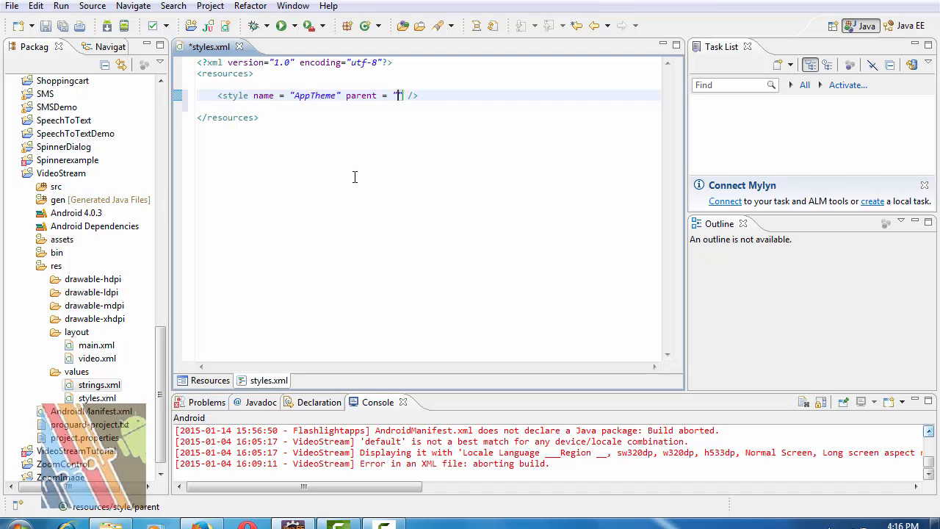
pyautogui.write('android:Theme.Light')
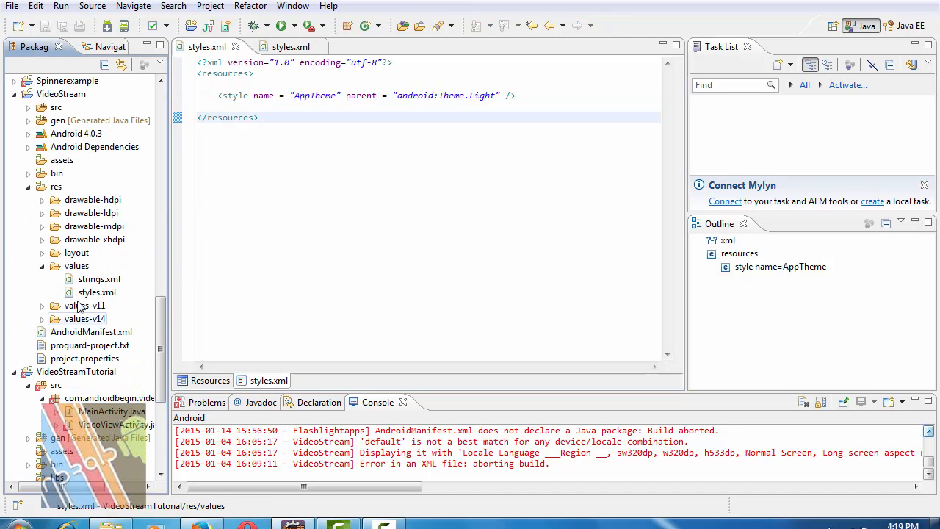
# Step: Check the Holo styles.xml files in values-v11 and values-v14, then close the styles file
pyautogui.click(42, 265)
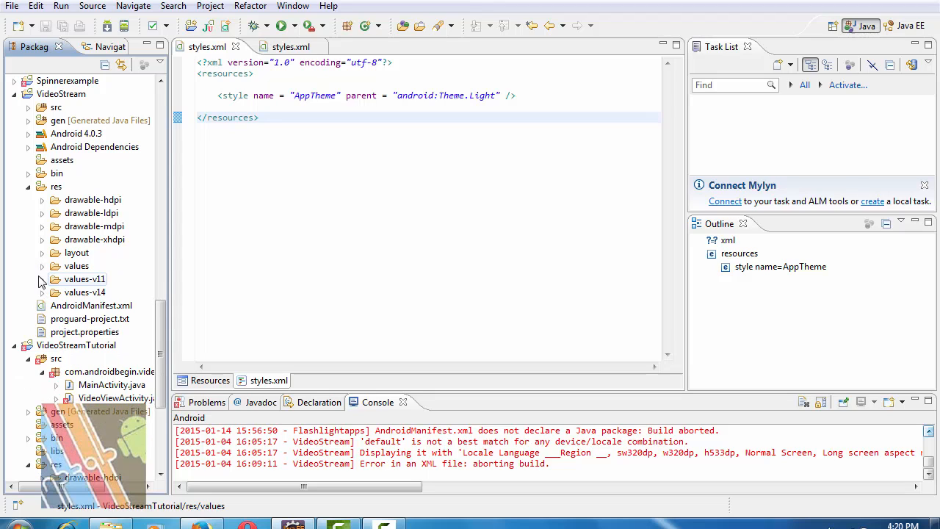
pyautogui.click(42, 278)
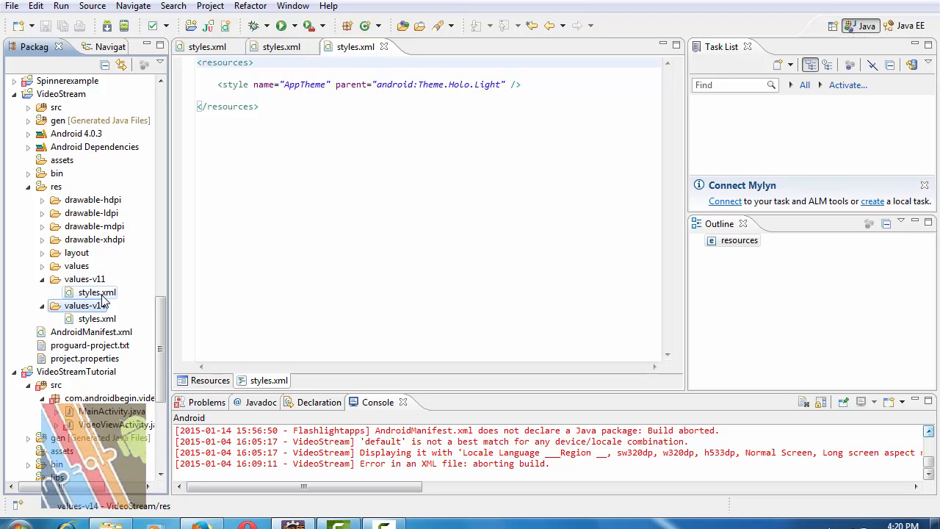
pyautogui.click(84, 305)
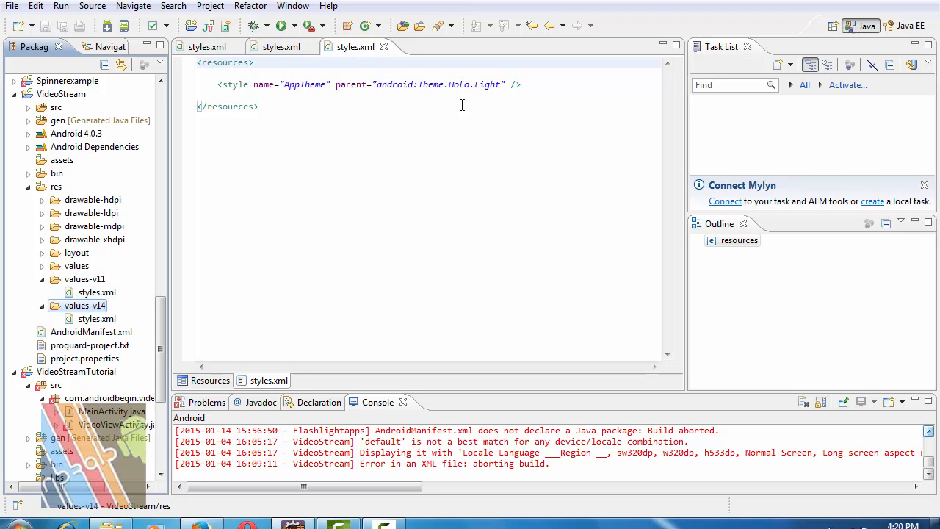
pyautogui.click(96, 318)
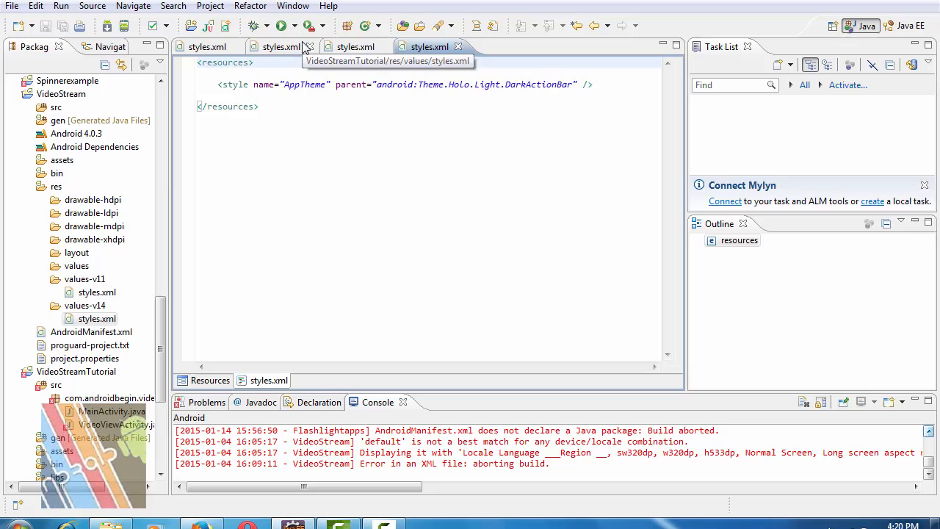
pyautogui.click(457, 46)
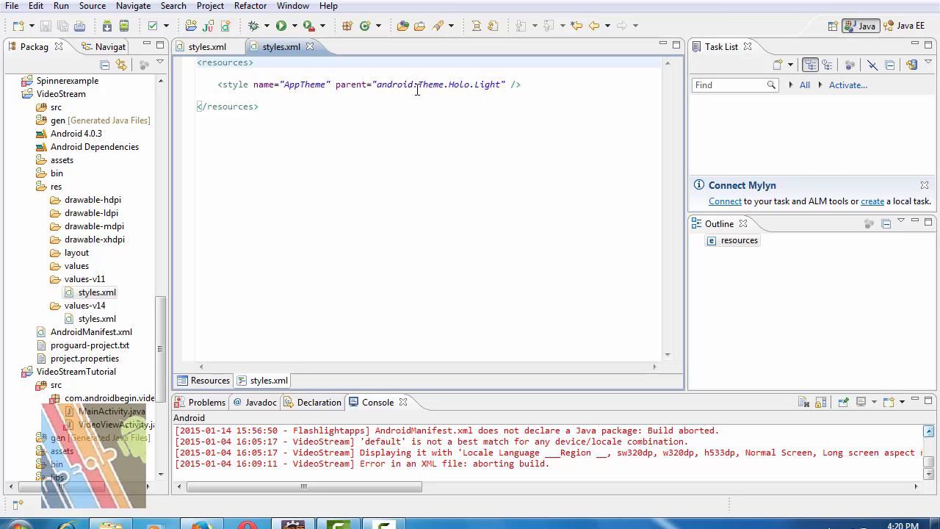
pyautogui.moveTo(448, 91)
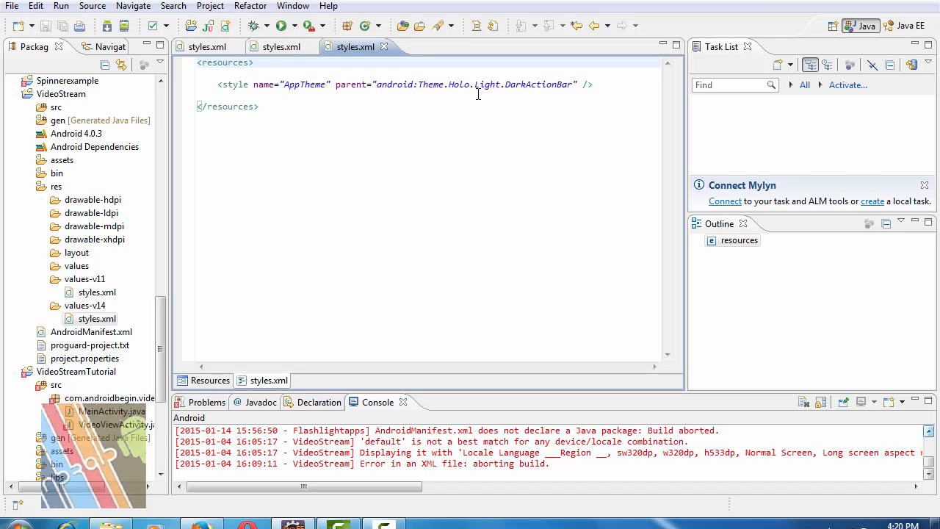
pyautogui.moveTo(453, 155)
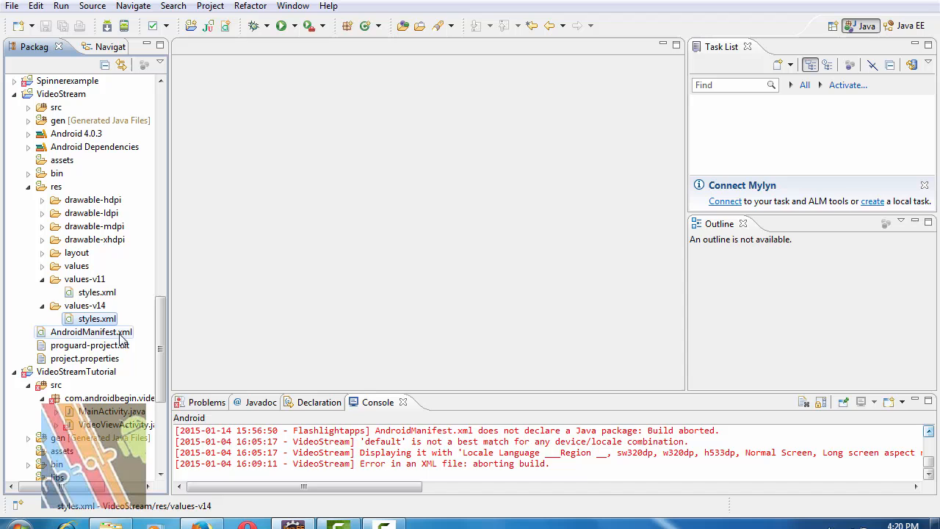
# Step: Open VideoStreamActivity.java from the VideoStream source folder
pyautogui.scroll(3)
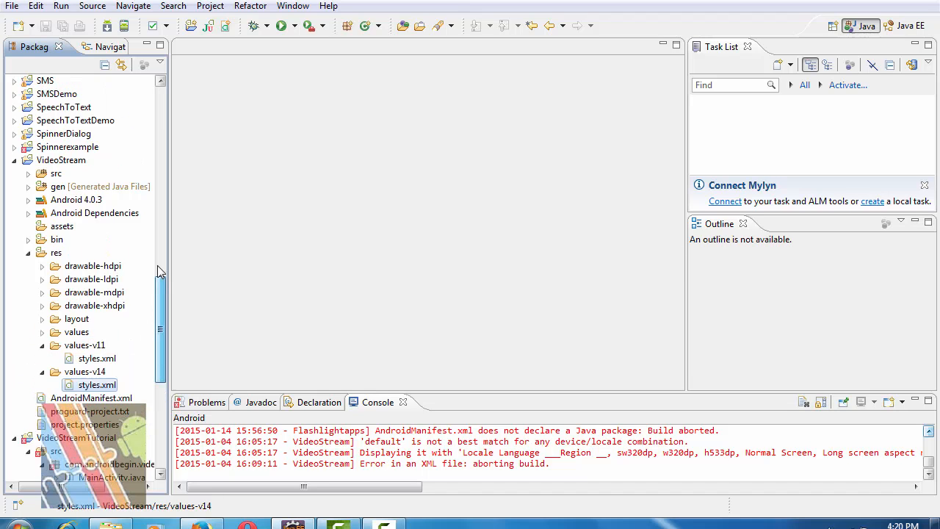
pyautogui.scroll(3)
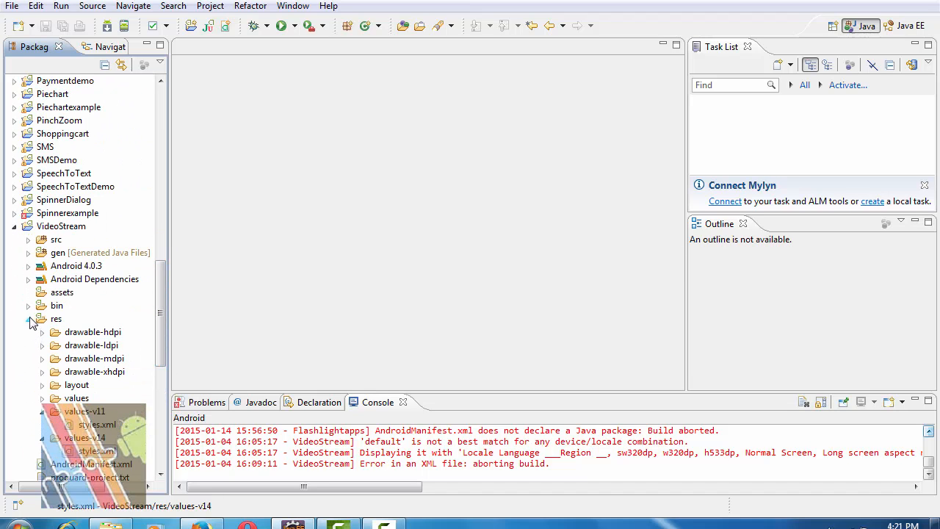
pyautogui.click(28, 239)
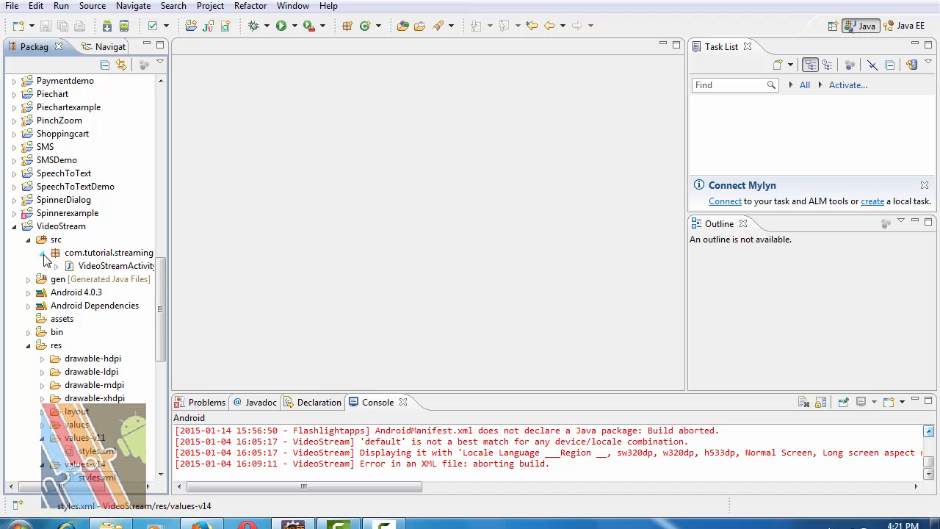
pyautogui.doubleClick(116, 265)
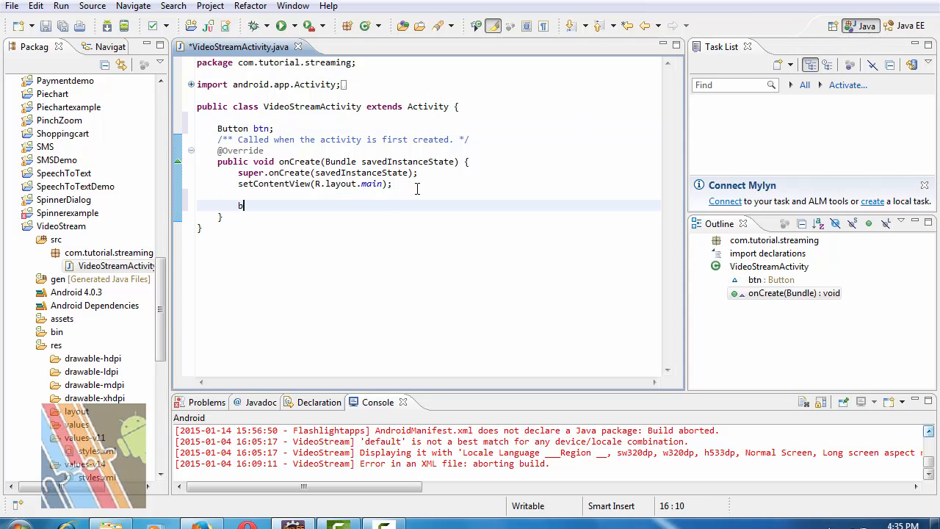
# Step: Type btn = (Button)findViewById(R.id.button1); in onCreate
pyautogui.write('t.')
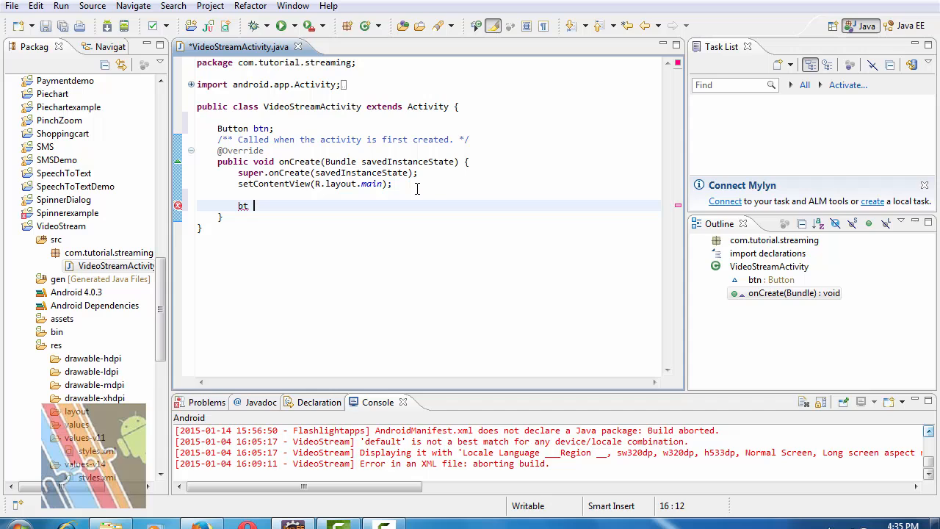
pyautogui.write('= (B')
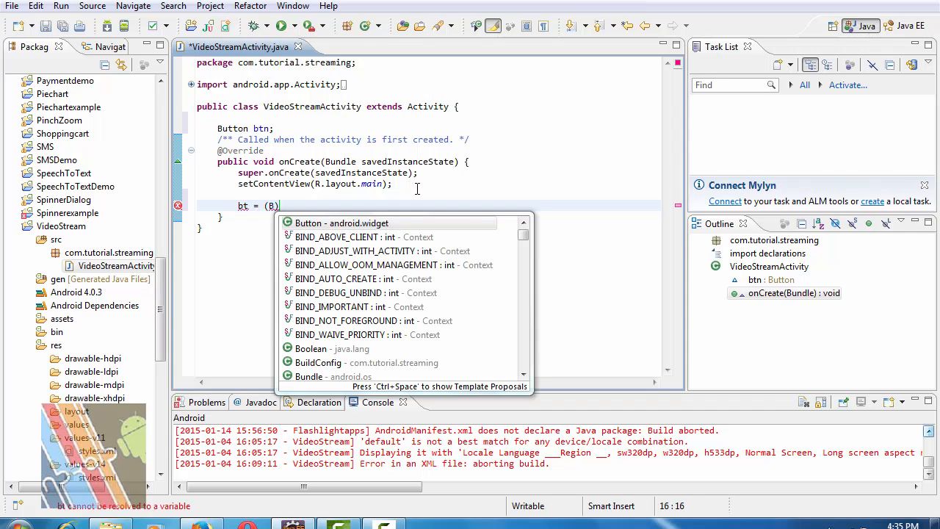
pyautogui.click(341, 222)
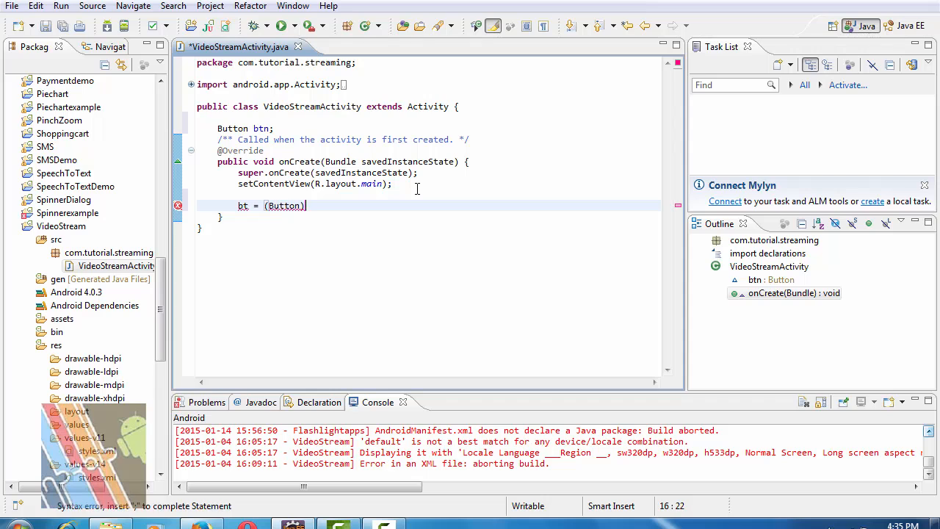
pyautogui.write('f')
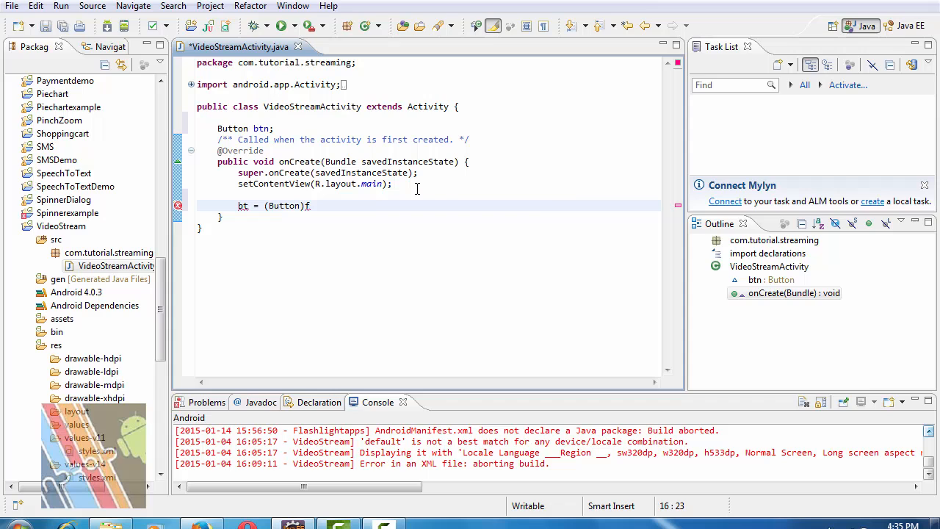
pyautogui.write('findViewById(r.')
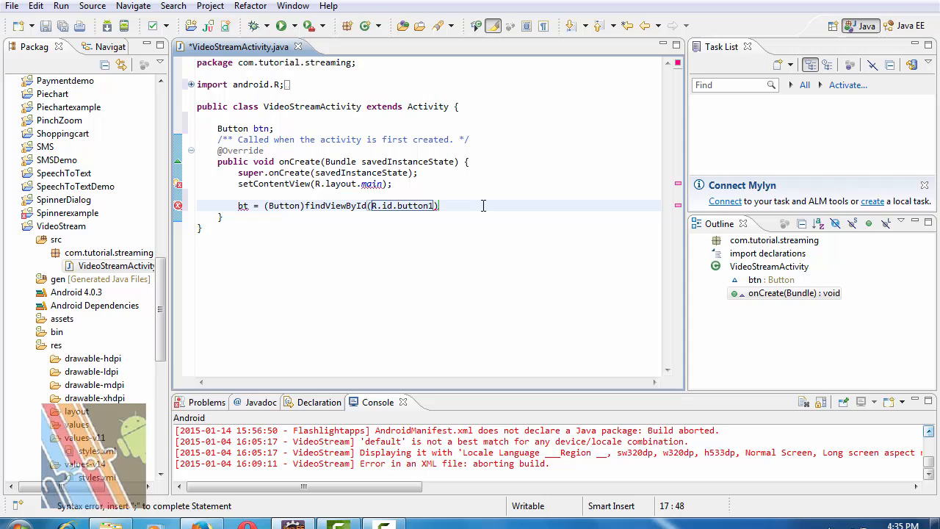
pyautogui.write(';')
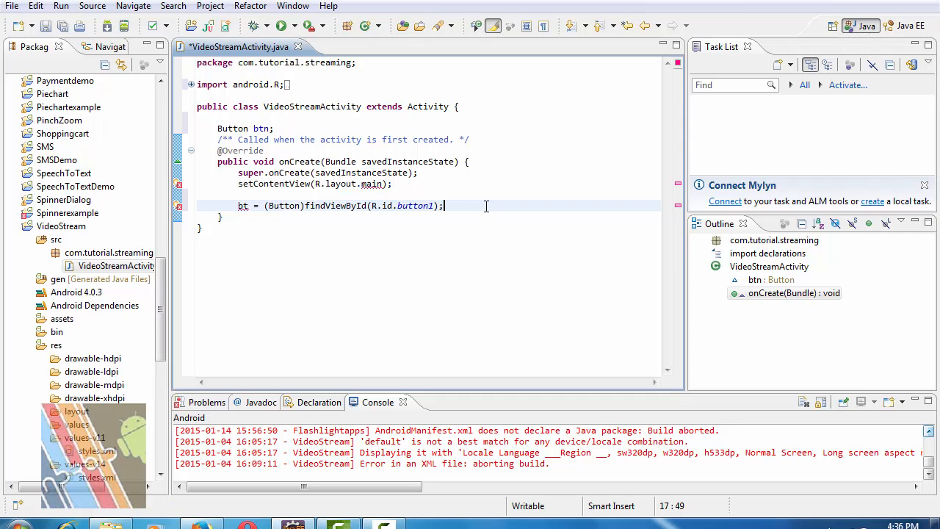
pyautogui.moveTo(191, 196)
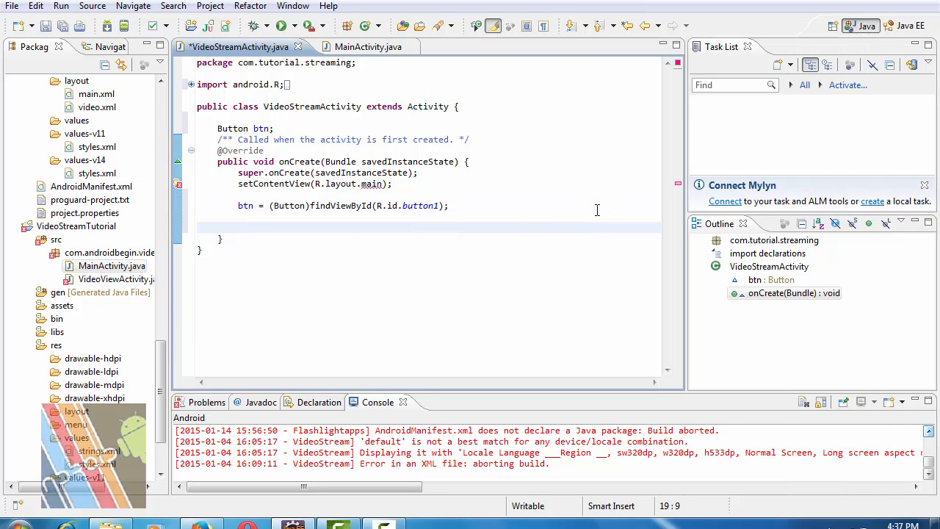
# Step: Start typing btn.setOnClickListener(new OnClickListener() to generate the onClick(View v) stub
pyautogui.write('btm.')
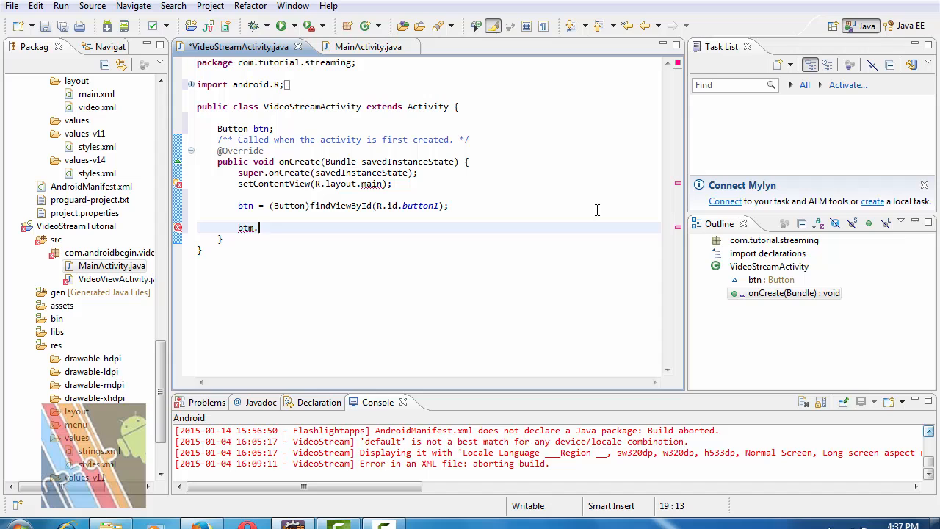
pyautogui.press('BackSpace')
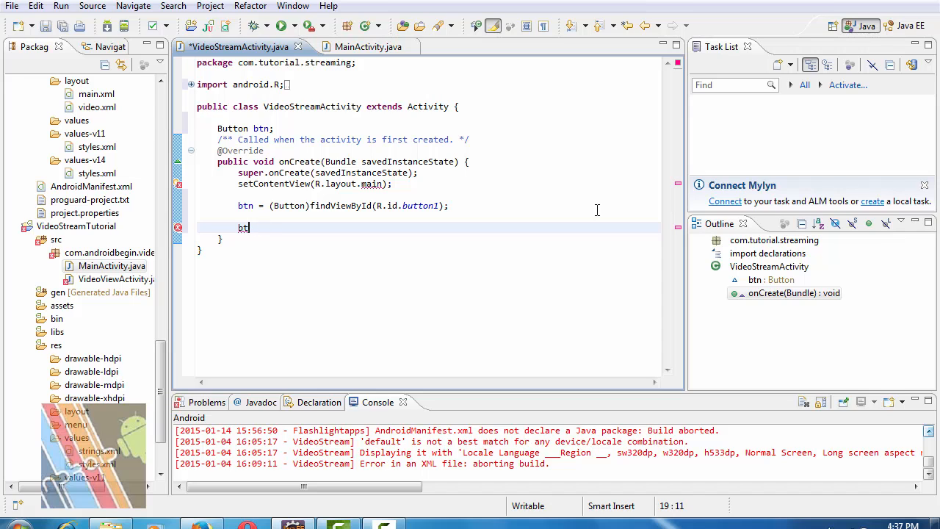
pyautogui.write('n.')
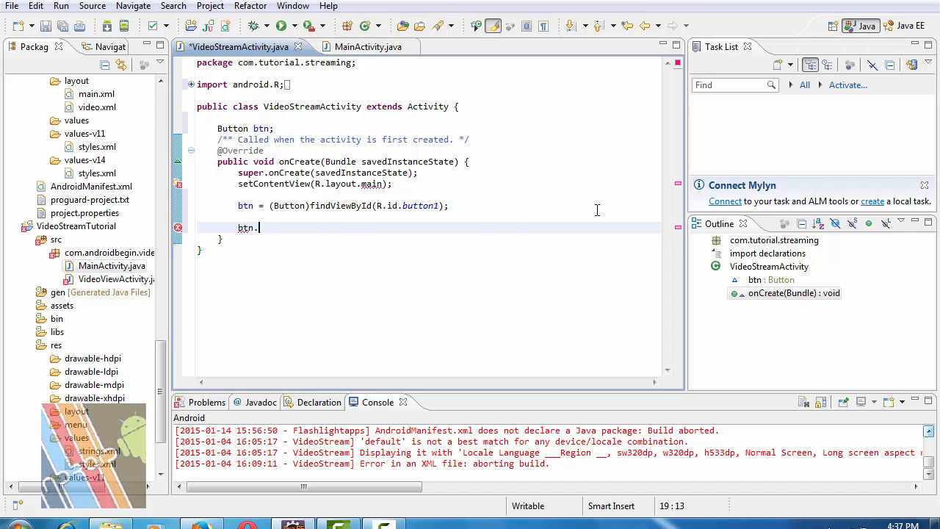
pyautogui.write('s')
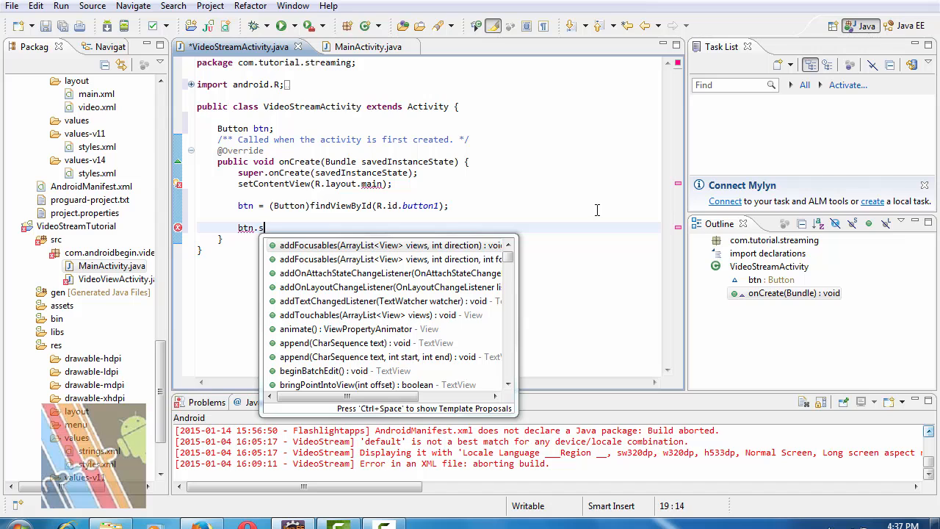
pyautogui.write('eton')
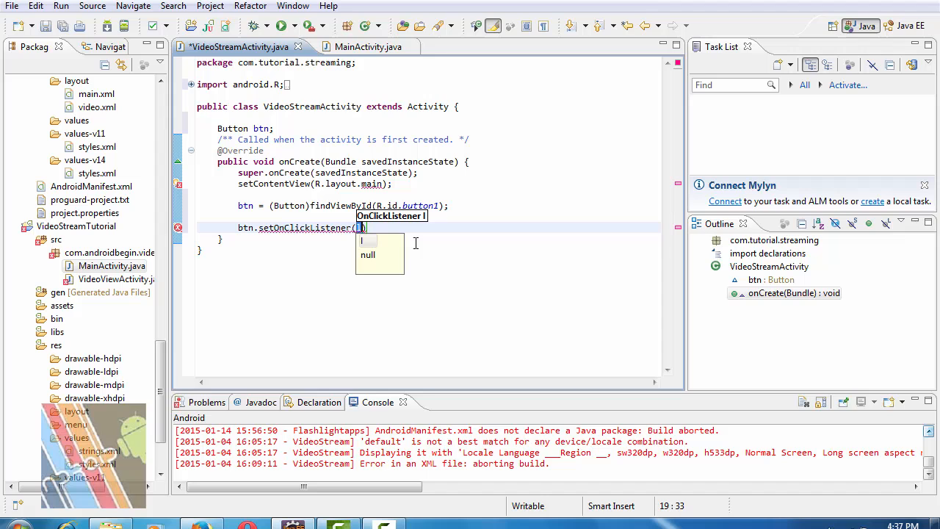
pyautogui.write('new')
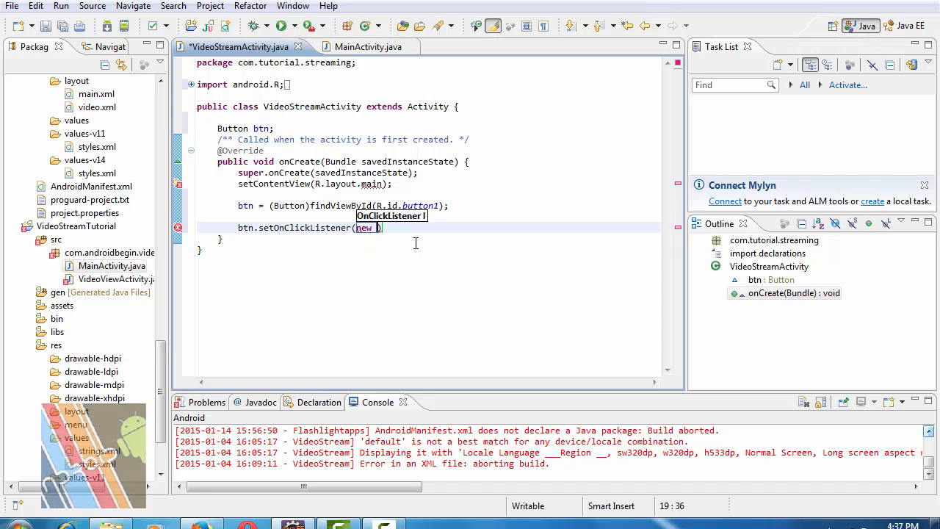
pyautogui.write('On')
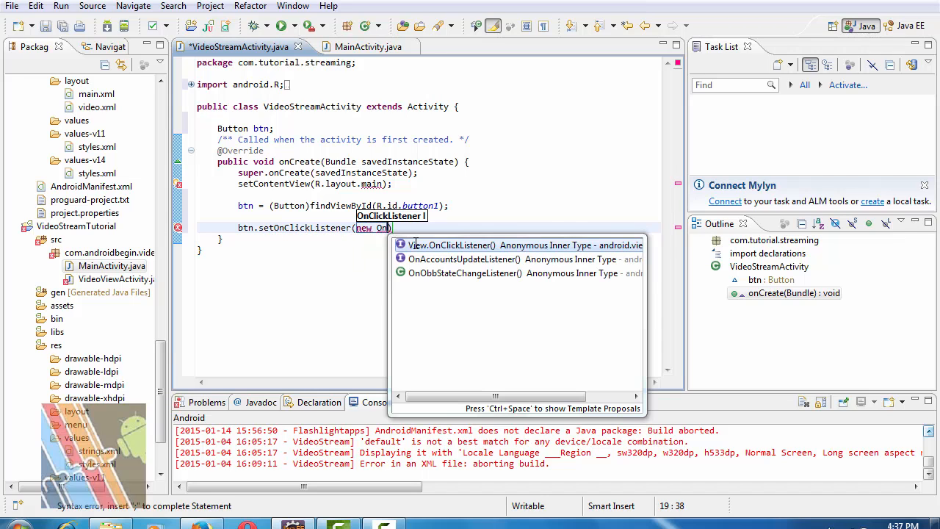
pyautogui.moveTo(448, 244)
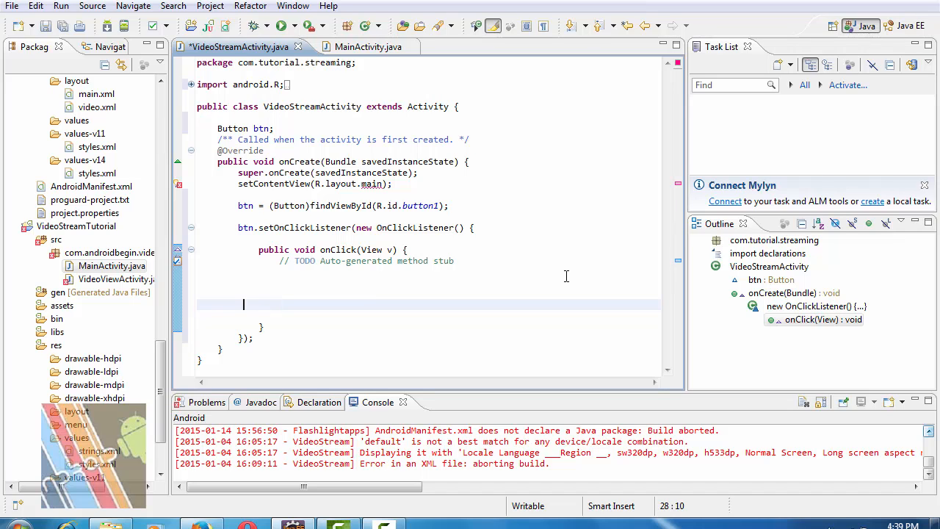
# Step: Type Intent in = new Intent(VideoStreamActivity.this, Show) inside onClick
pyautogui.write('Inten')
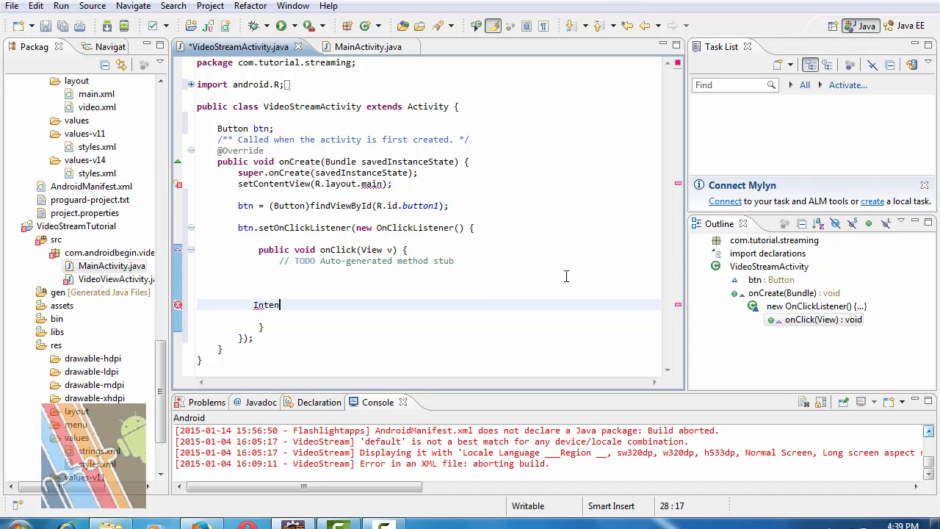
pyautogui.write('t')
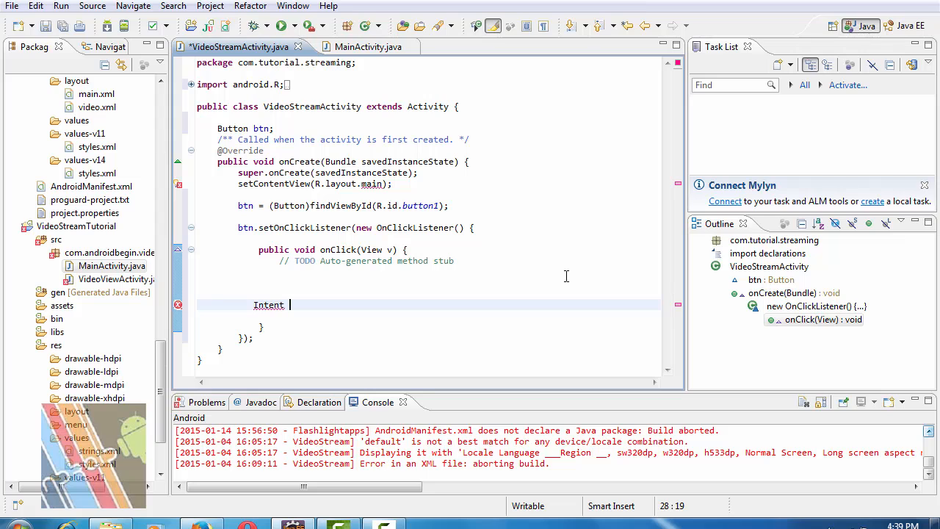
pyautogui.write('in =')
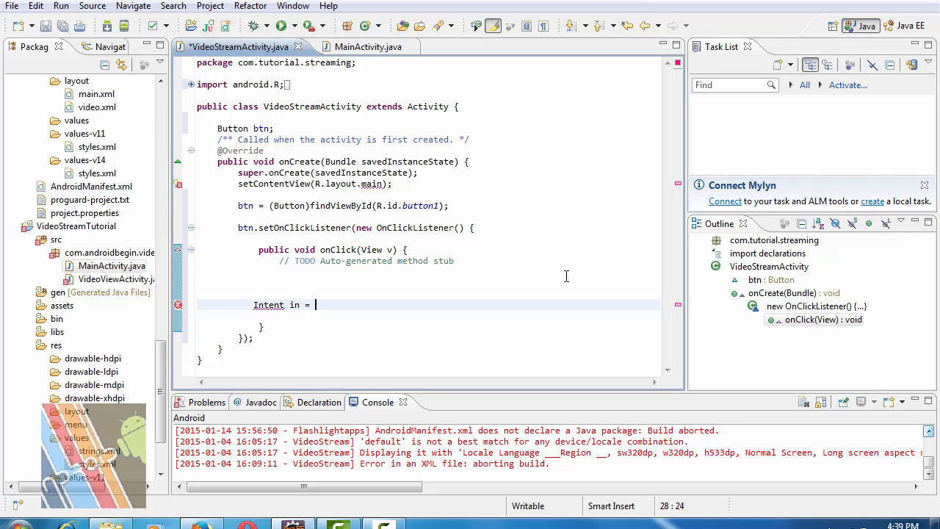
pyautogui.write('new In')
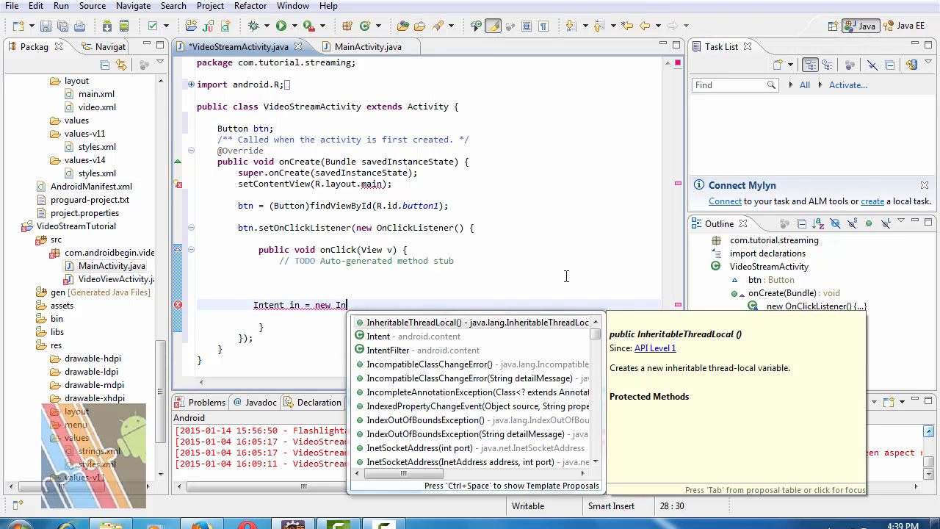
pyautogui.write('tent(')
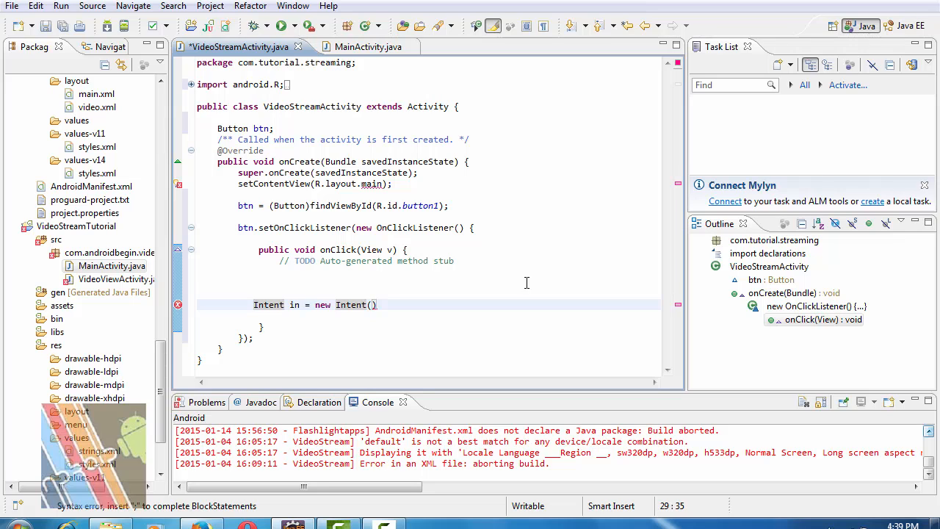
pyautogui.doubleClick(316, 106)
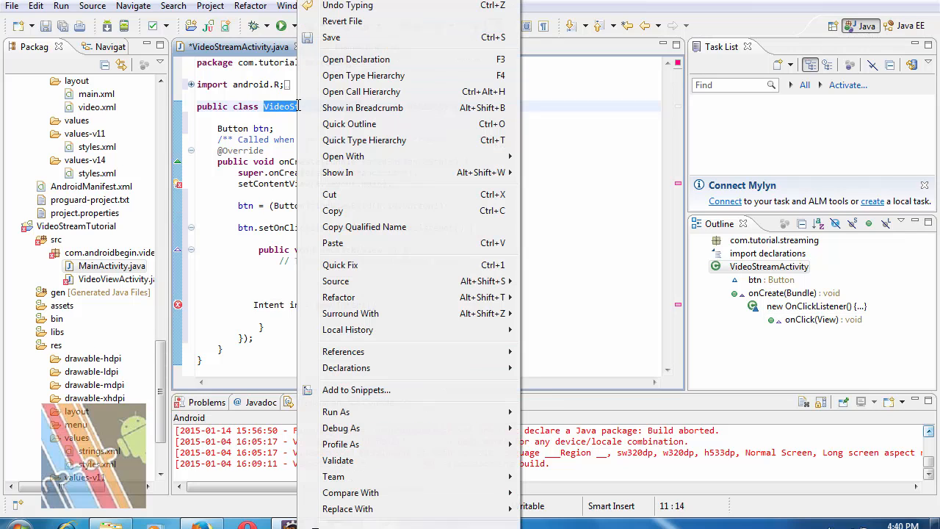
pyautogui.press('Escape')
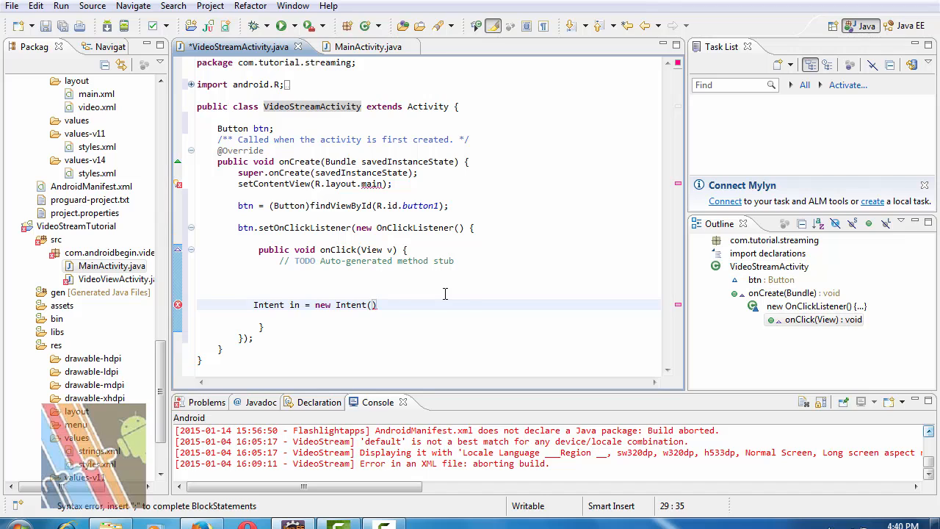
pyautogui.write('VideoStreamActivity.t')
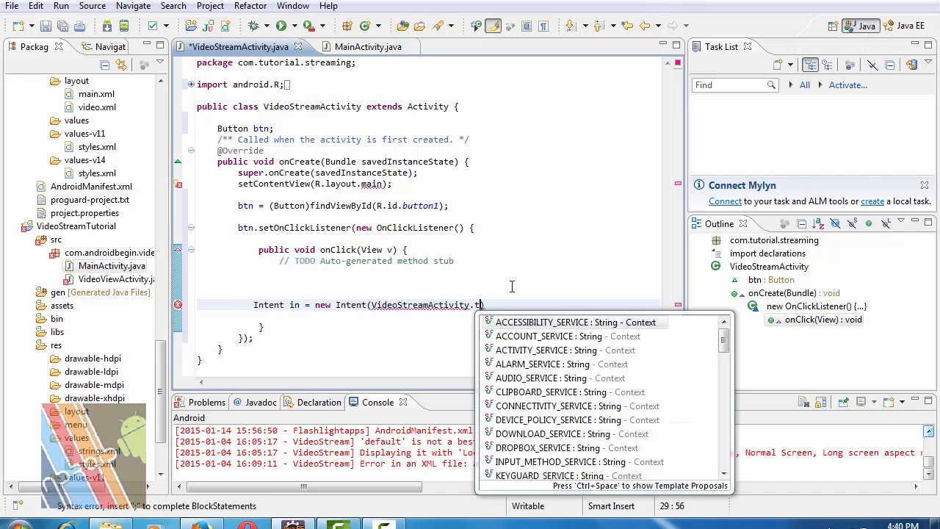
pyautogui.write('his,)')
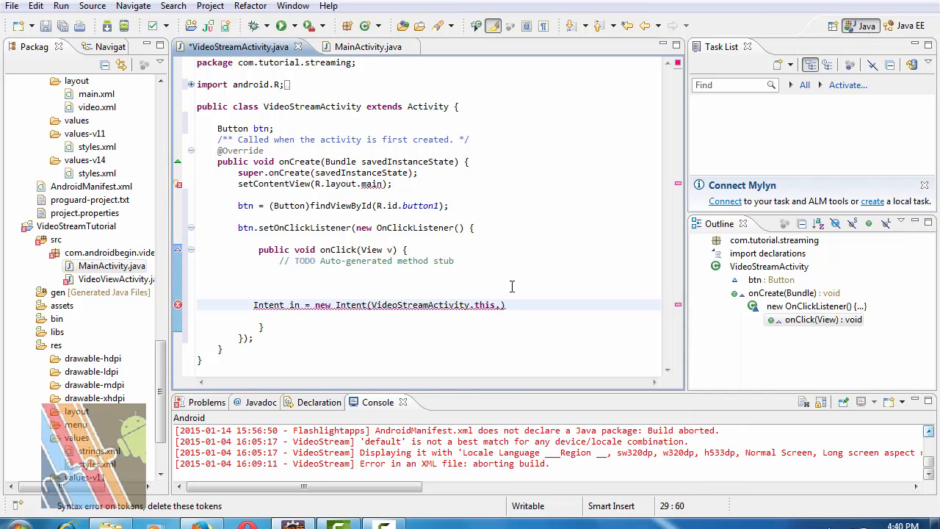
pyautogui.write('Vid')
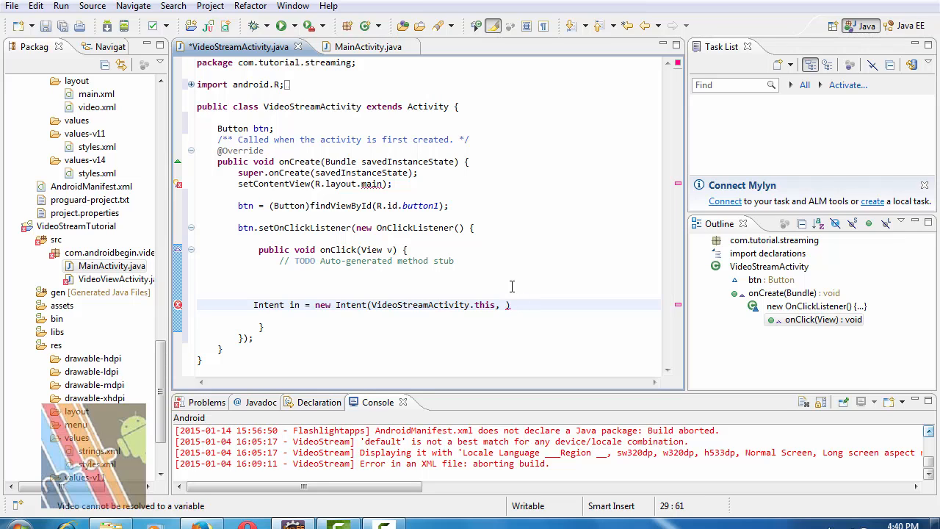
pyautogui.write('Sho')
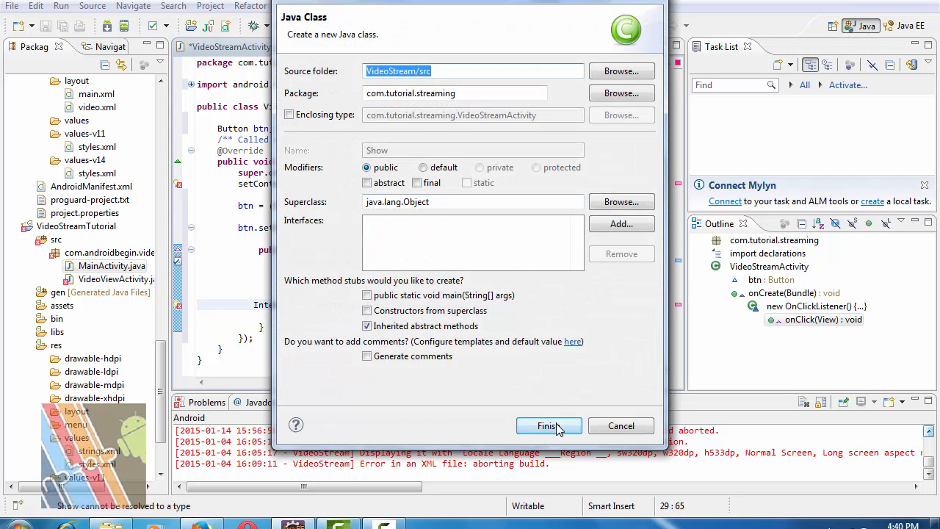
# Step: Quick-fix the Intent target by creating class Show, then close MainActivity.java
pyautogui.click(547, 426)
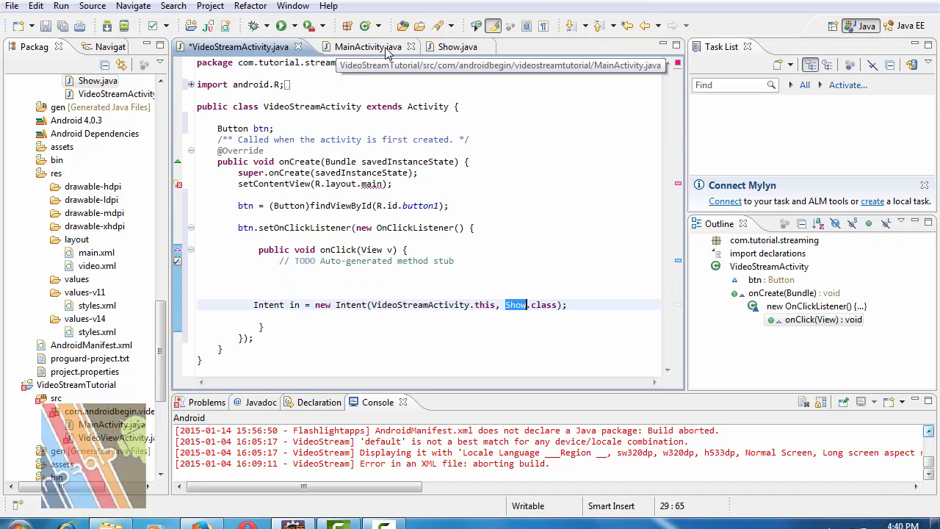
pyautogui.click(411, 46)
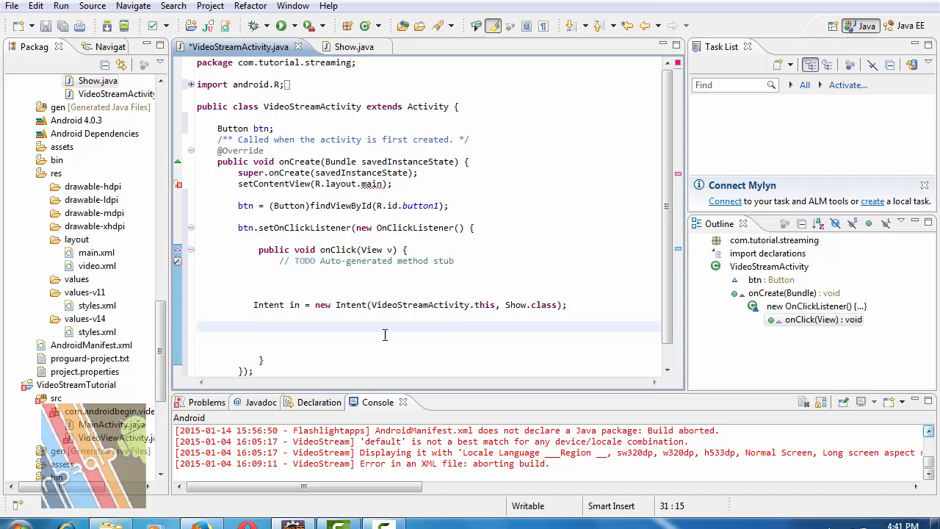
# Step: Add startActivity(in); below the Intent line
pyautogui.write('startActivity(intent')
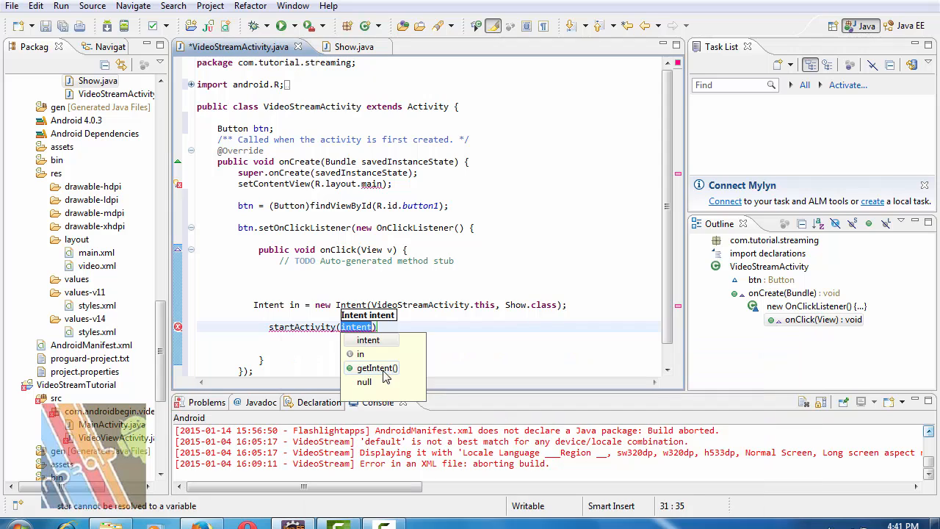
pyautogui.moveTo(359, 354)
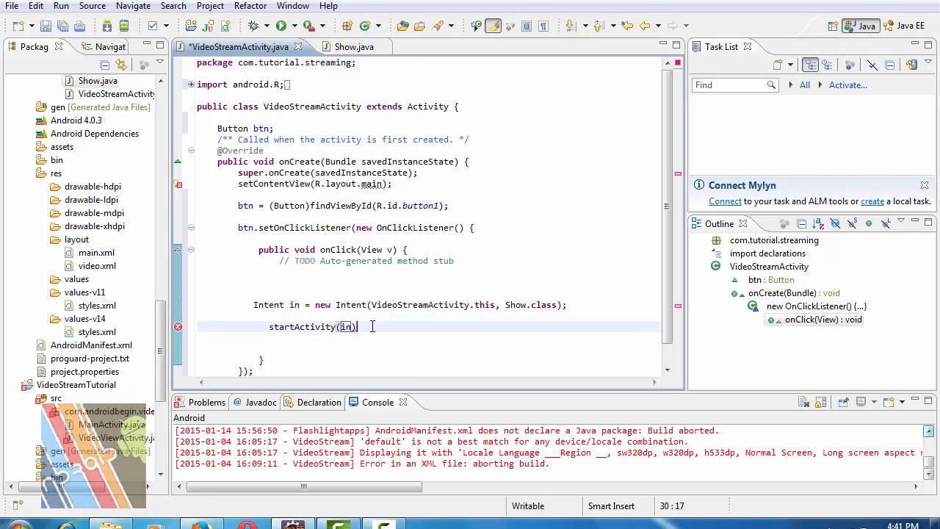
pyautogui.write(';')
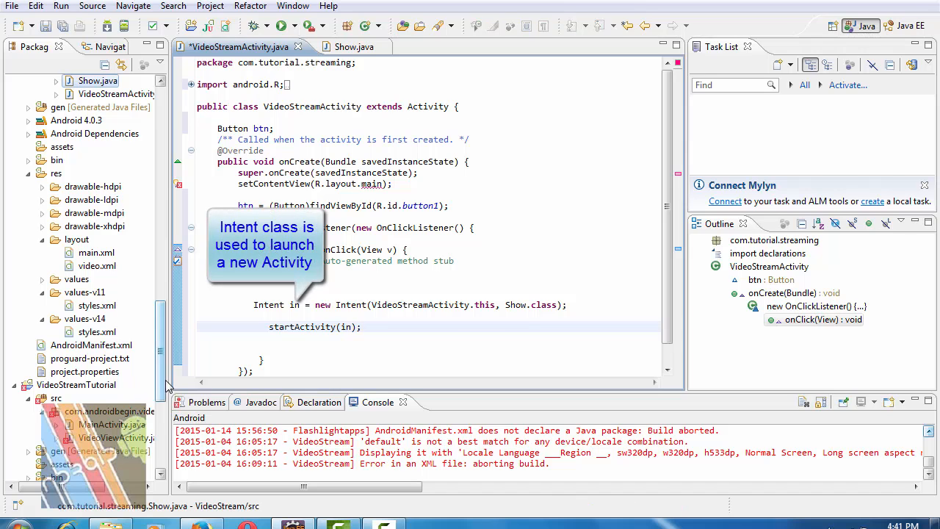
# Step: Bring up Show.java with its empty public class Show in com.tutorial.streaming
pyautogui.scroll(-3)
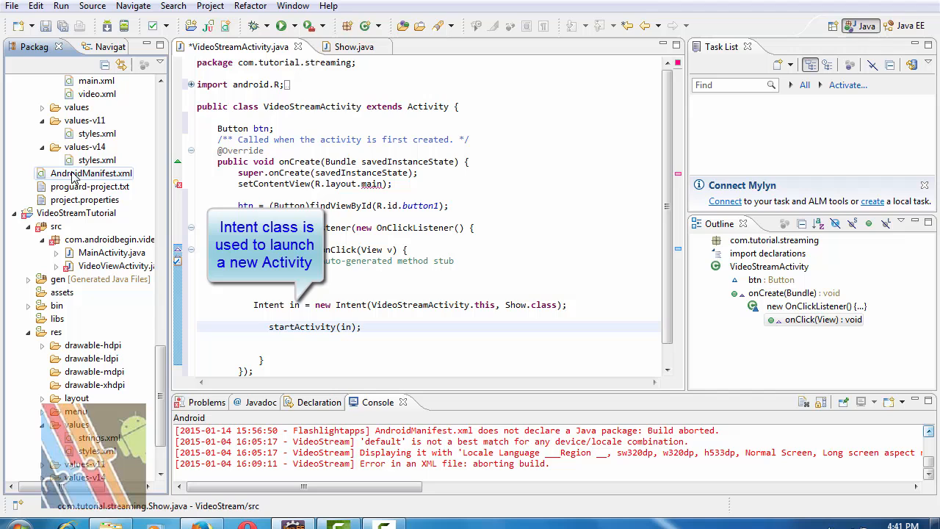
pyautogui.scroll(-3)
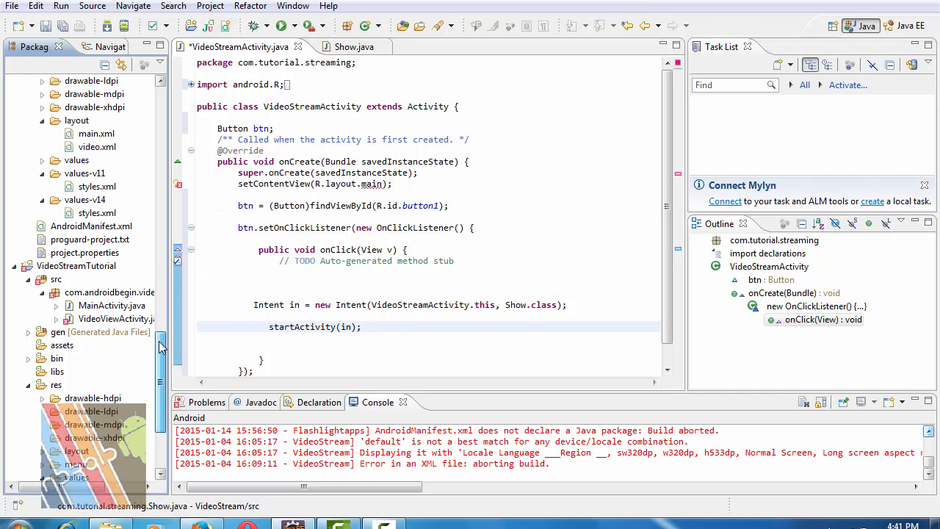
pyautogui.scroll(-3)
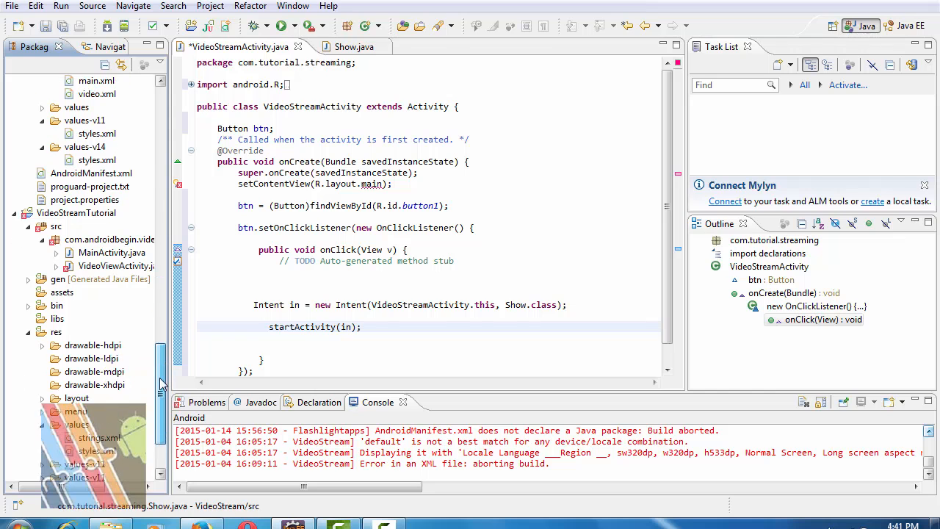
pyautogui.scroll(3)
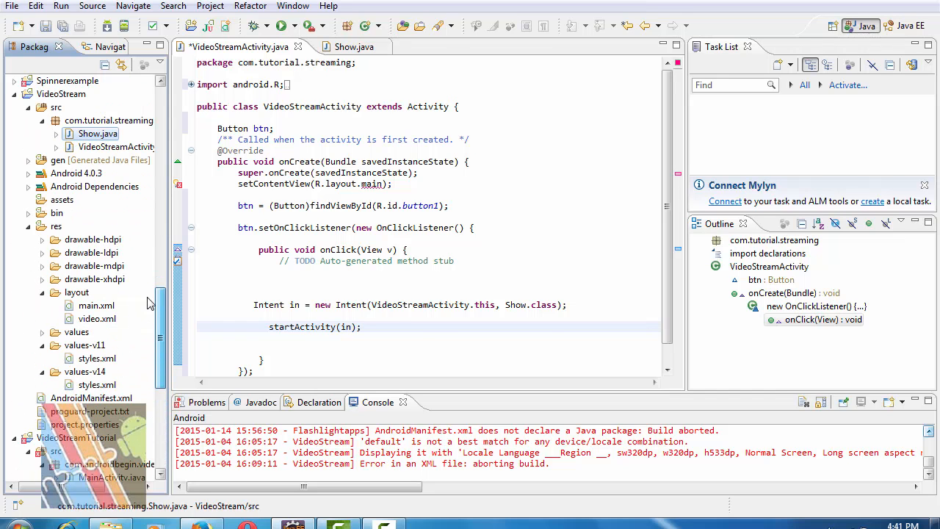
pyautogui.click(349, 46)
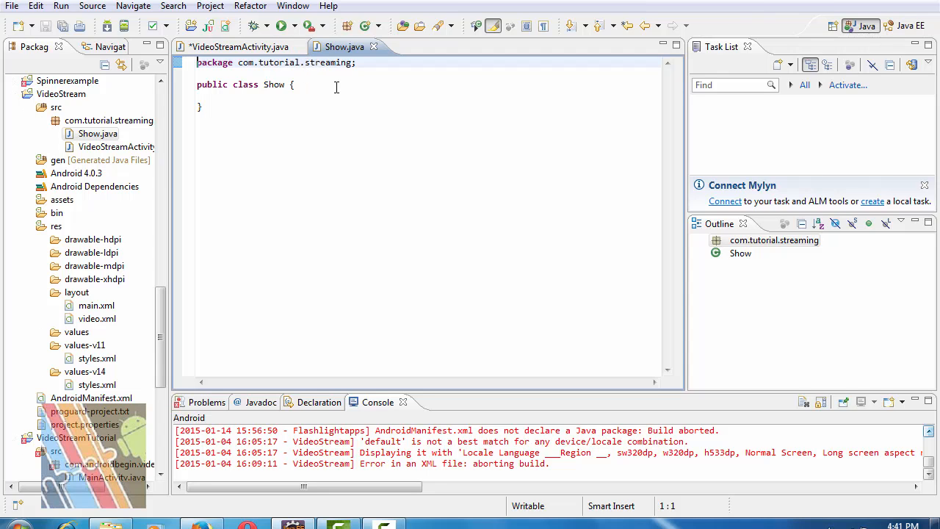
# Step: Append 'extends Activity' to the Show class declaration
pyautogui.click(419, 102)
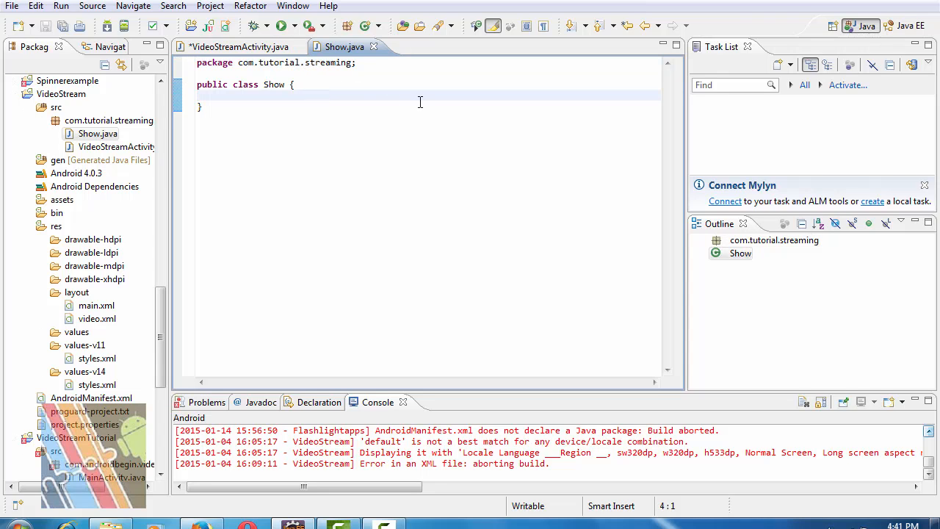
pyautogui.click(291, 84)
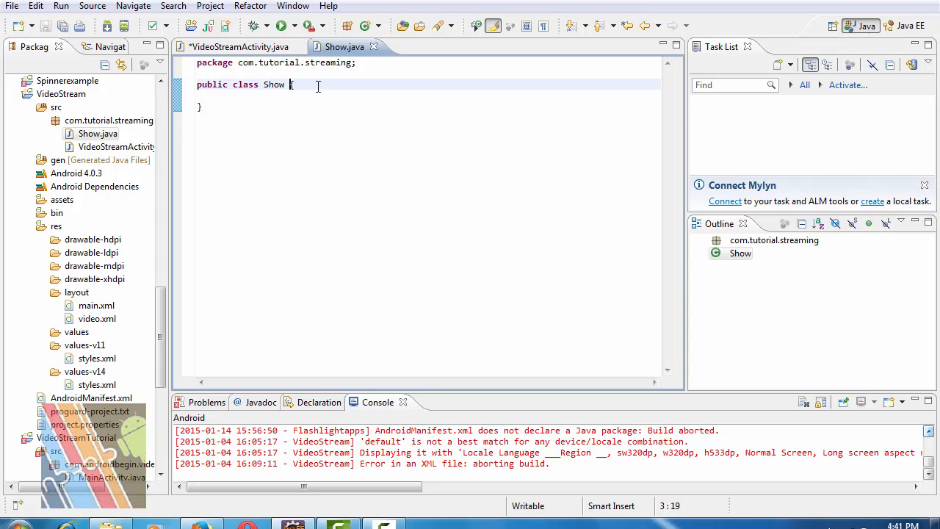
pyautogui.moveTo(451, 86)
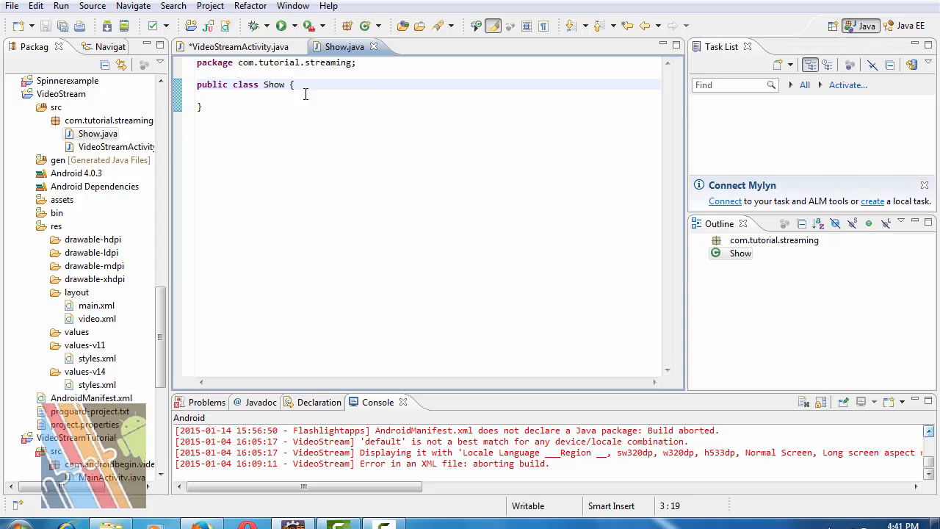
pyautogui.write('e')
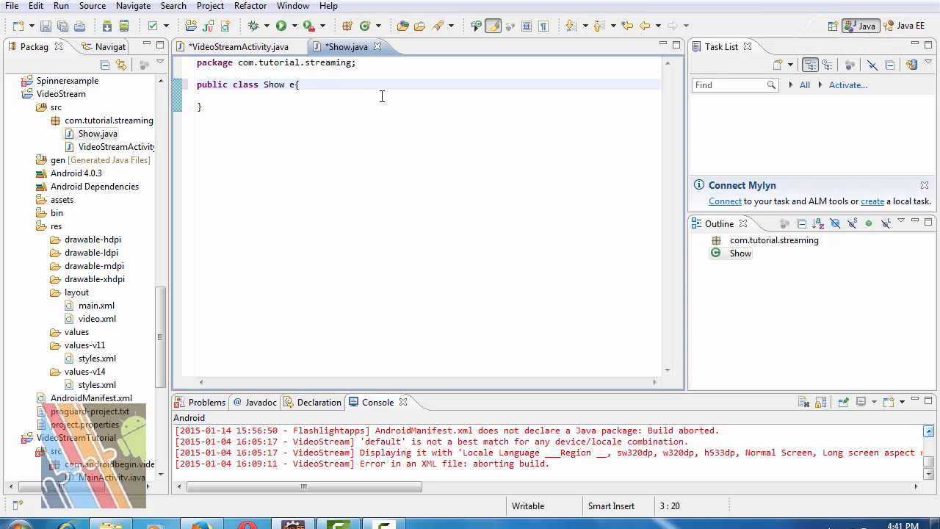
pyautogui.write('xtends A')
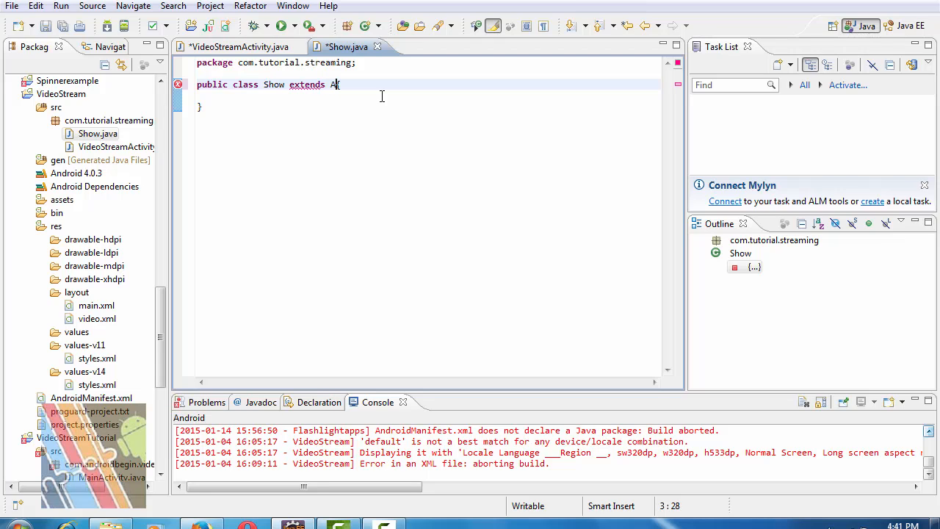
pyautogui.write('ctivity')
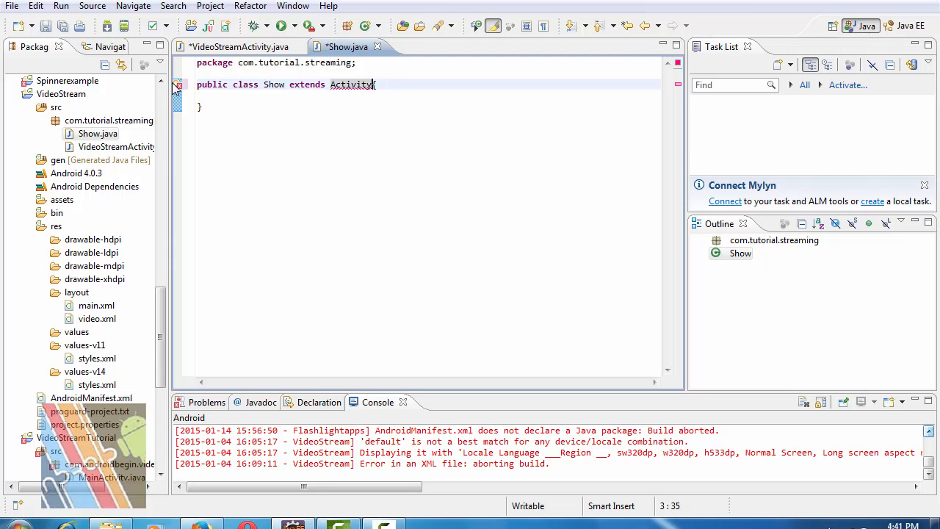
pyautogui.moveTo(179, 90)
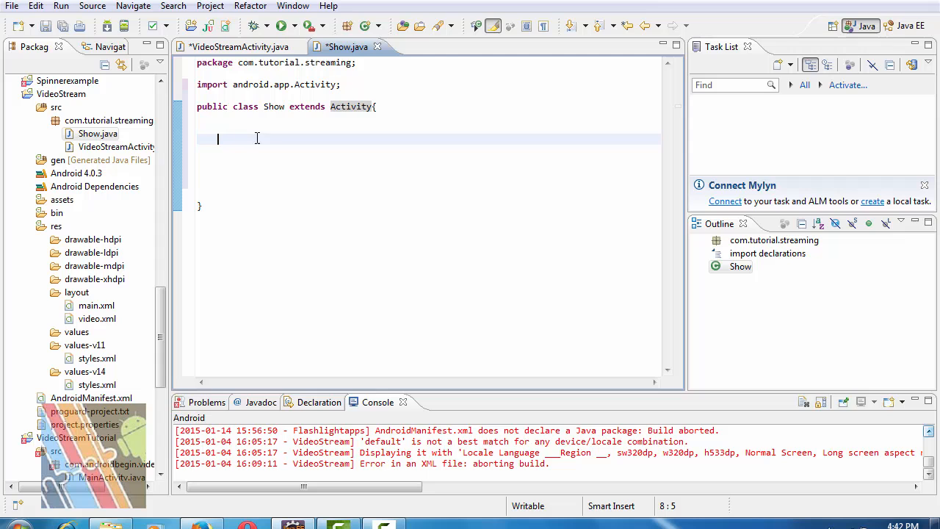
pyautogui.moveTo(511, 166)
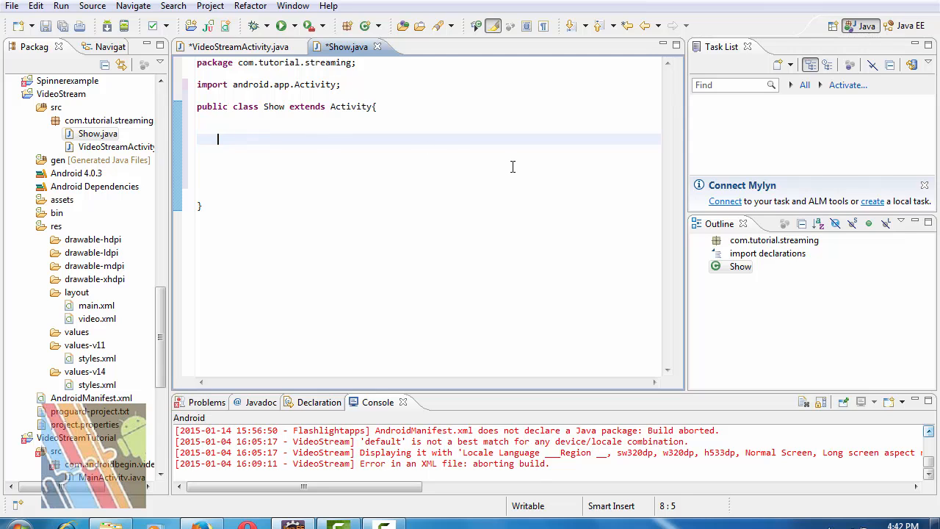
# Step: Declare fields ProgressDialog pd; and VideoView view; in the Show class
pyautogui.write('p')
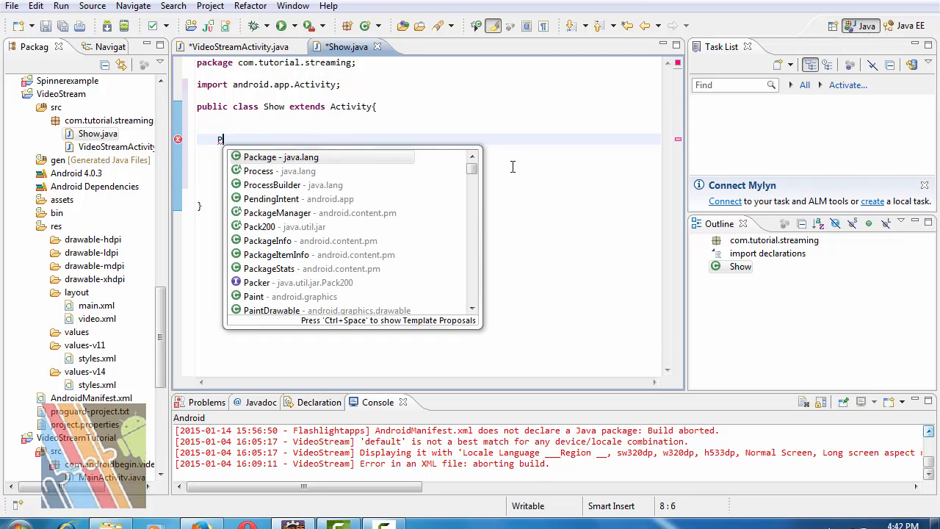
pyautogui.write('rogressDialog pd')
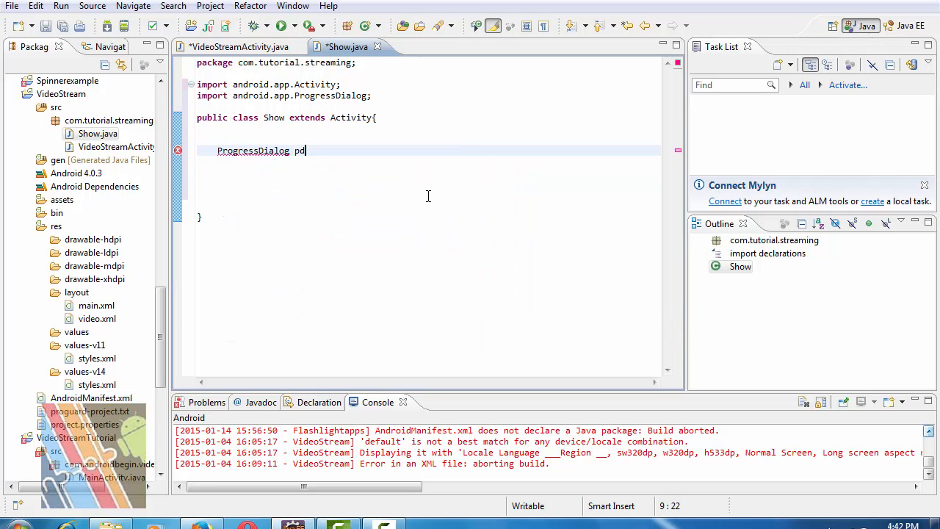
pyautogui.write(';')
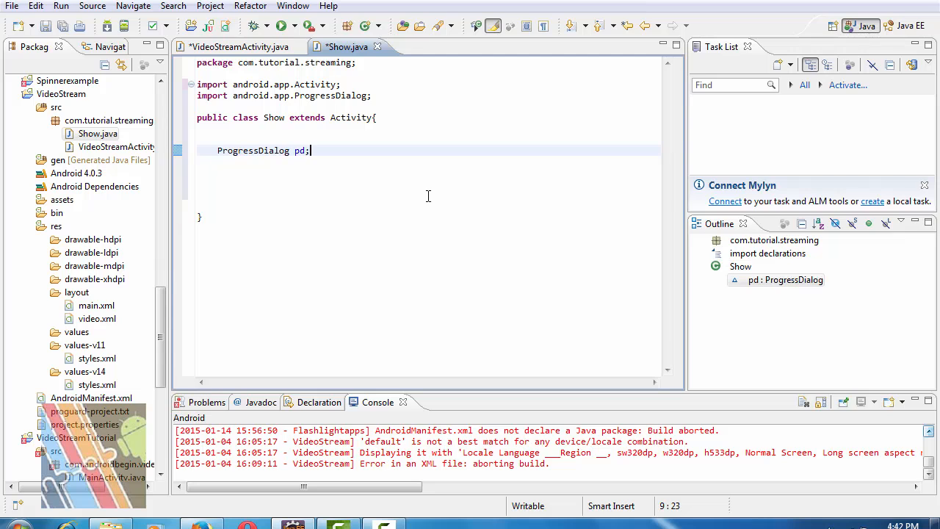
pyautogui.press('Return')
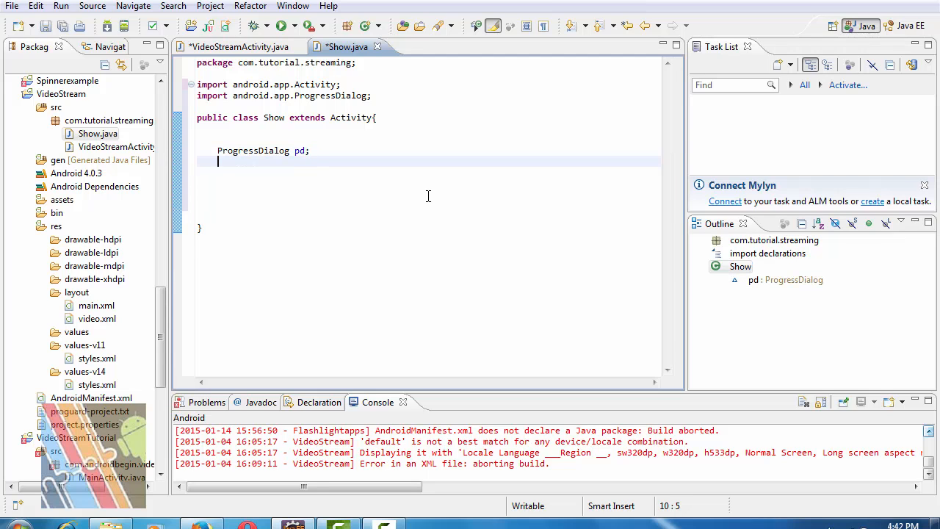
pyautogui.write('Video')
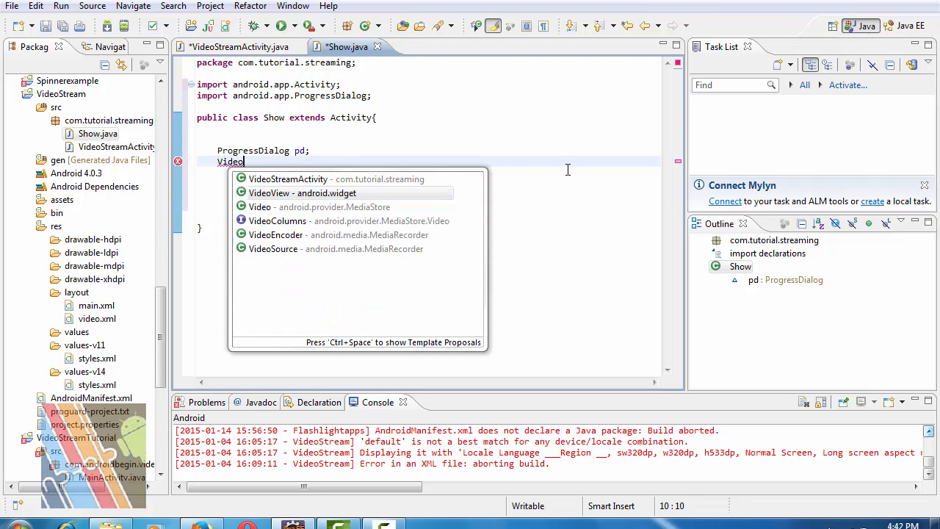
pyautogui.click(302, 193)
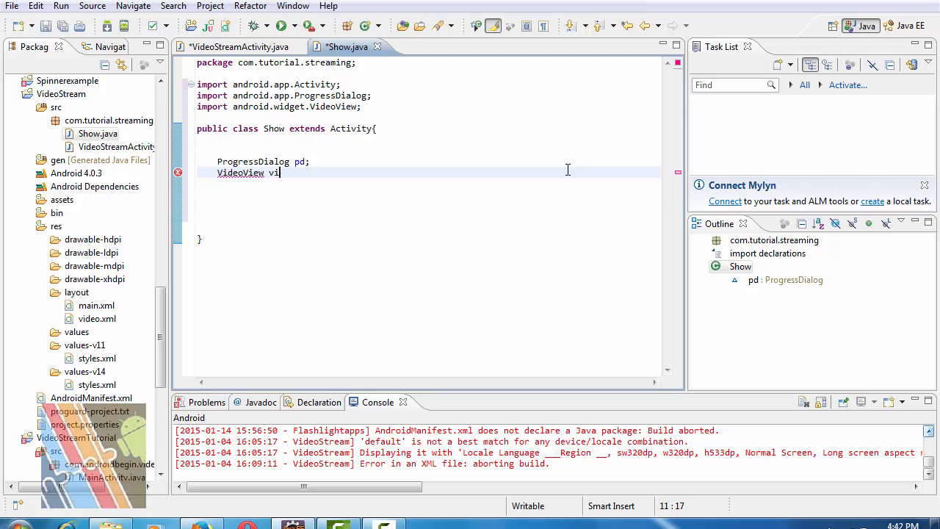
pyautogui.write('ew;')
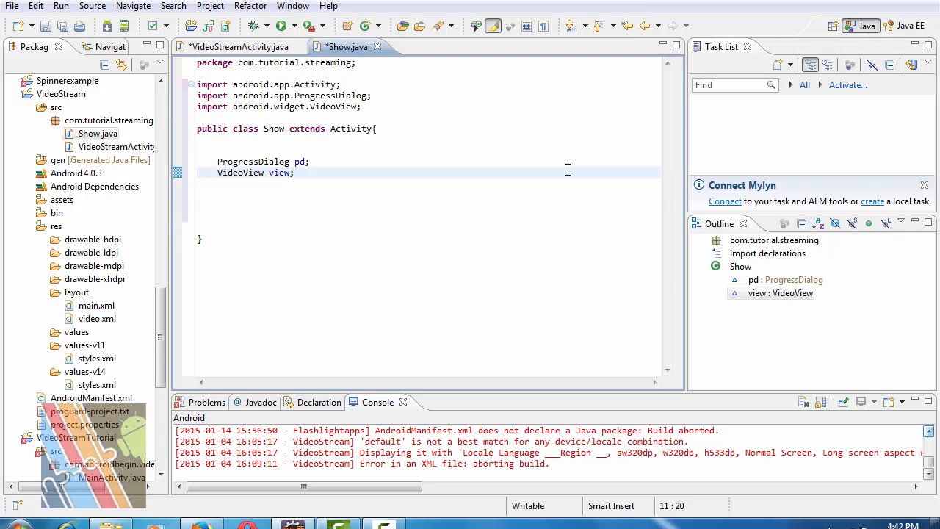
pyautogui.moveTo(536, 173)
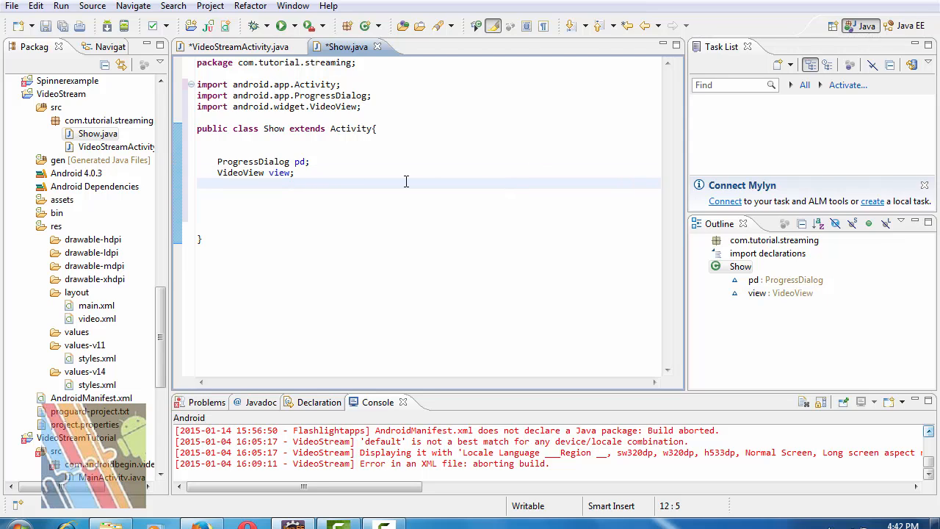
pyautogui.press('Return')
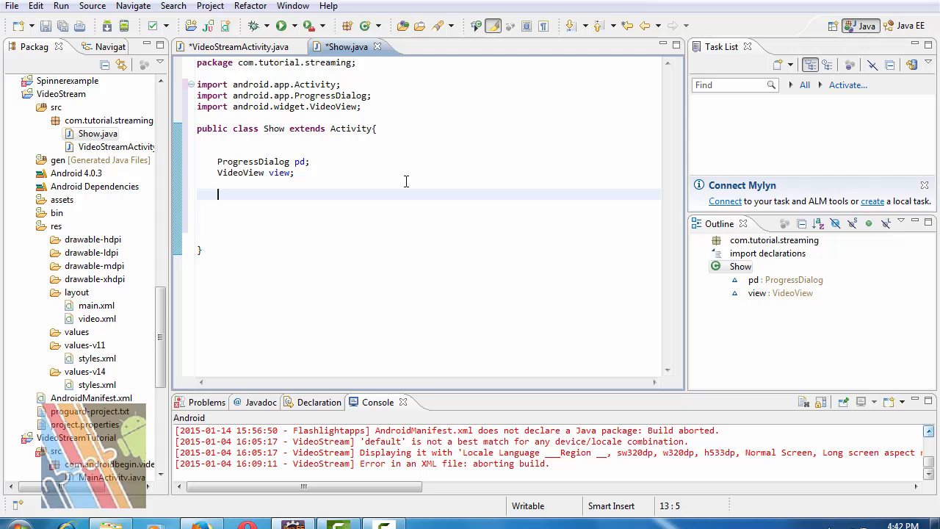
# Step: Generate an onCreate(Bundle) override via Source > Override/Implement Methods
pyautogui.rightClick(406, 182)
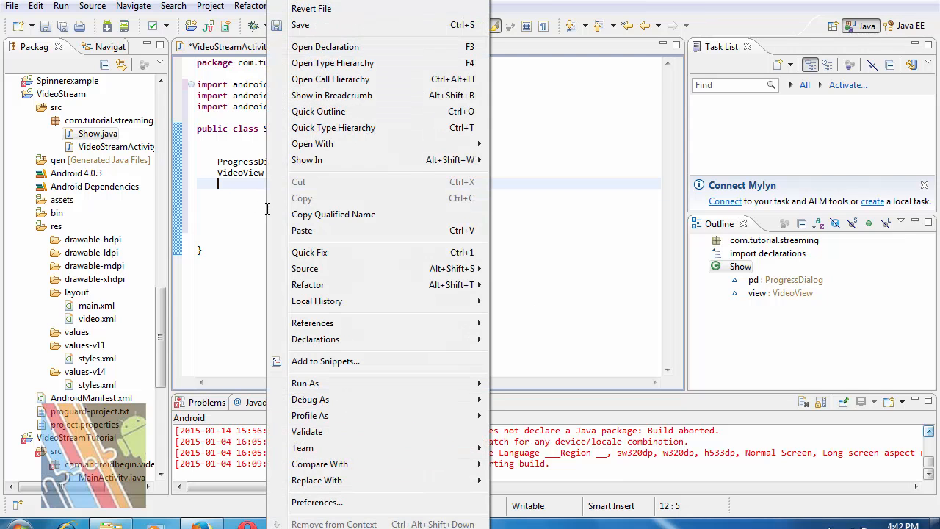
pyautogui.moveTo(308, 284)
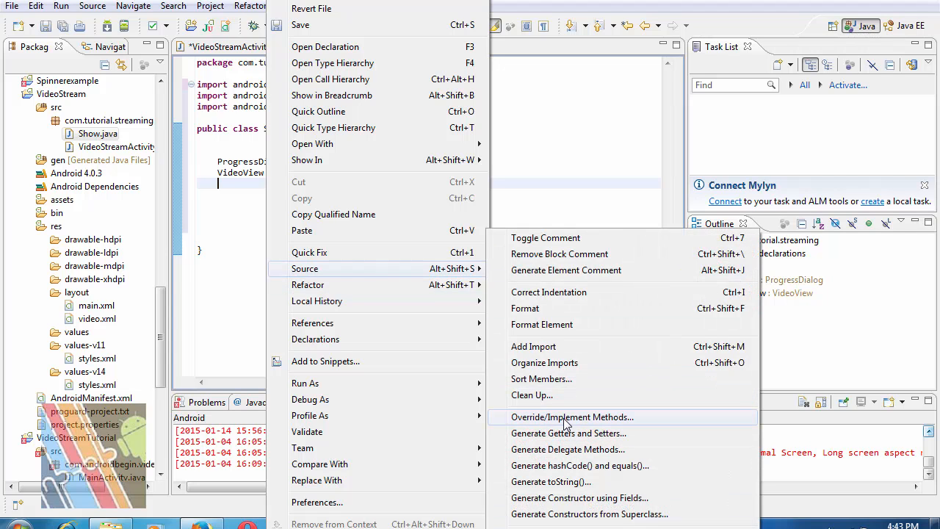
pyautogui.click(572, 416)
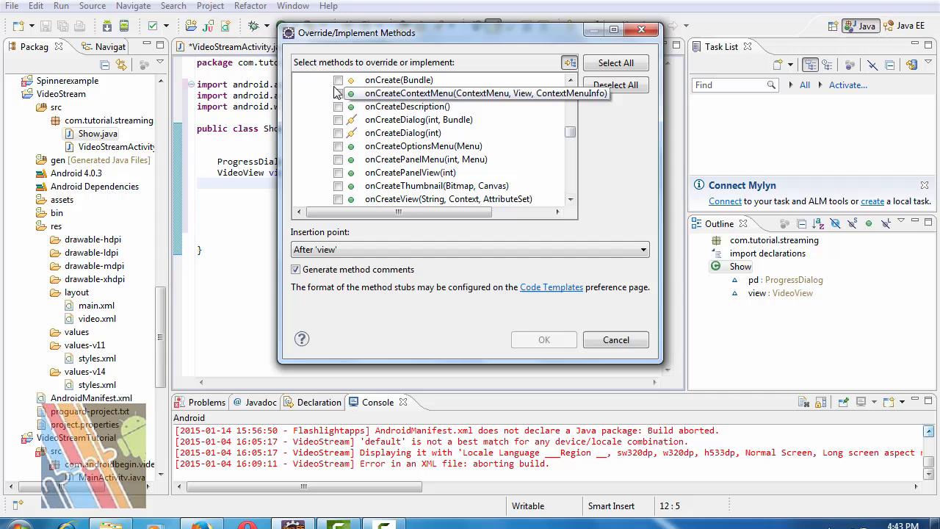
pyautogui.click(339, 80)
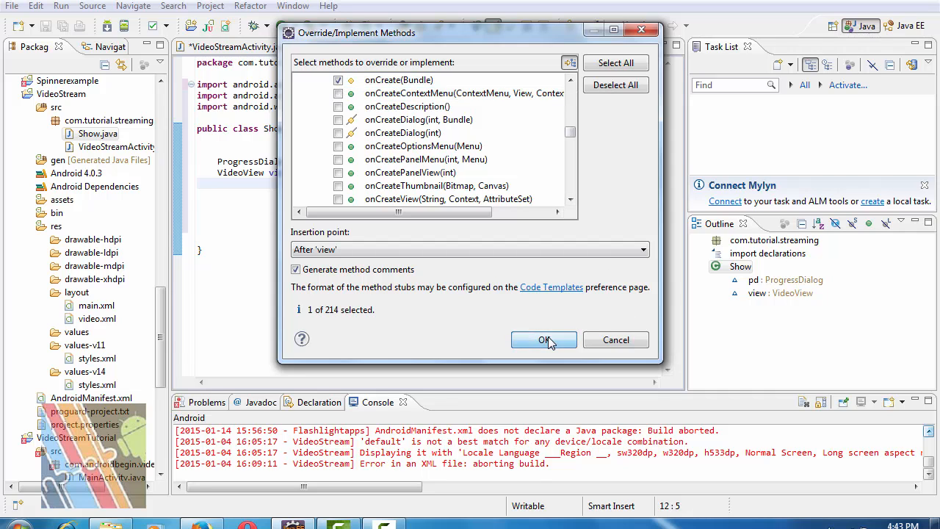
pyautogui.click(544, 339)
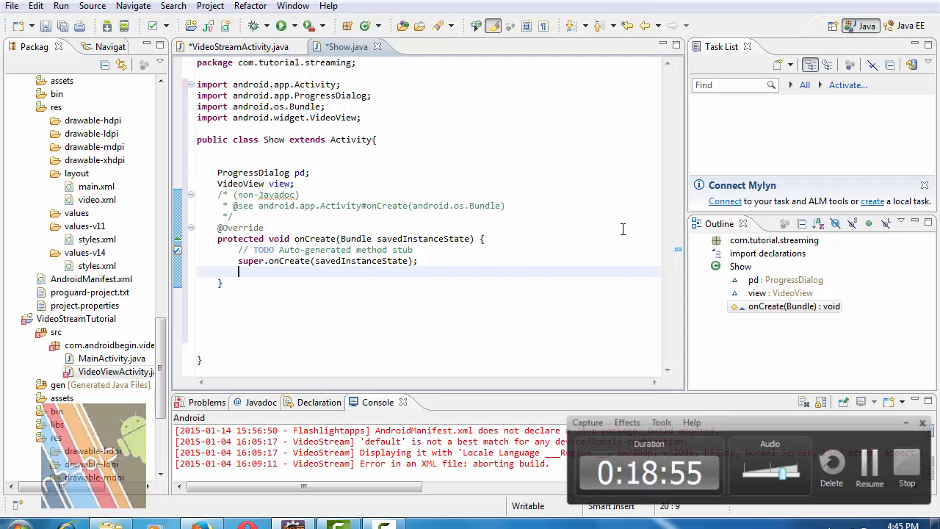
# Step: Add setContentView(R.layout.video) after super.onCreate in onCreate
pyautogui.write('set')
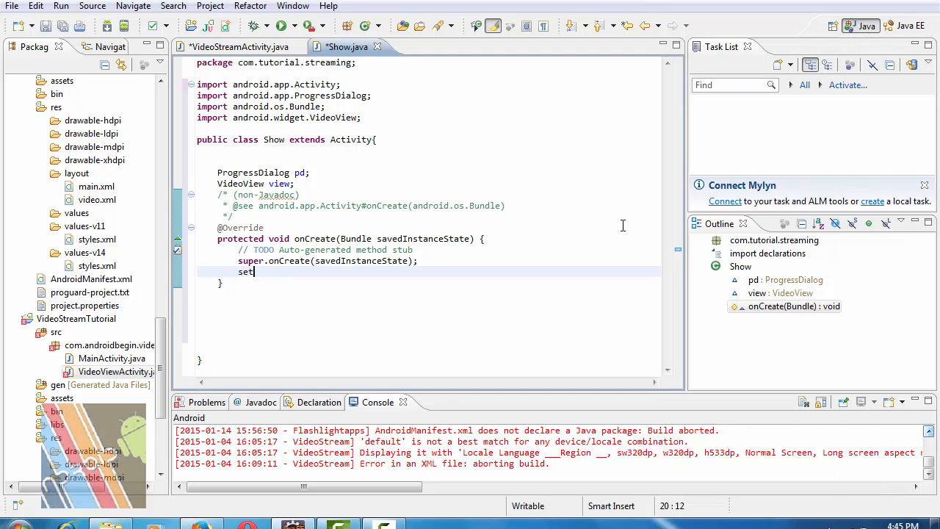
pyautogui.write('set')
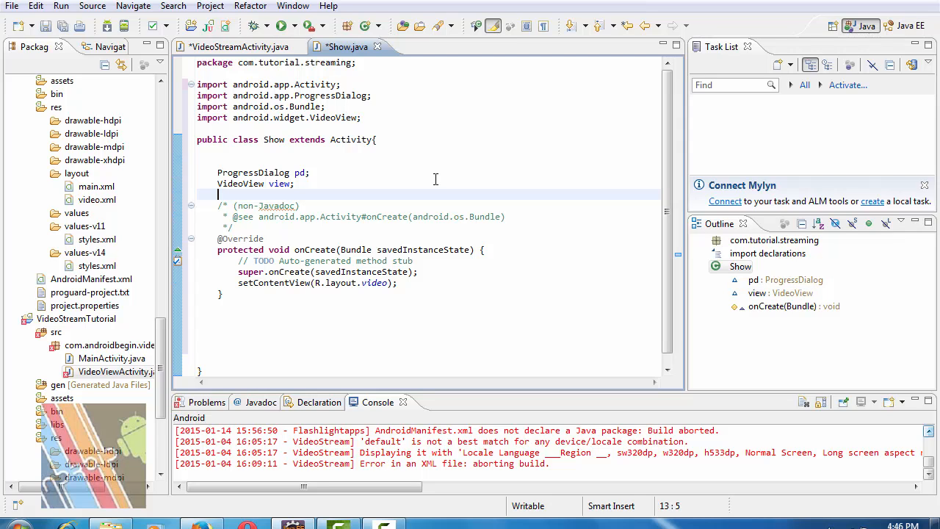
# Step: Type the field declaration String URL = "" below the existing fields
pyautogui.write('S')
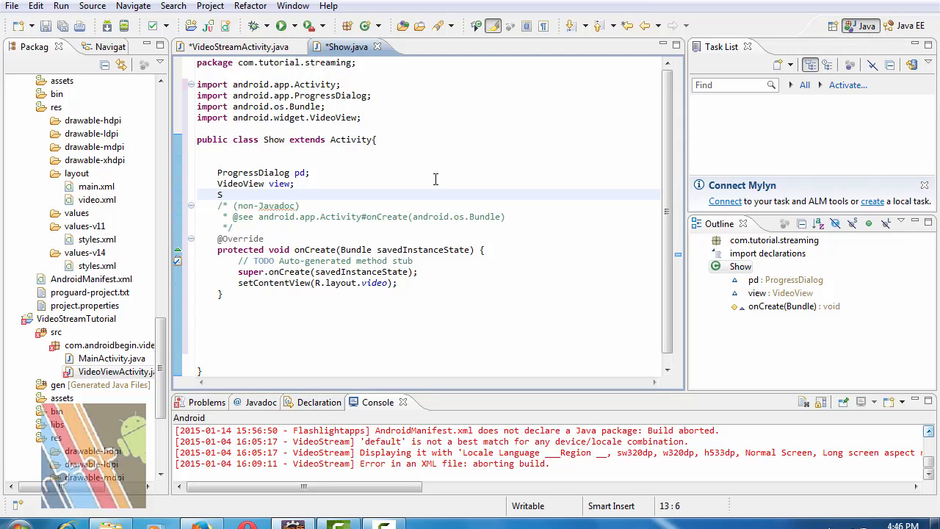
pyautogui.write('t')
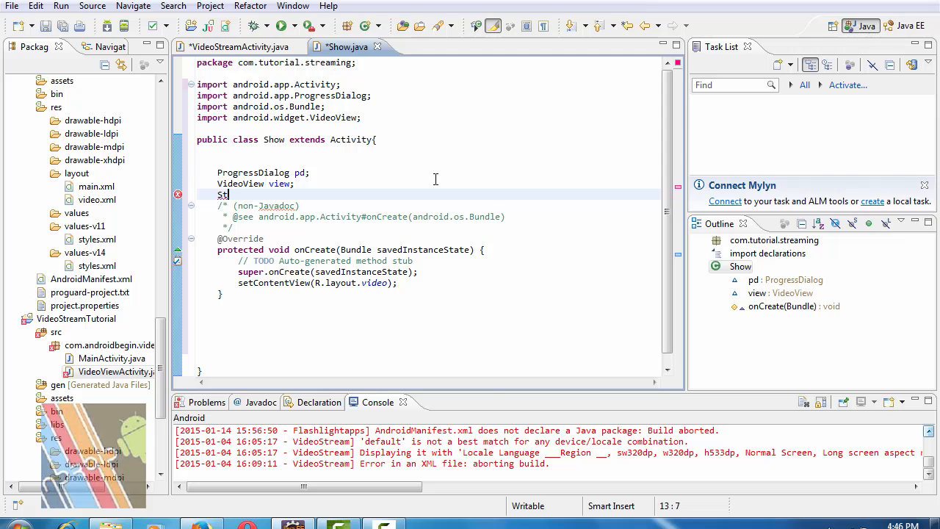
pyautogui.write('ring')
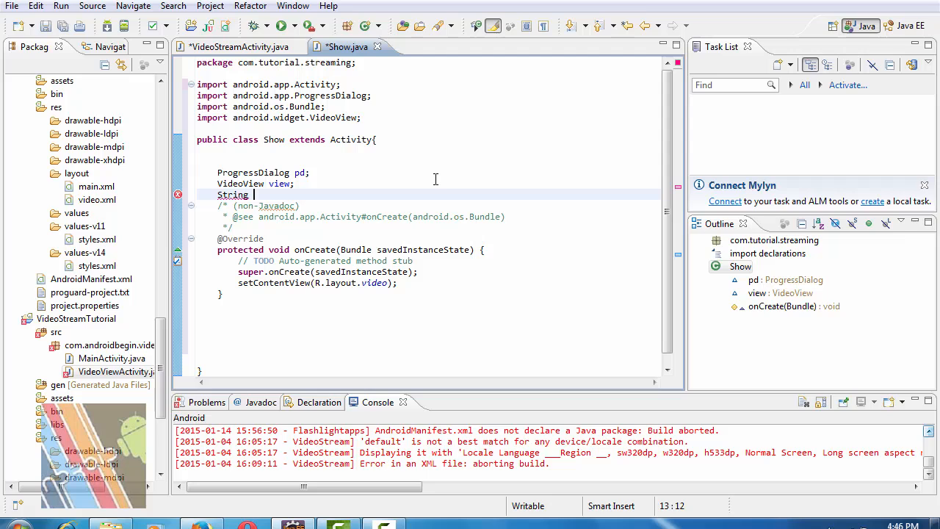
pyautogui.write('URL')
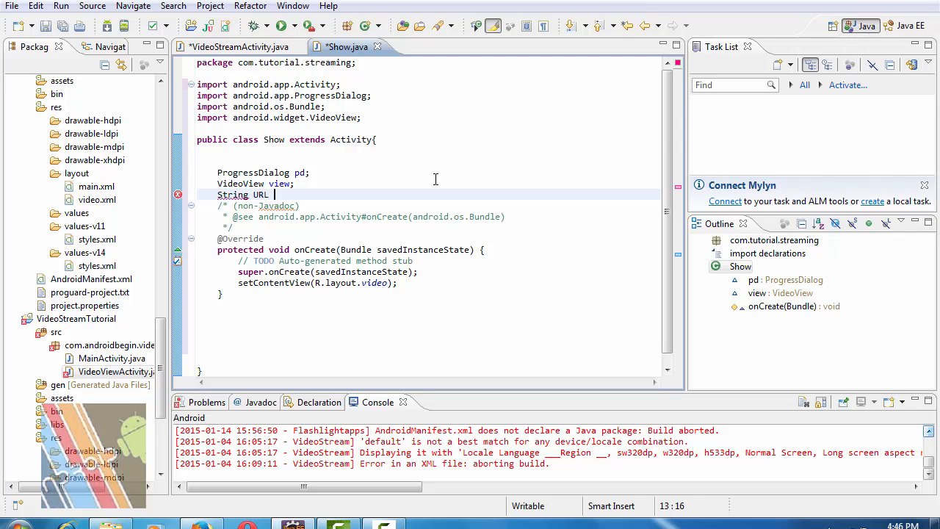
pyautogui.write('=')
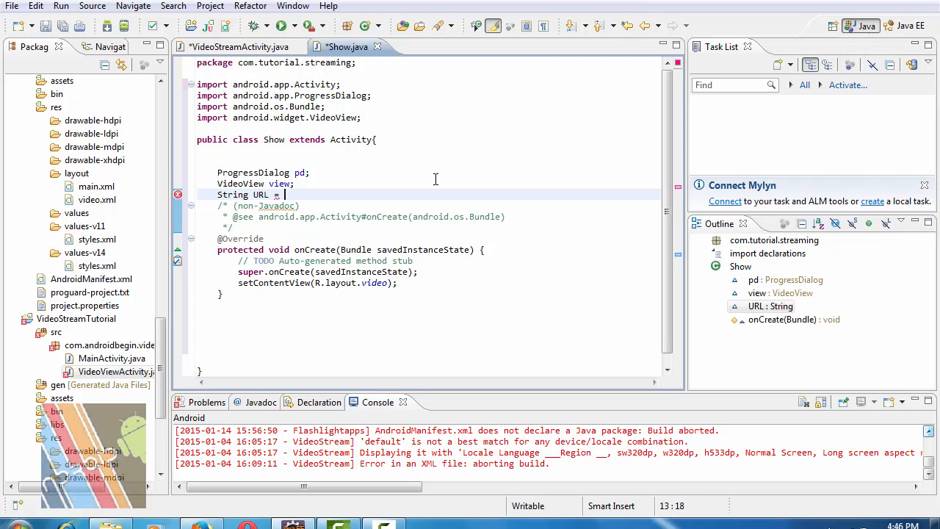
pyautogui.write('""')
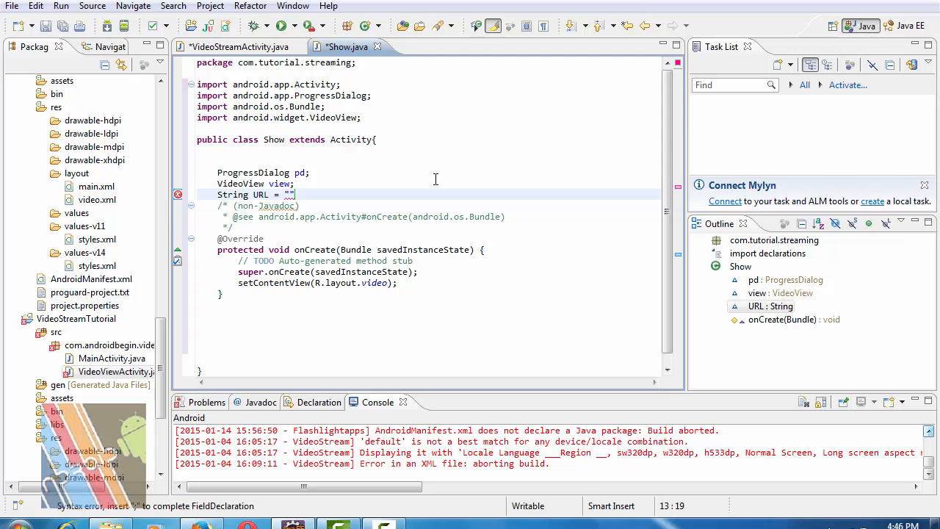